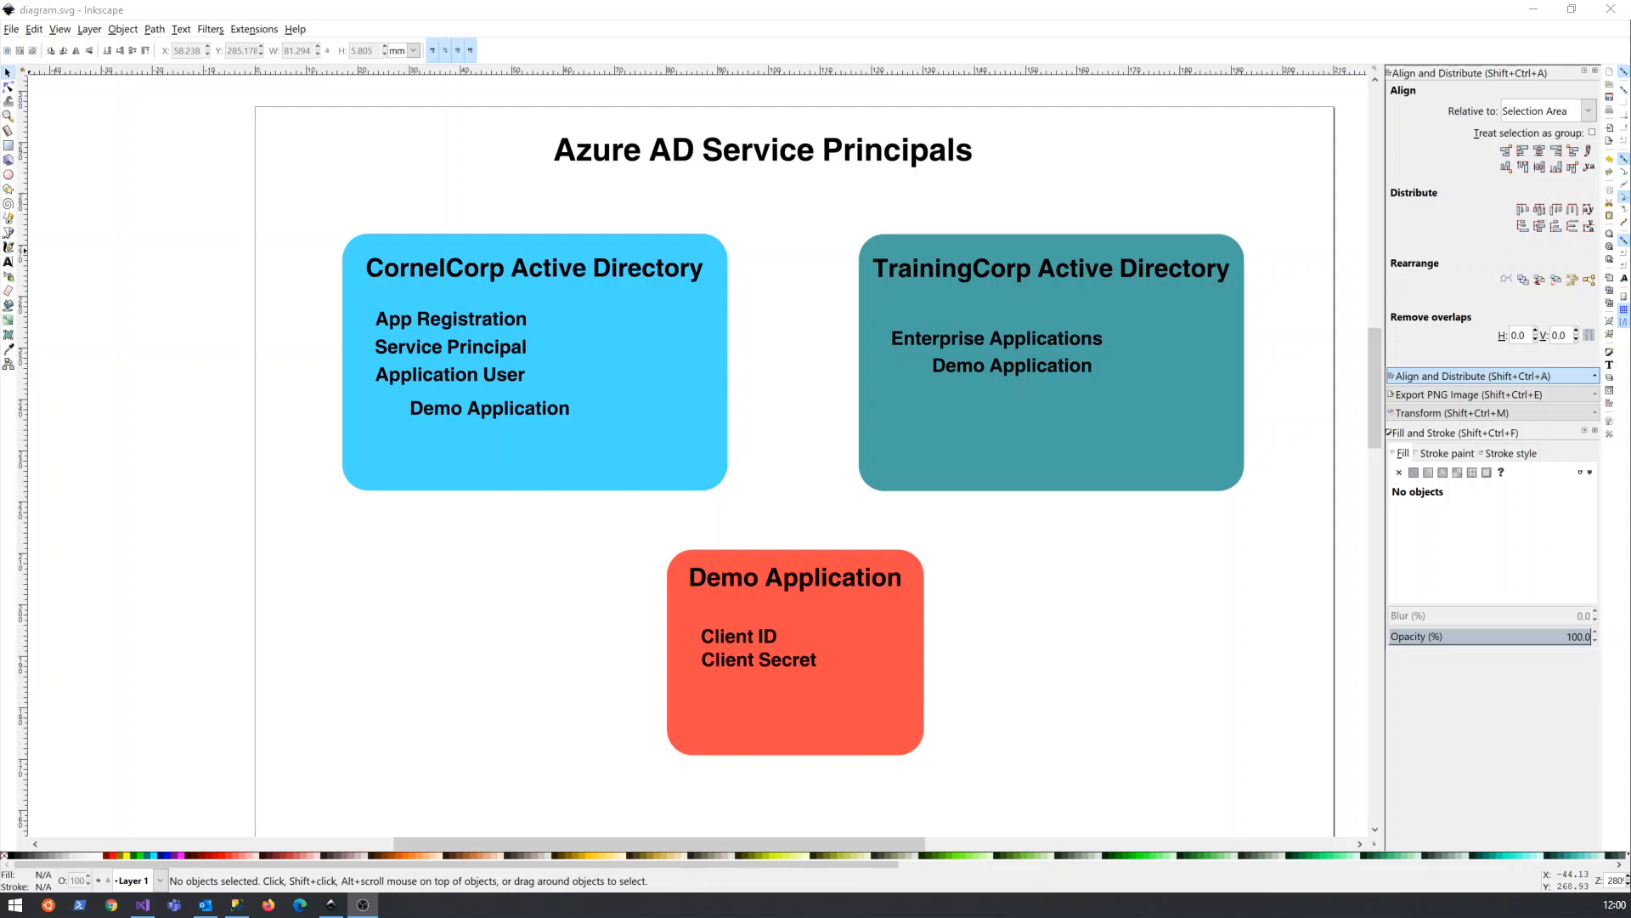
{"action": "mouse_move", "coordinate": [617, 321]}
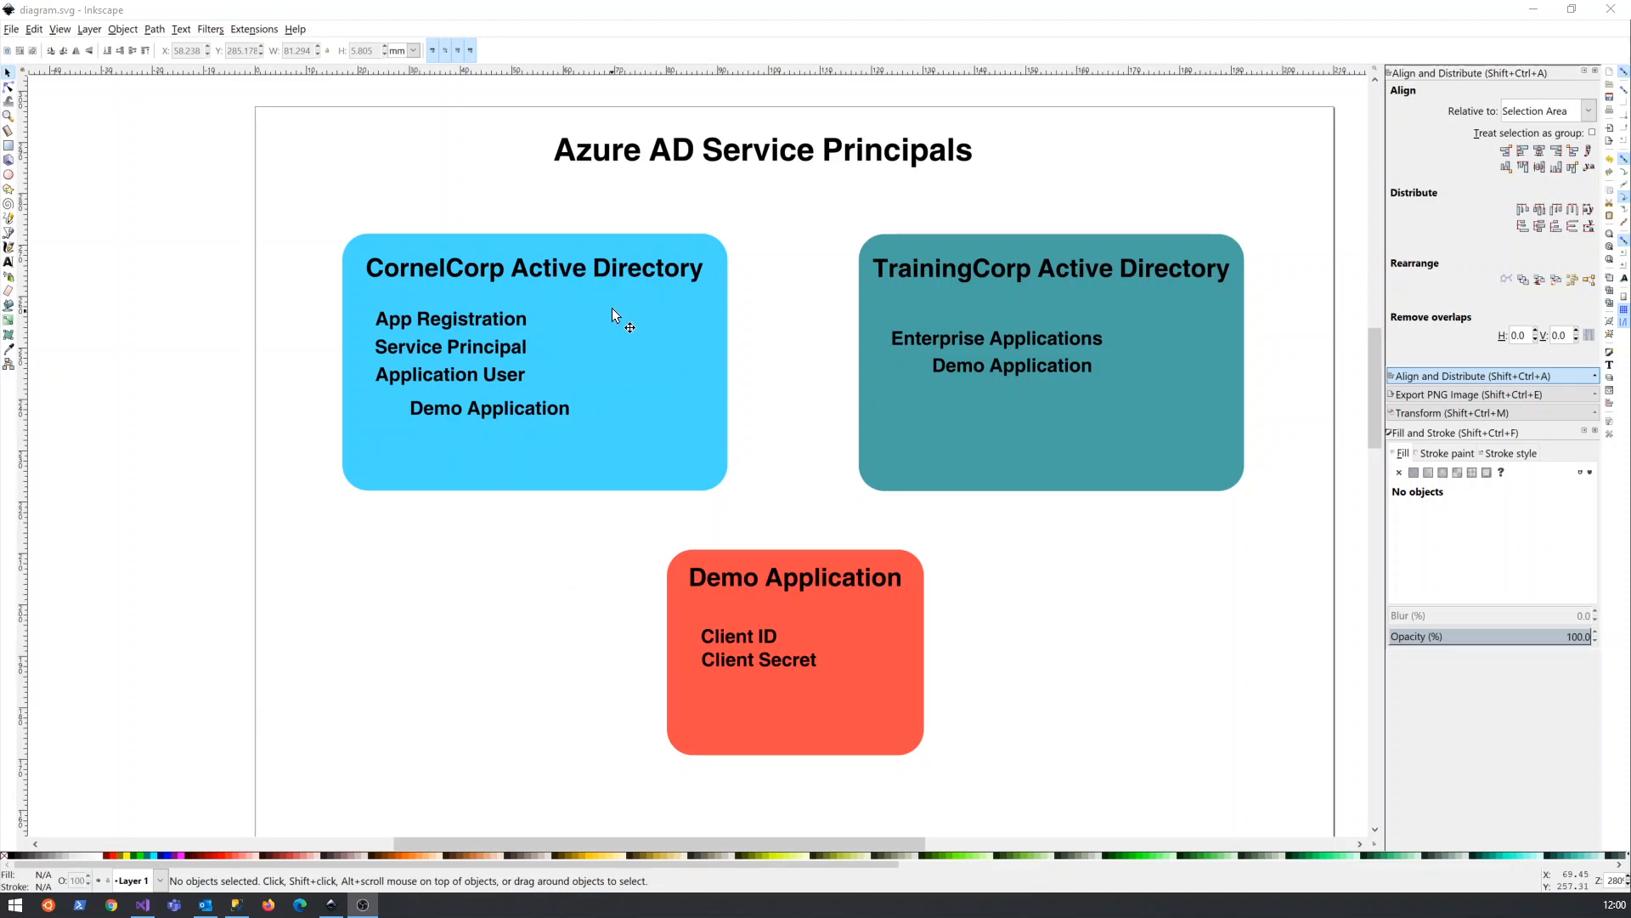
{"action": "mouse_move", "coordinate": [328, 236]}
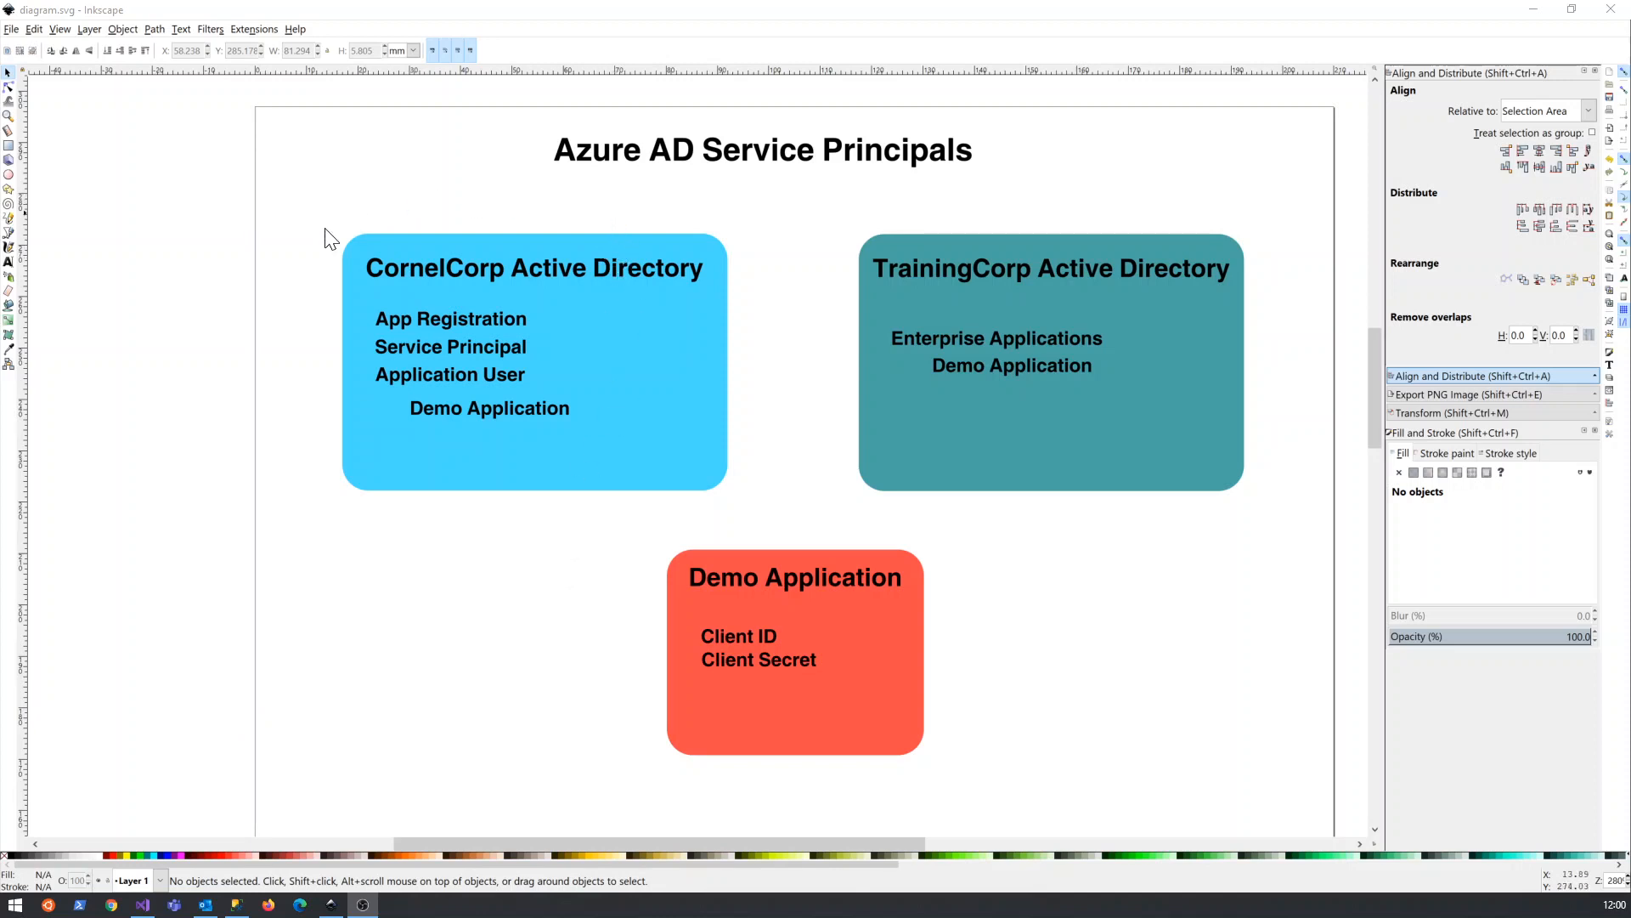
{"action": "mouse_move", "coordinate": [650, 328]}
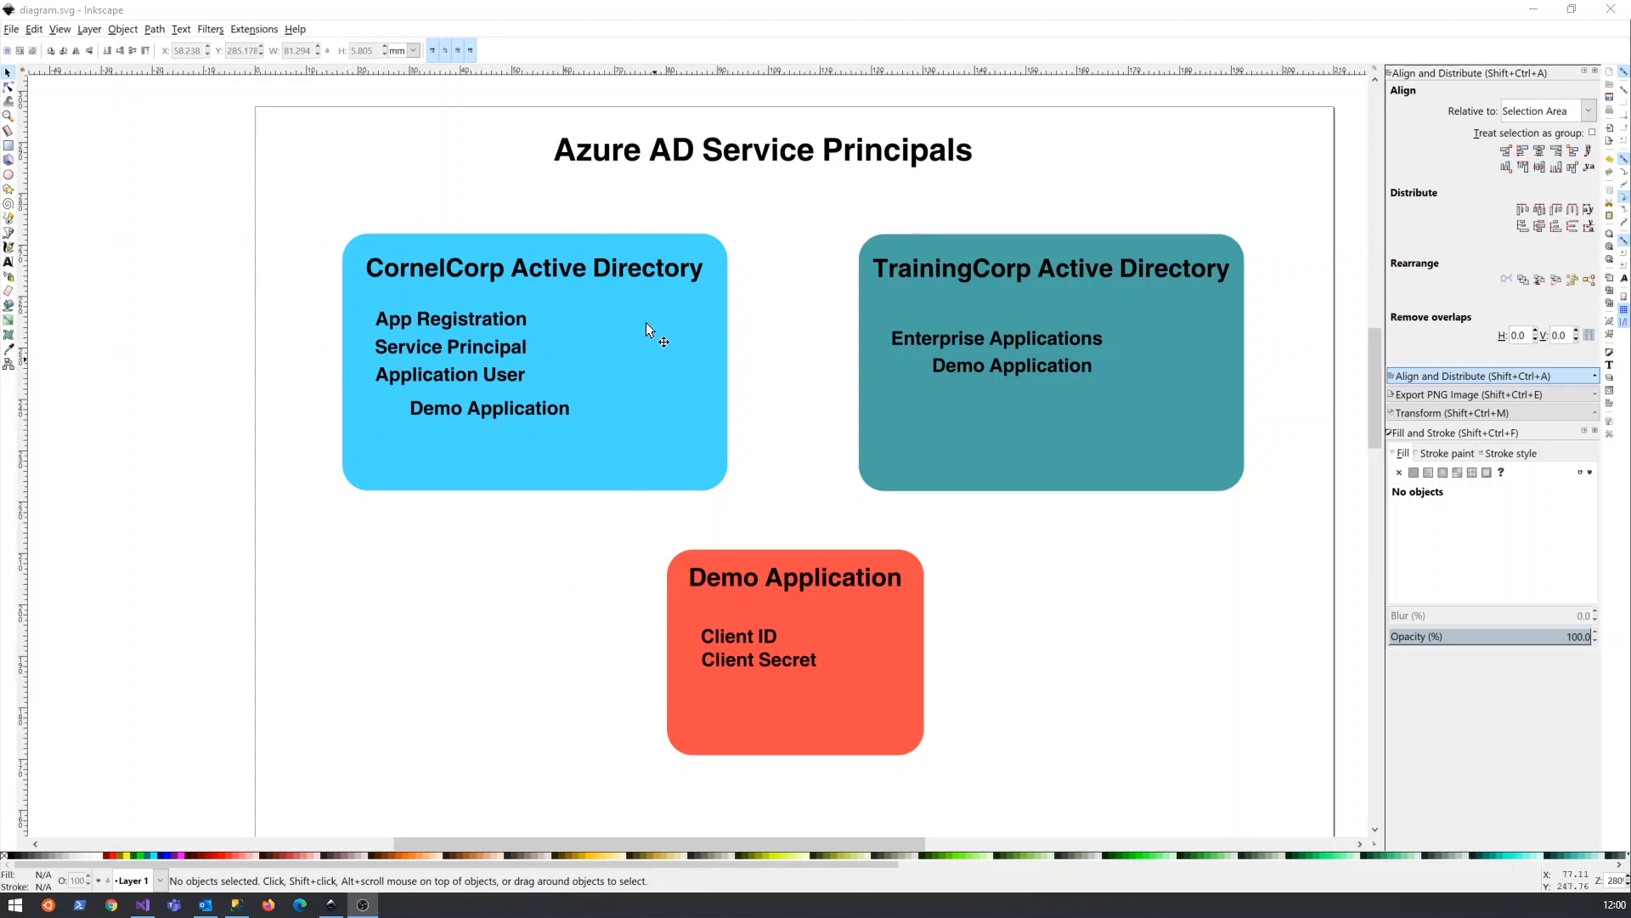
{"action": "mouse_move", "coordinate": [530, 250]}
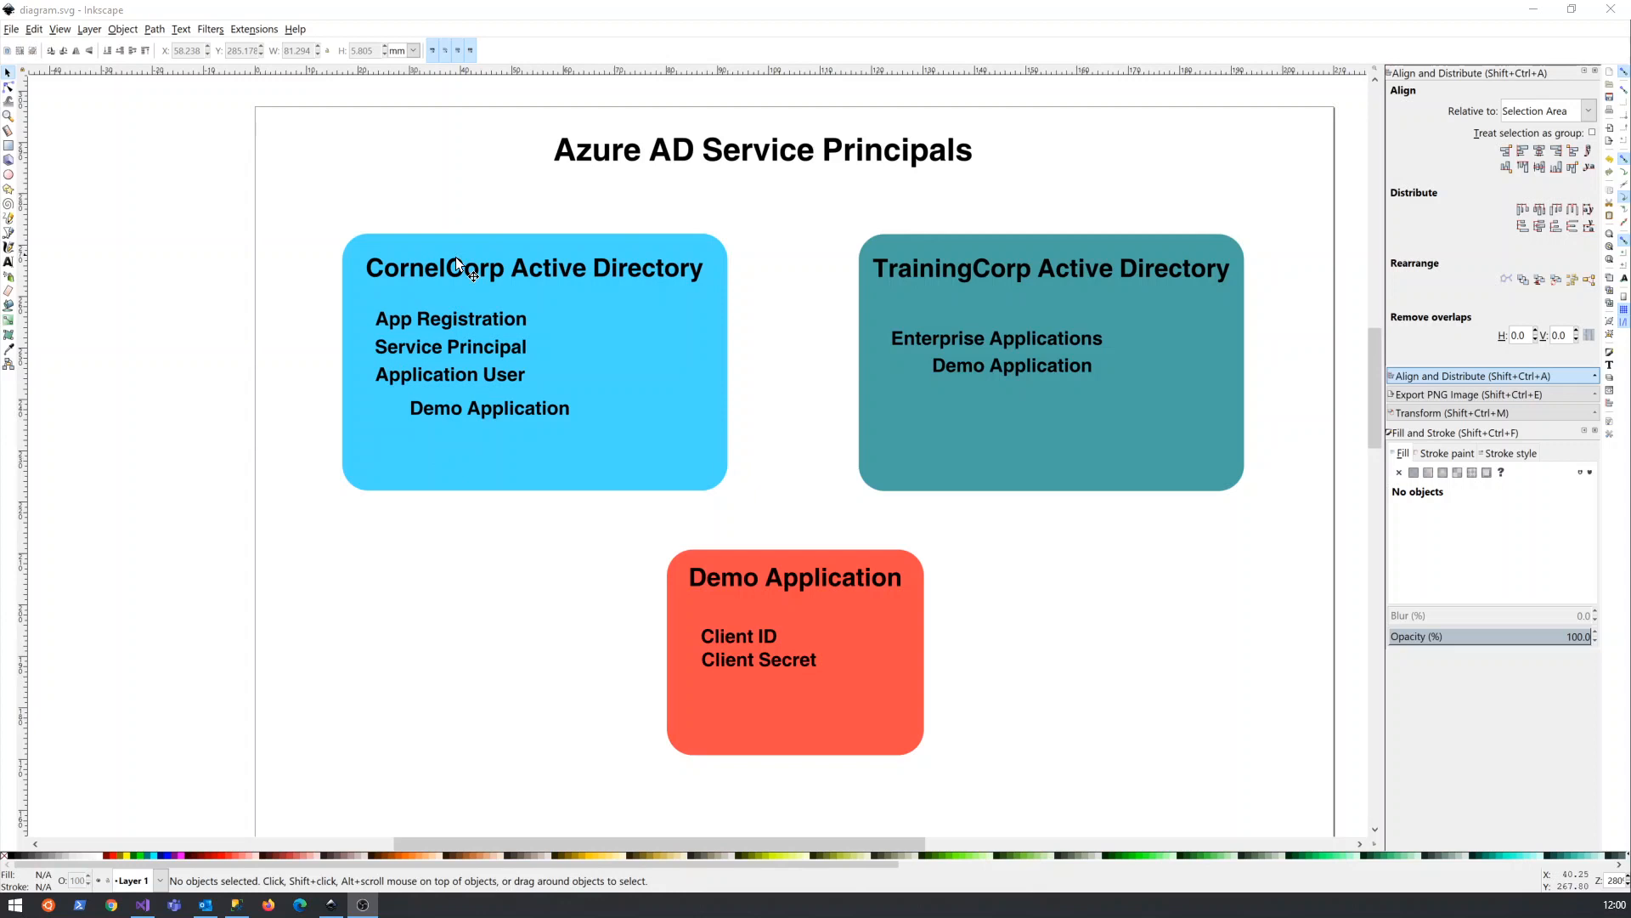
{"action": "mouse_move", "coordinate": [620, 331]}
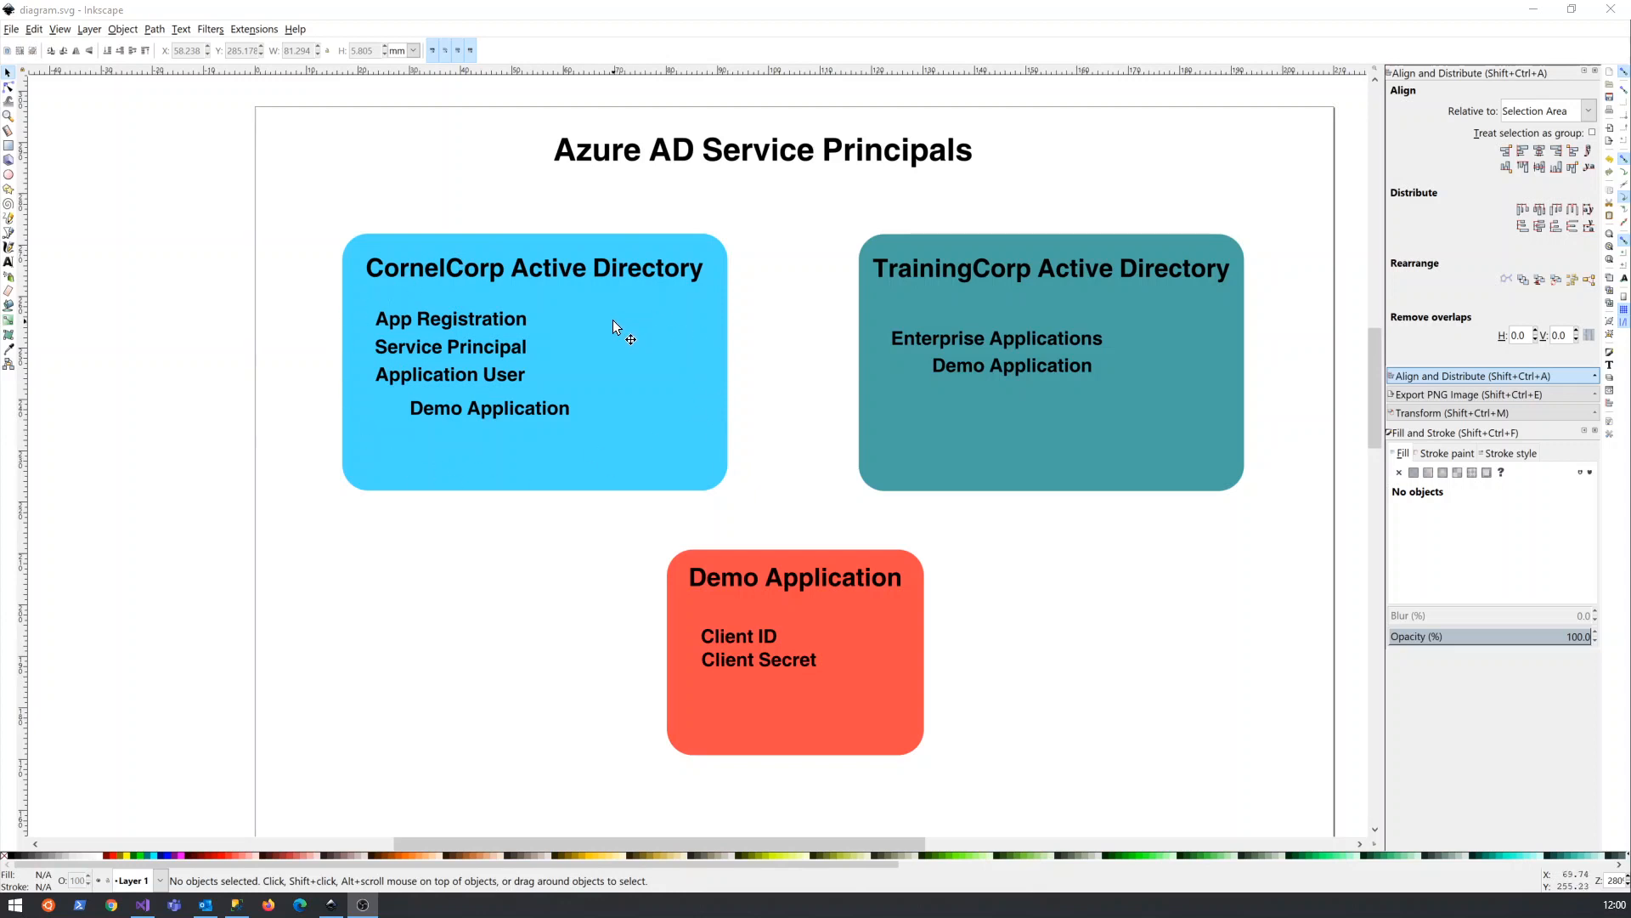
{"action": "mouse_move", "coordinate": [468, 281]}
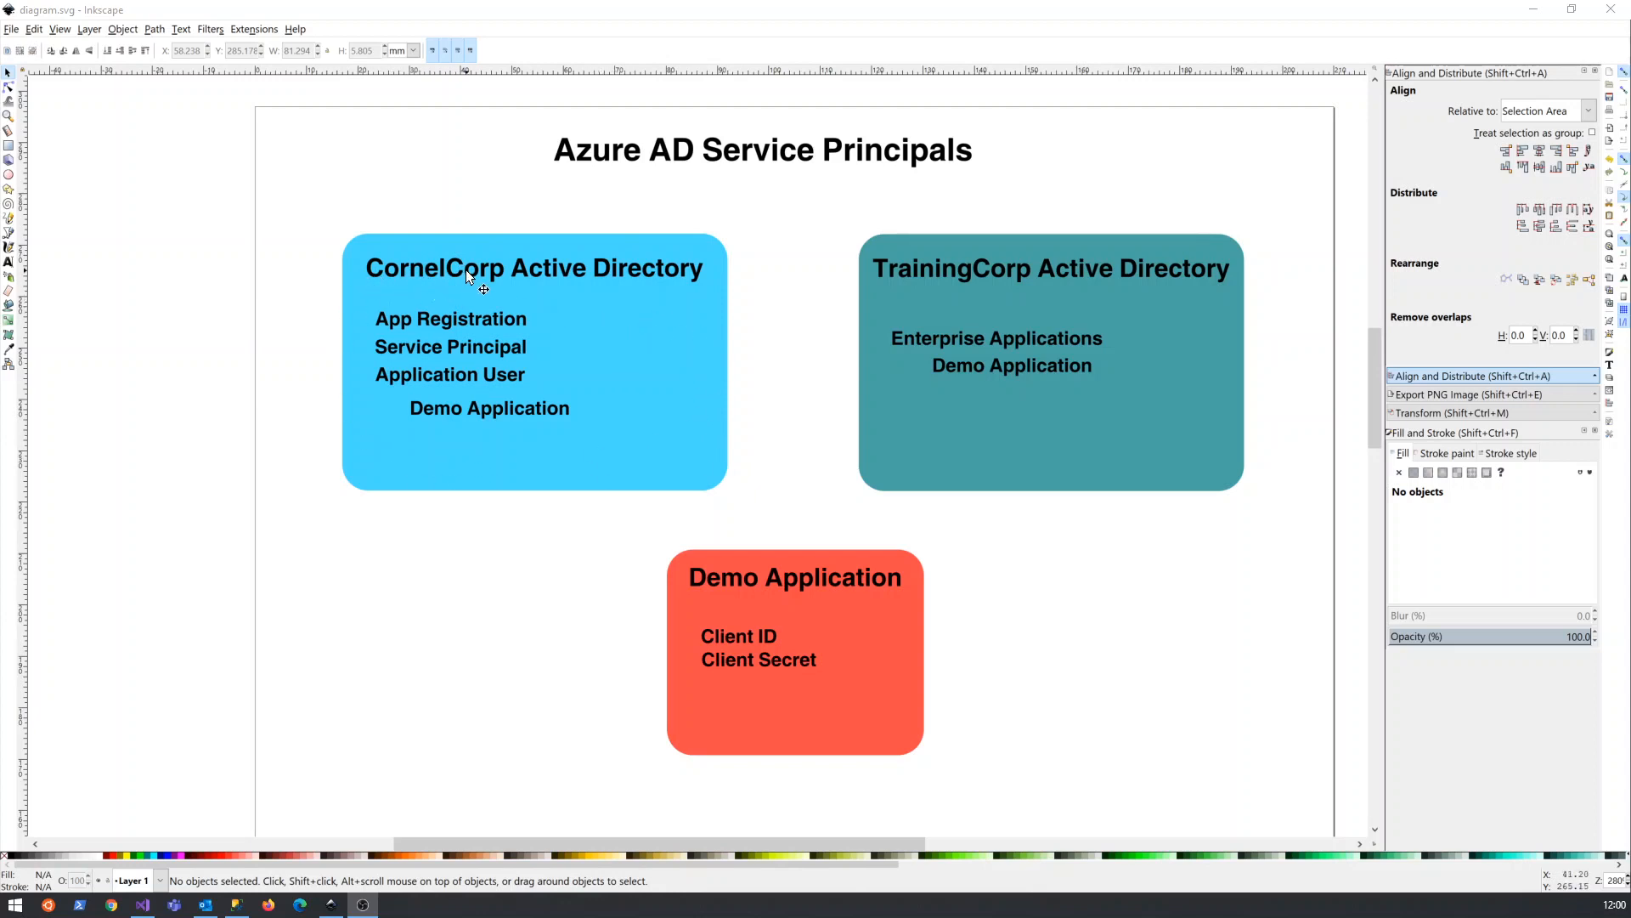
{"action": "mouse_move", "coordinate": [536, 282]}
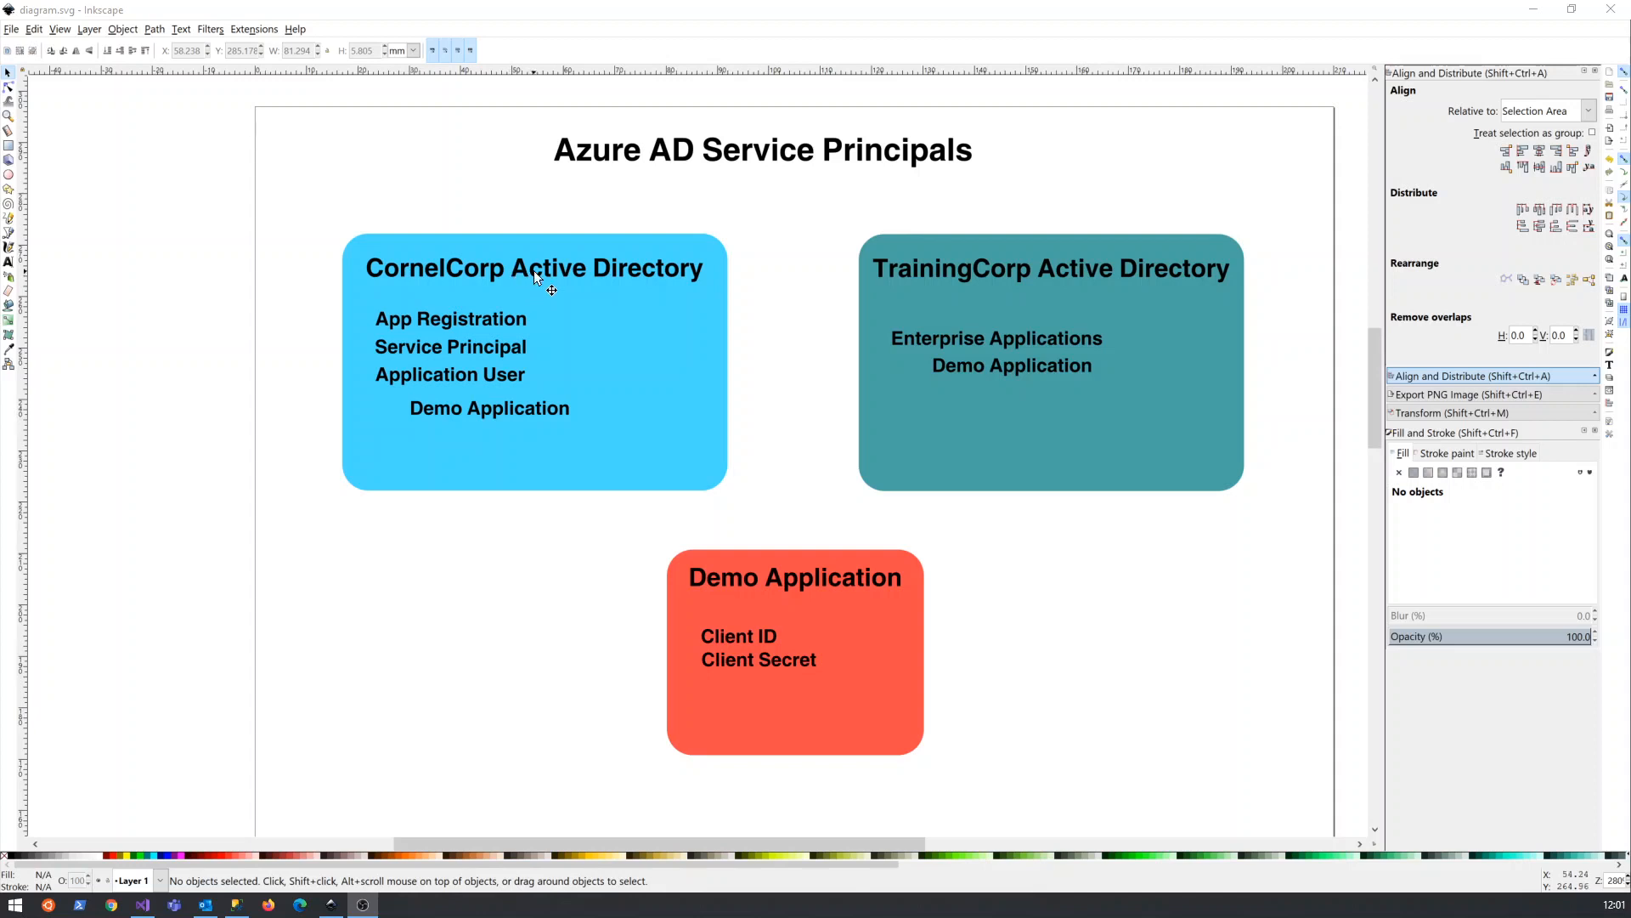
{"action": "mouse_move", "coordinate": [650, 273]}
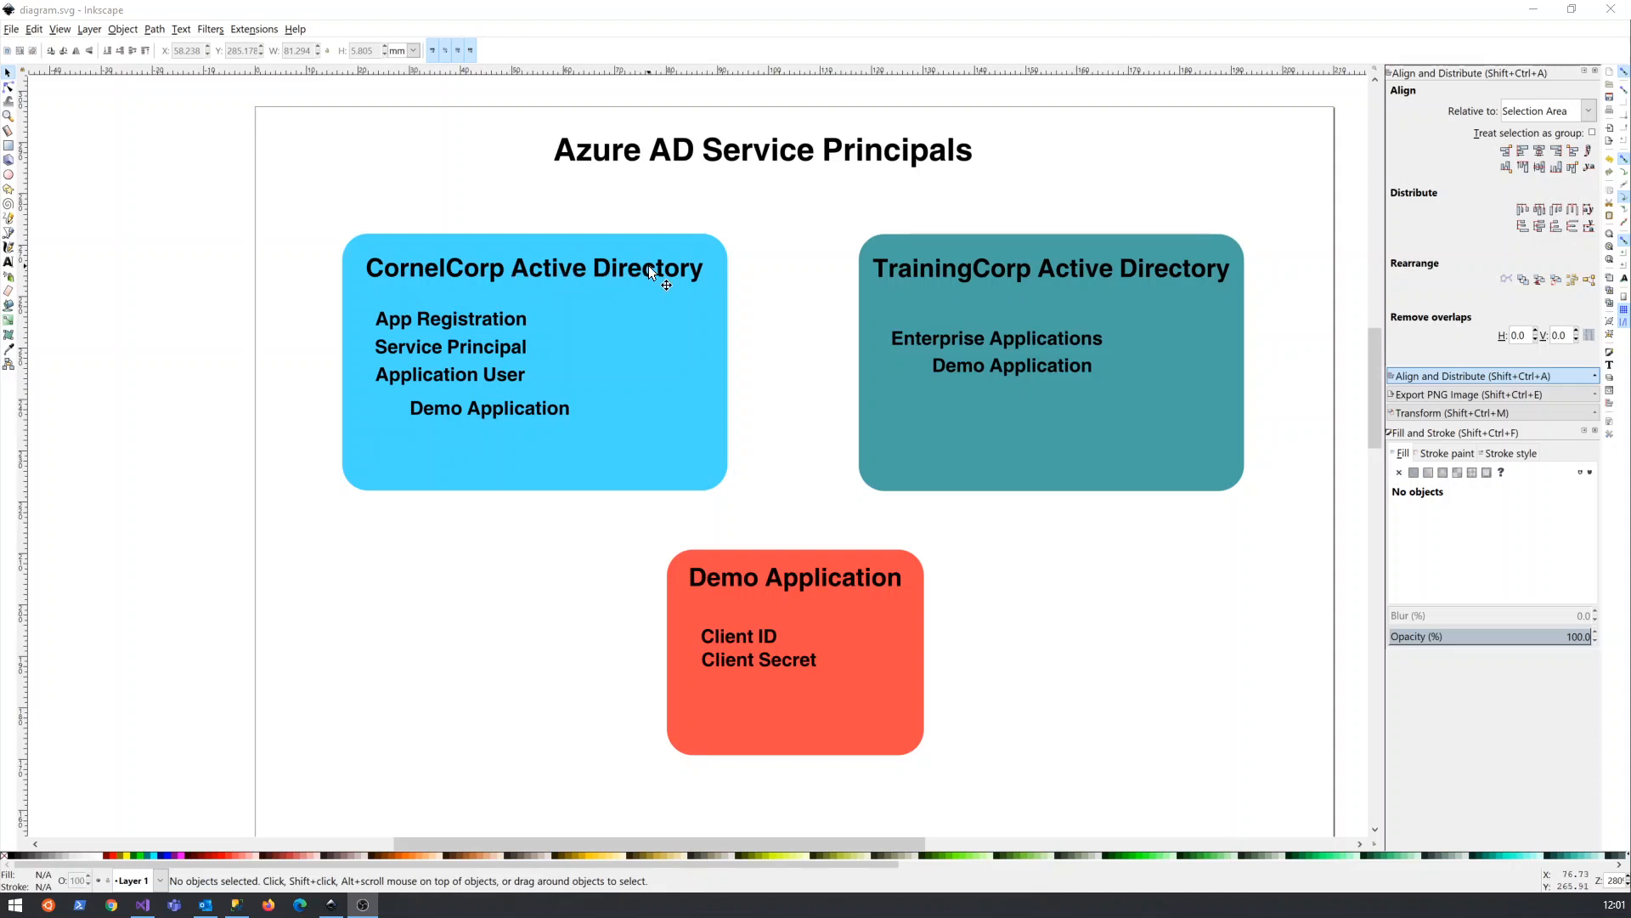
{"action": "mouse_move", "coordinate": [1132, 240]}
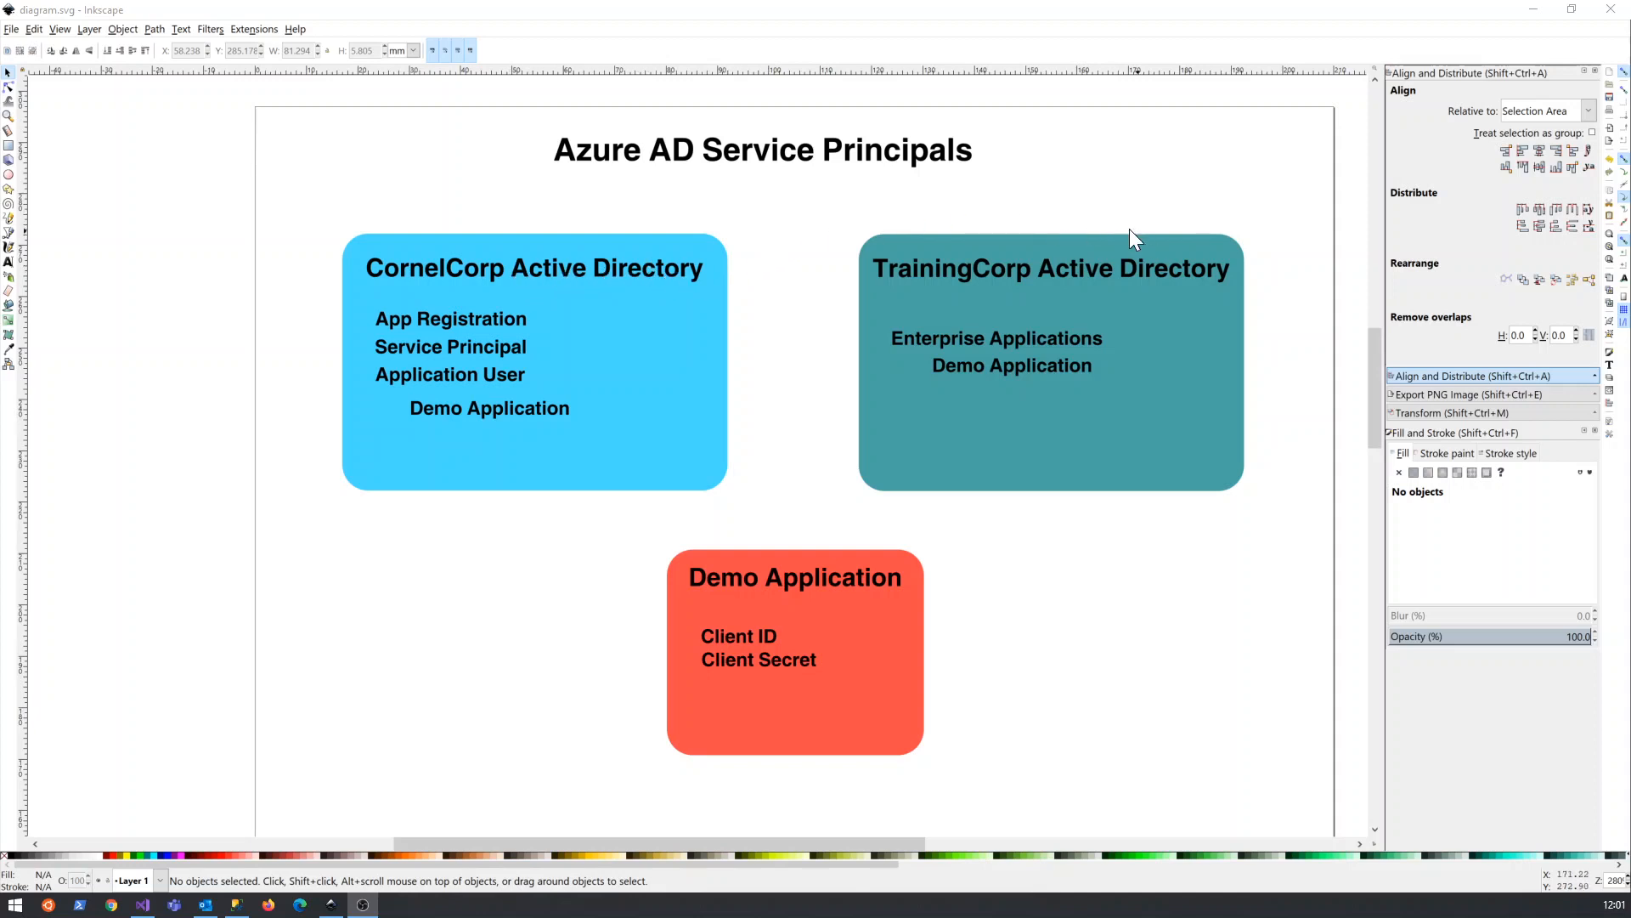
{"action": "mouse_move", "coordinate": [848, 278]}
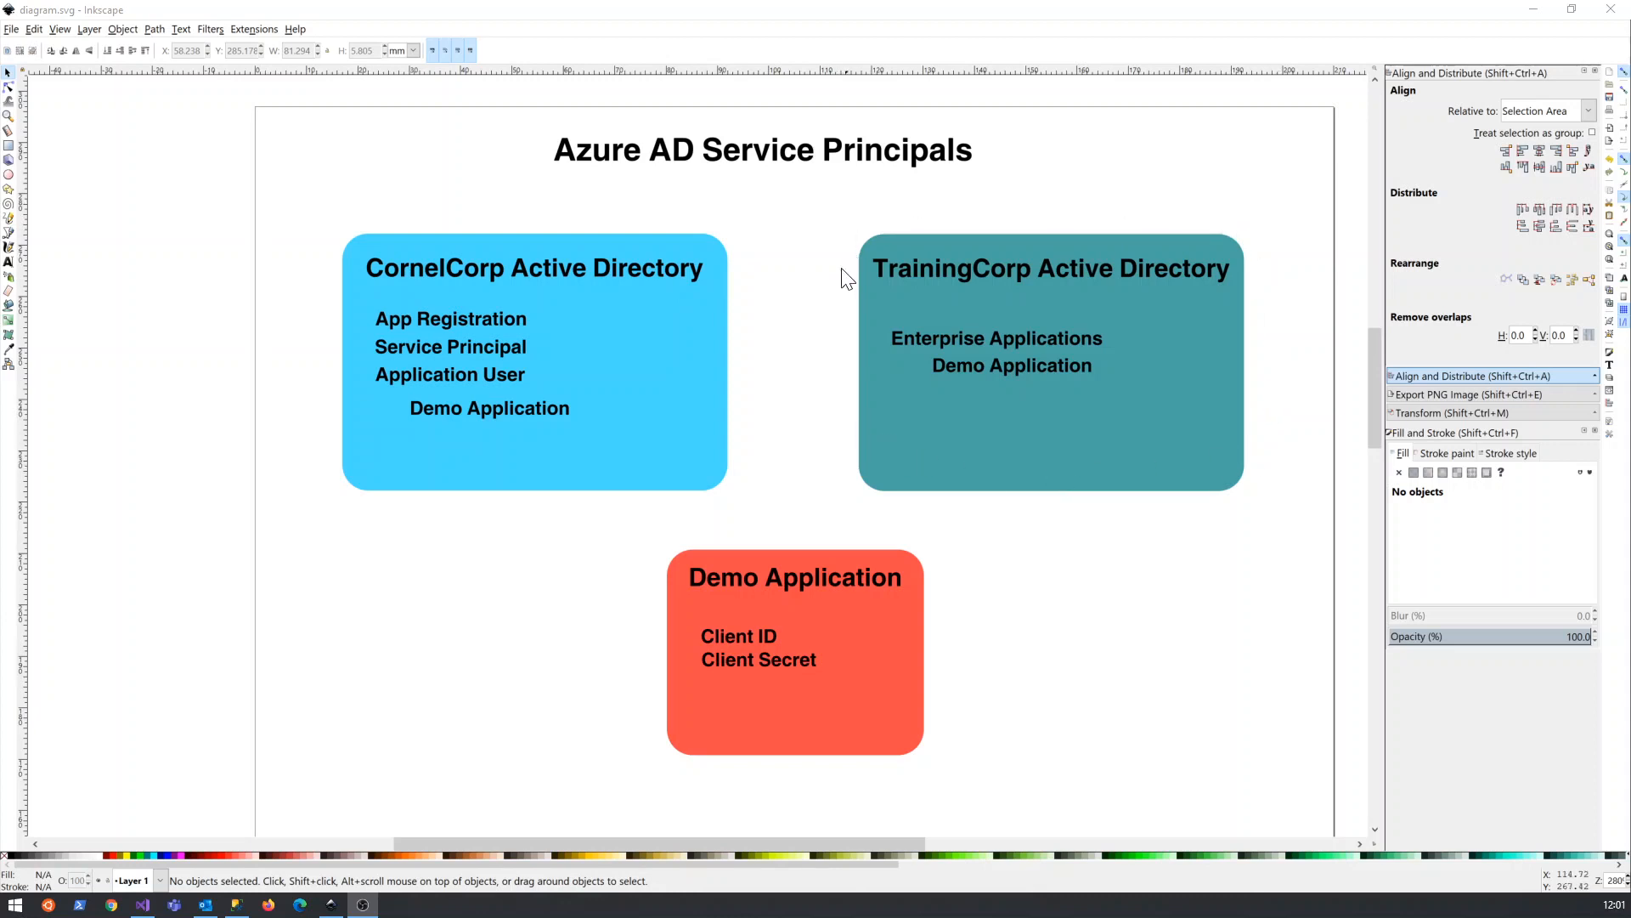
{"action": "mouse_move", "coordinate": [1144, 484]}
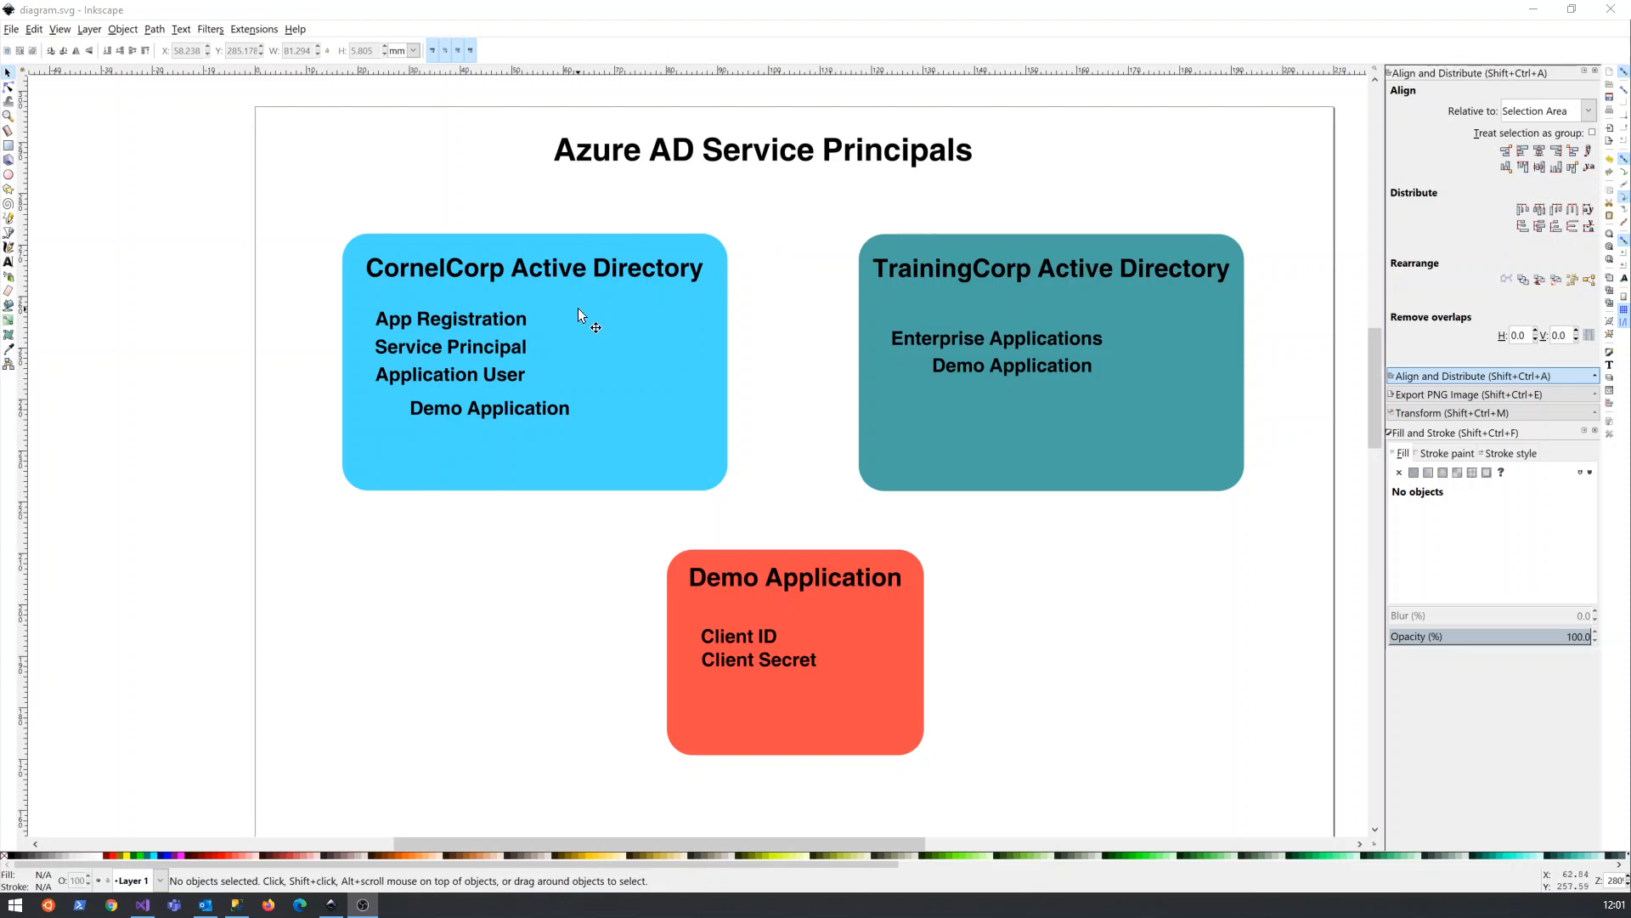
{"action": "mouse_move", "coordinate": [606, 371]}
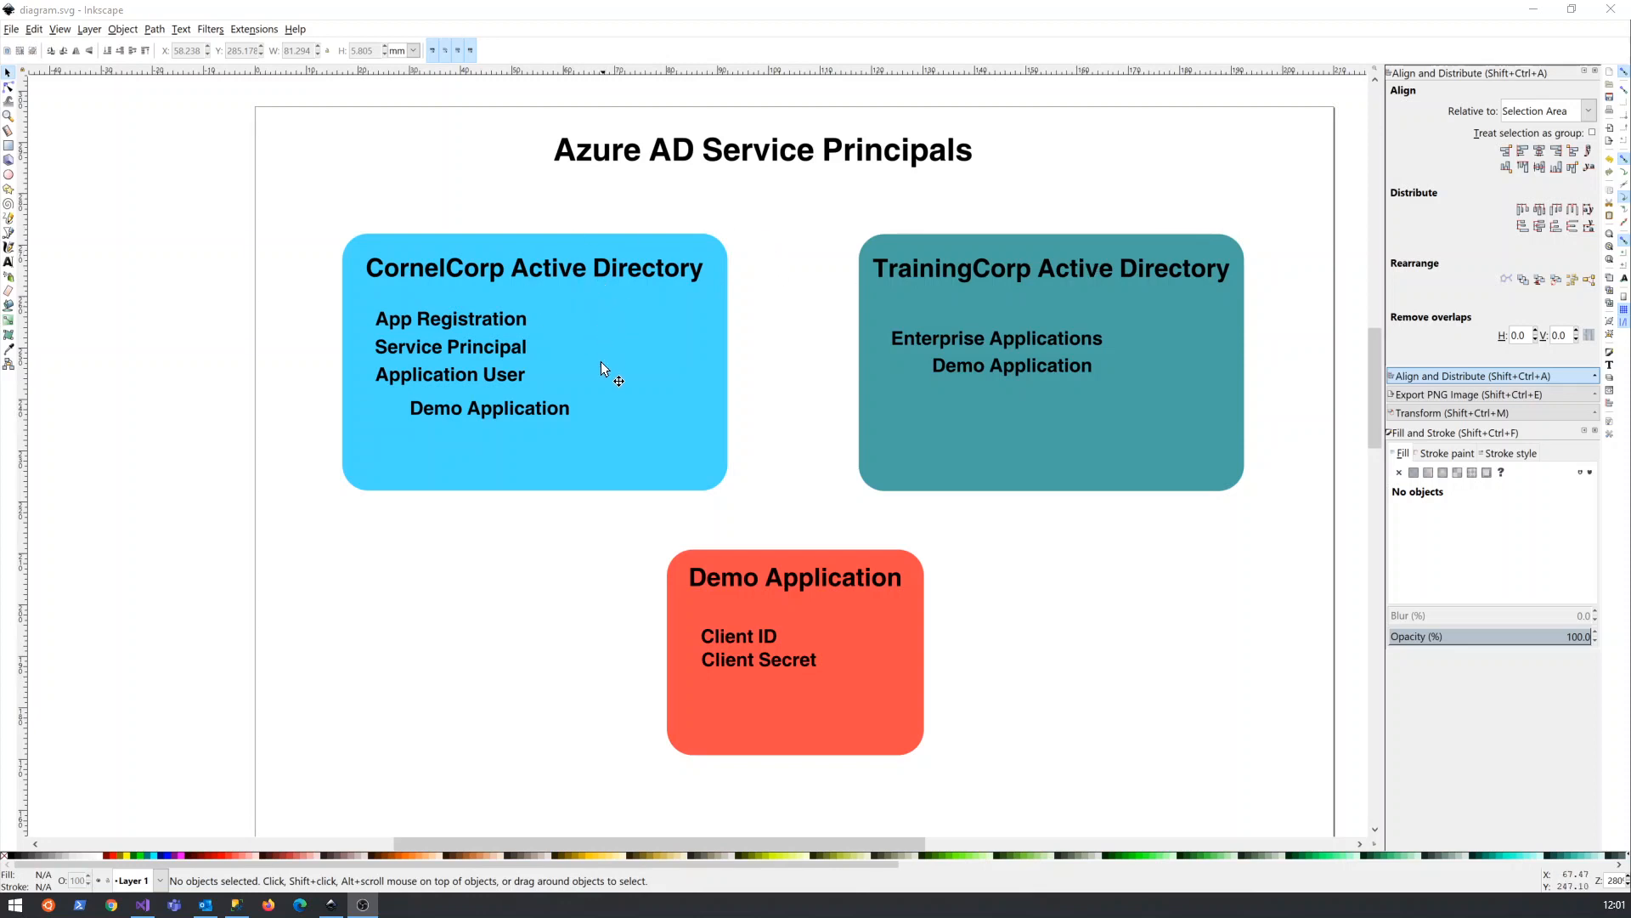
{"action": "mouse_move", "coordinate": [1044, 351]}
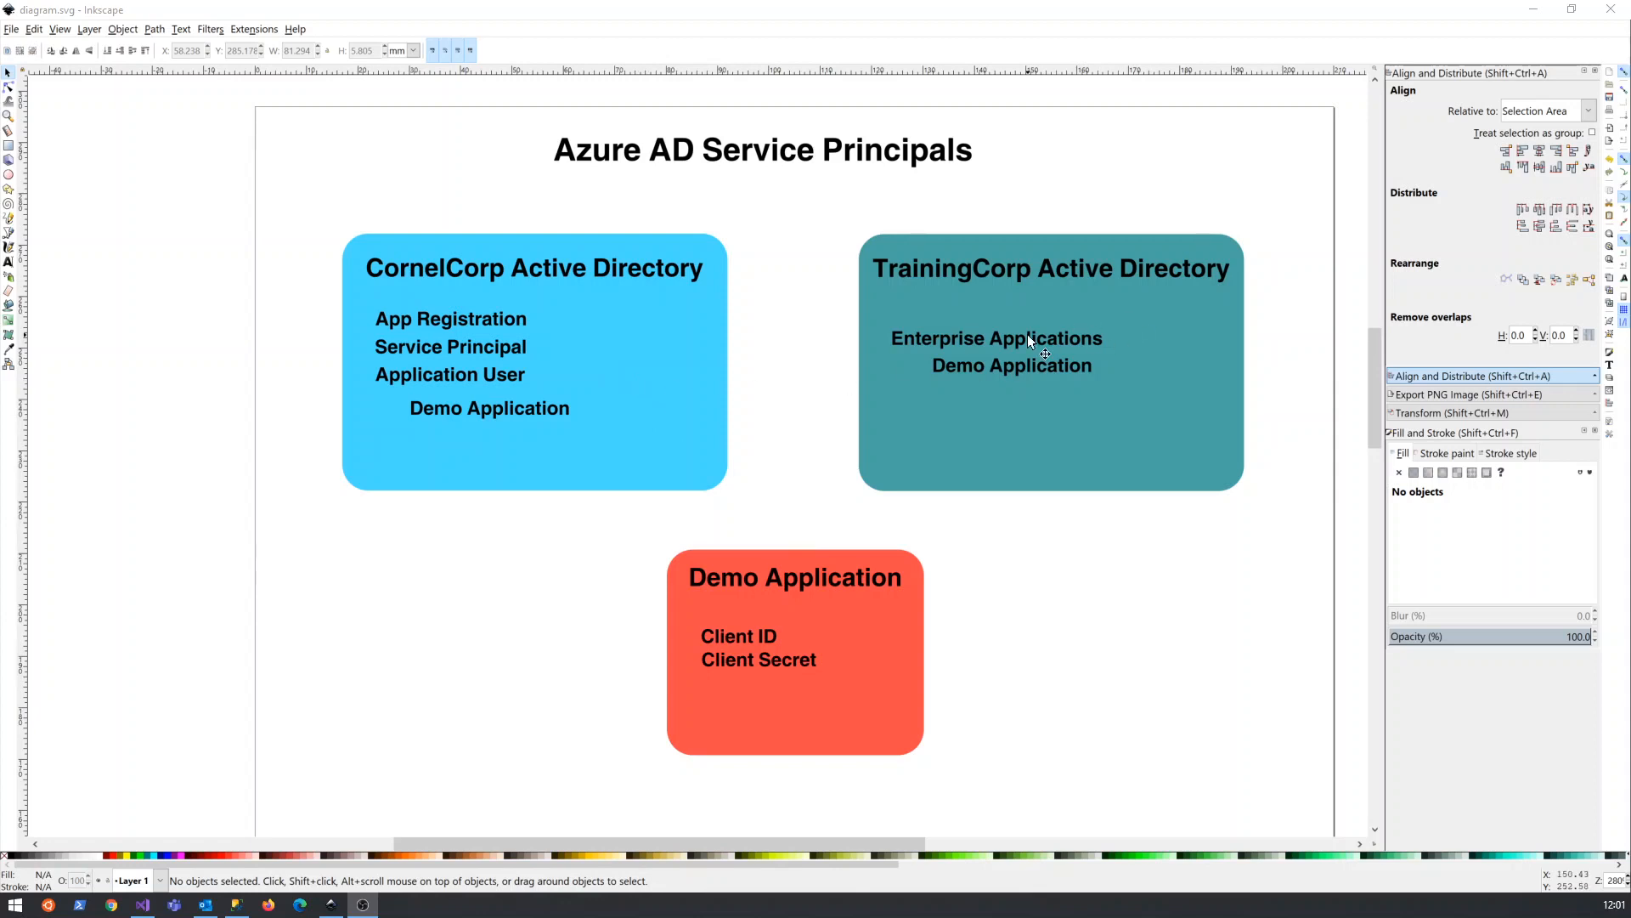
{"action": "mouse_move", "coordinate": [1178, 281]}
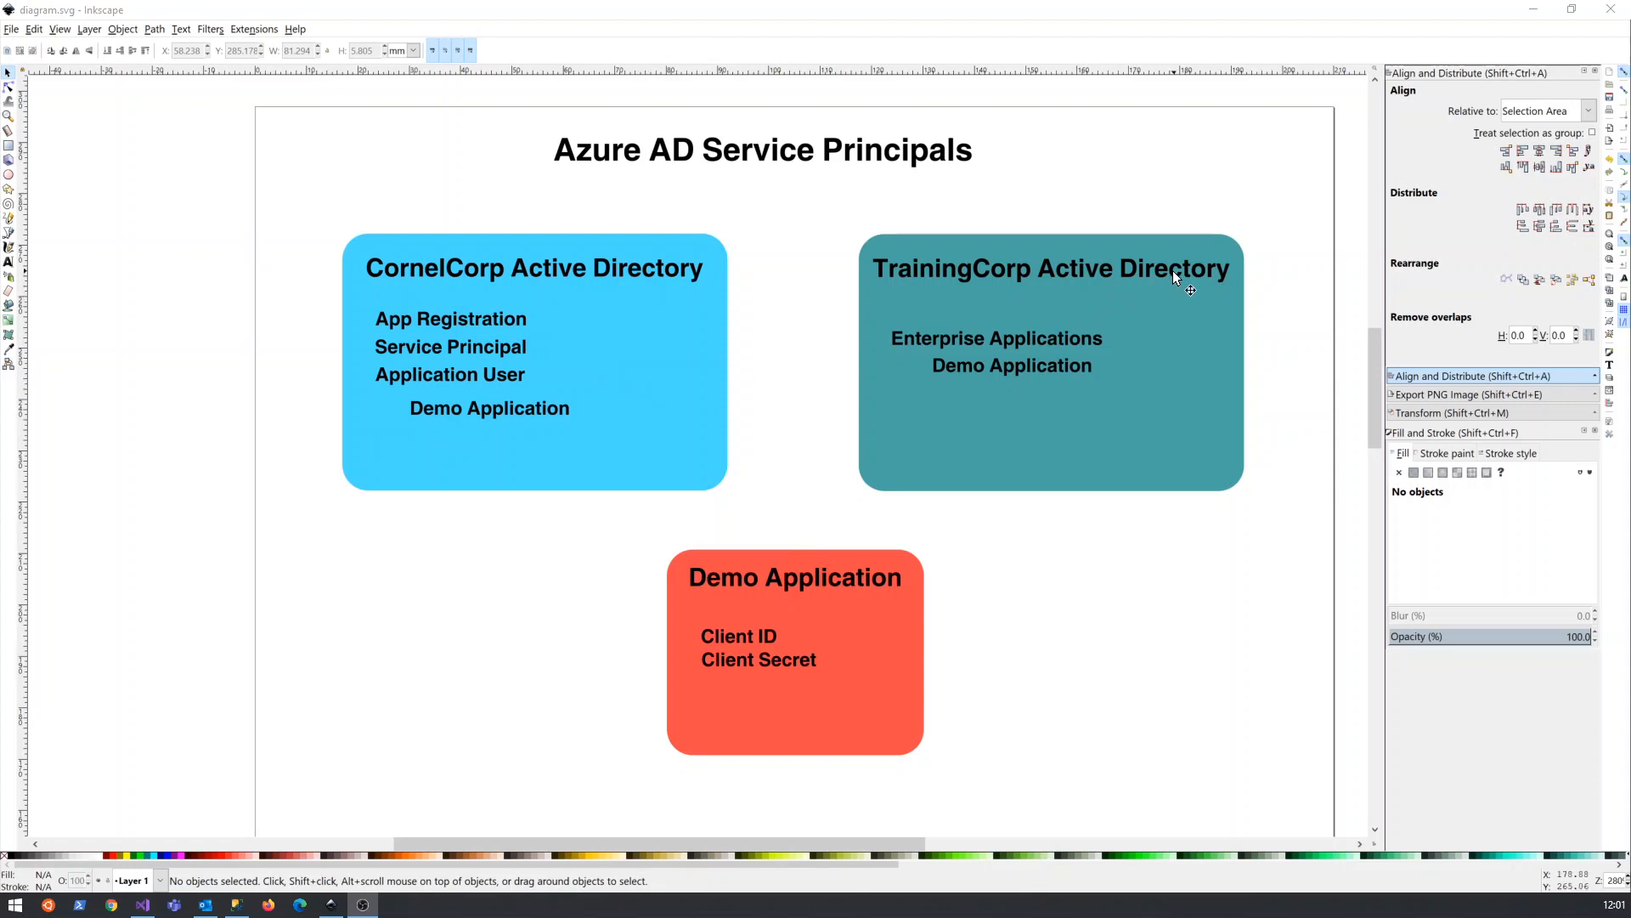
{"action": "mouse_move", "coordinate": [1196, 247]}
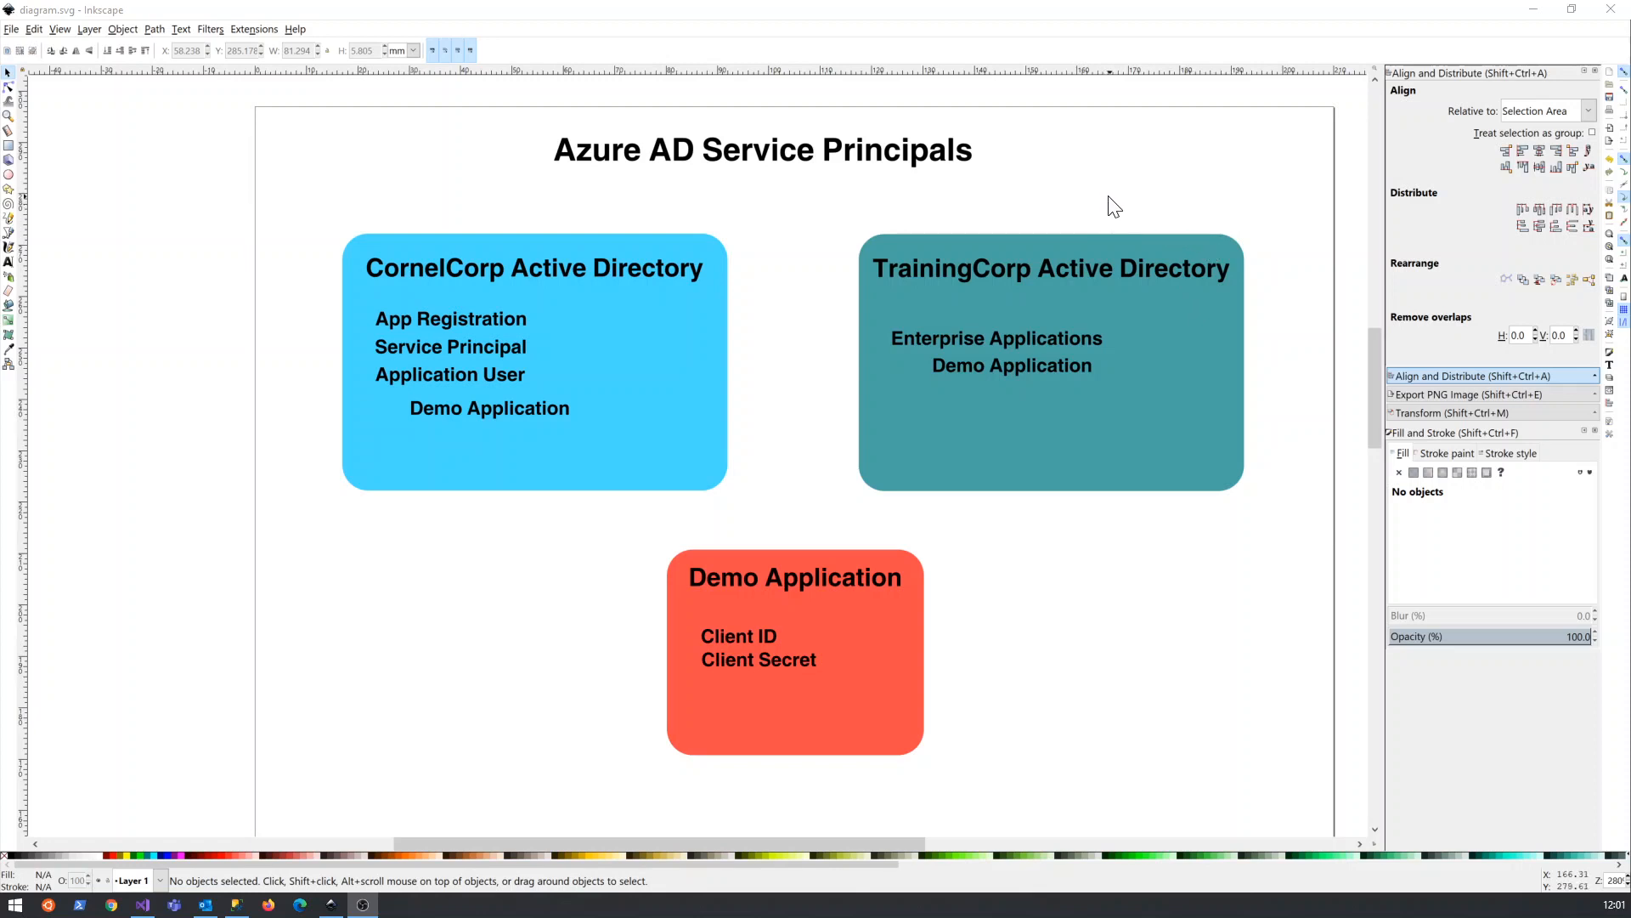
{"action": "mouse_move", "coordinate": [453, 288]}
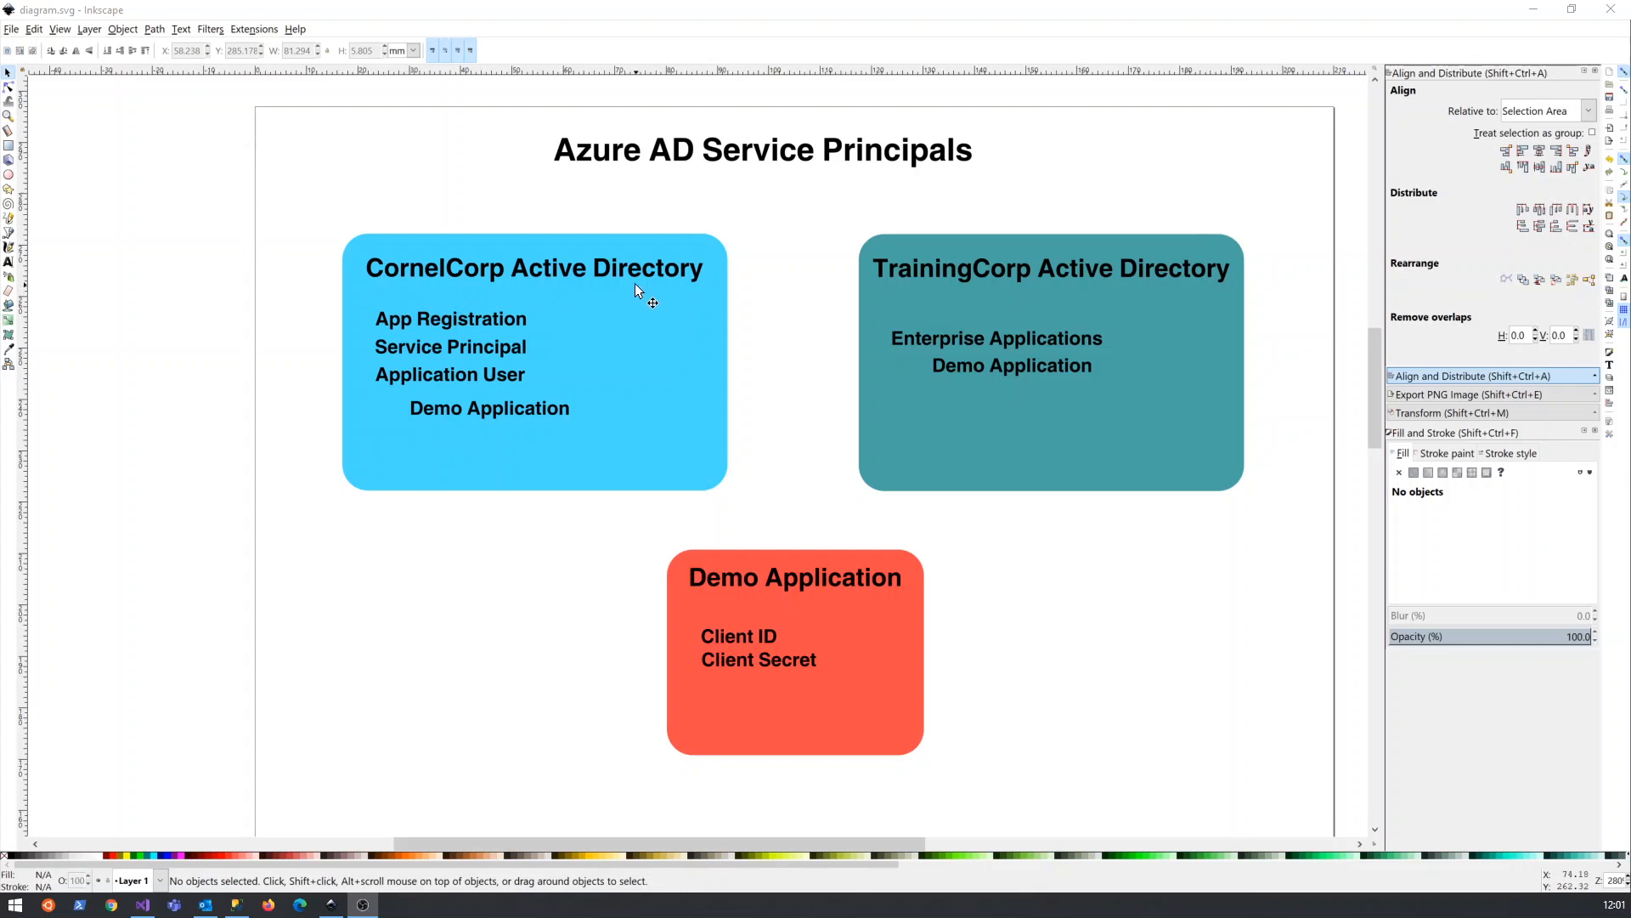
{"action": "mouse_move", "coordinate": [607, 277]}
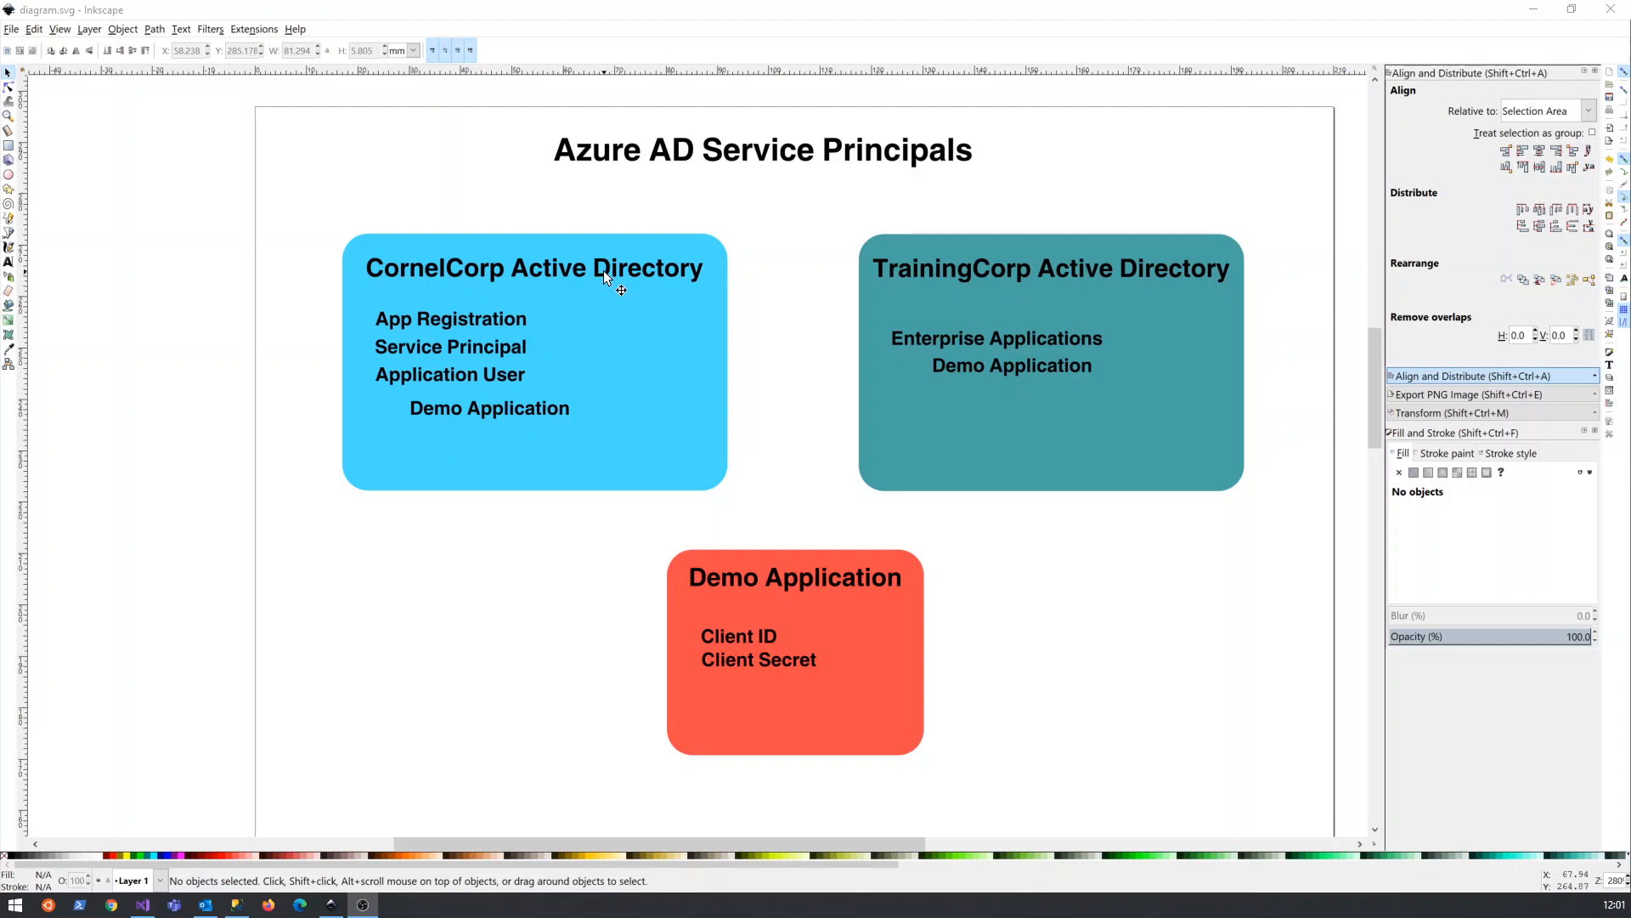
{"action": "mouse_move", "coordinate": [521, 281]}
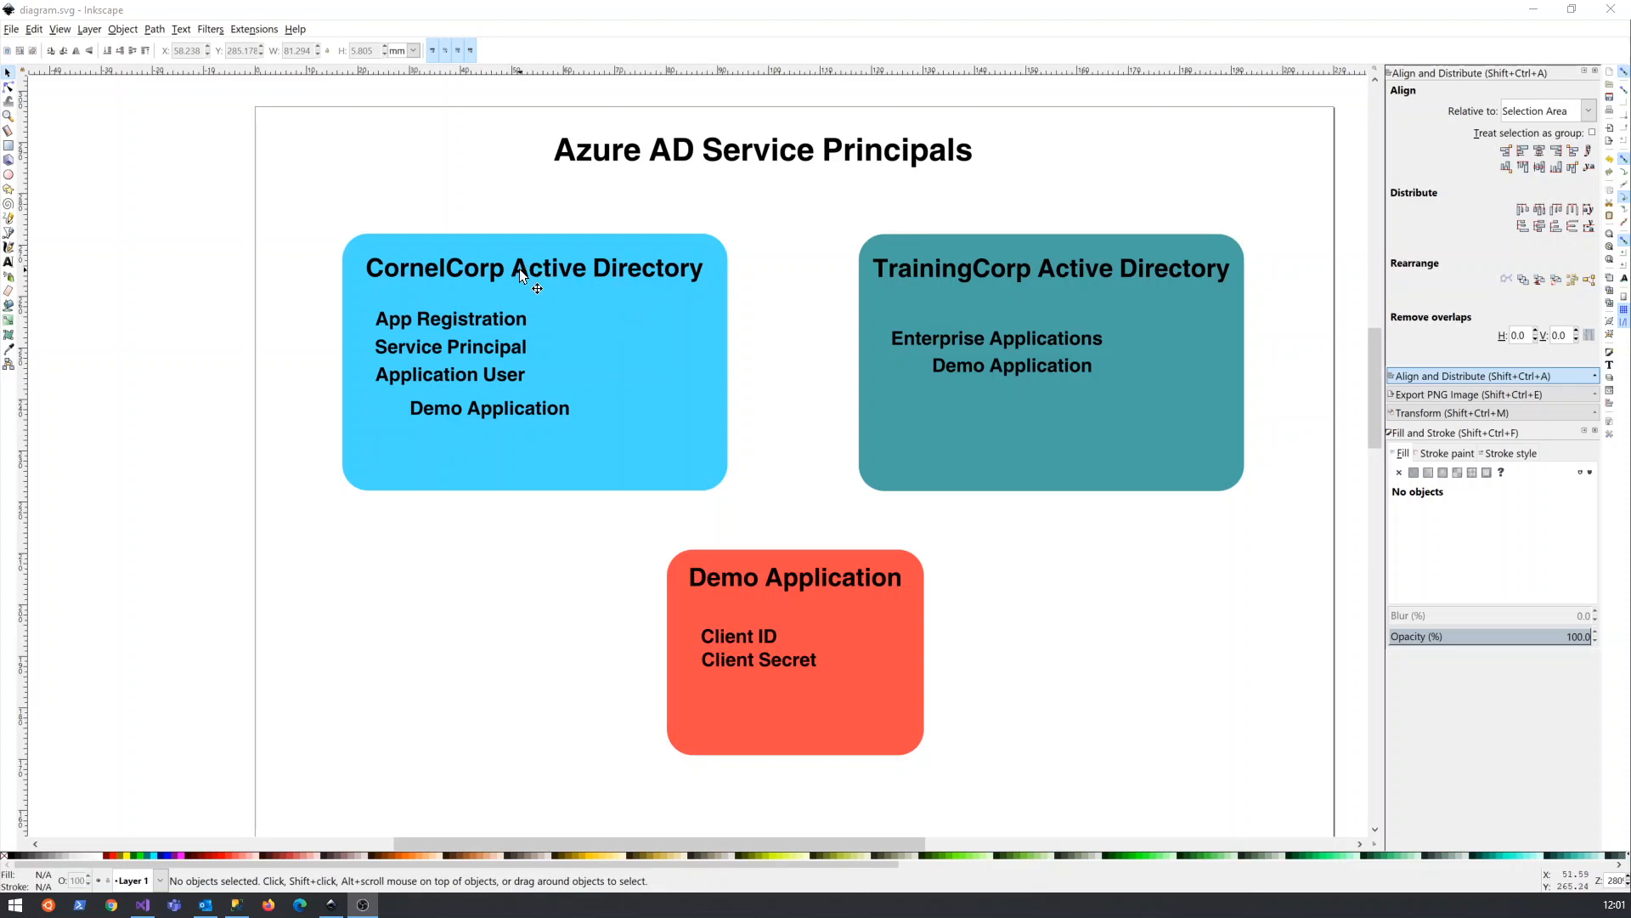
{"action": "mouse_move", "coordinate": [510, 279]}
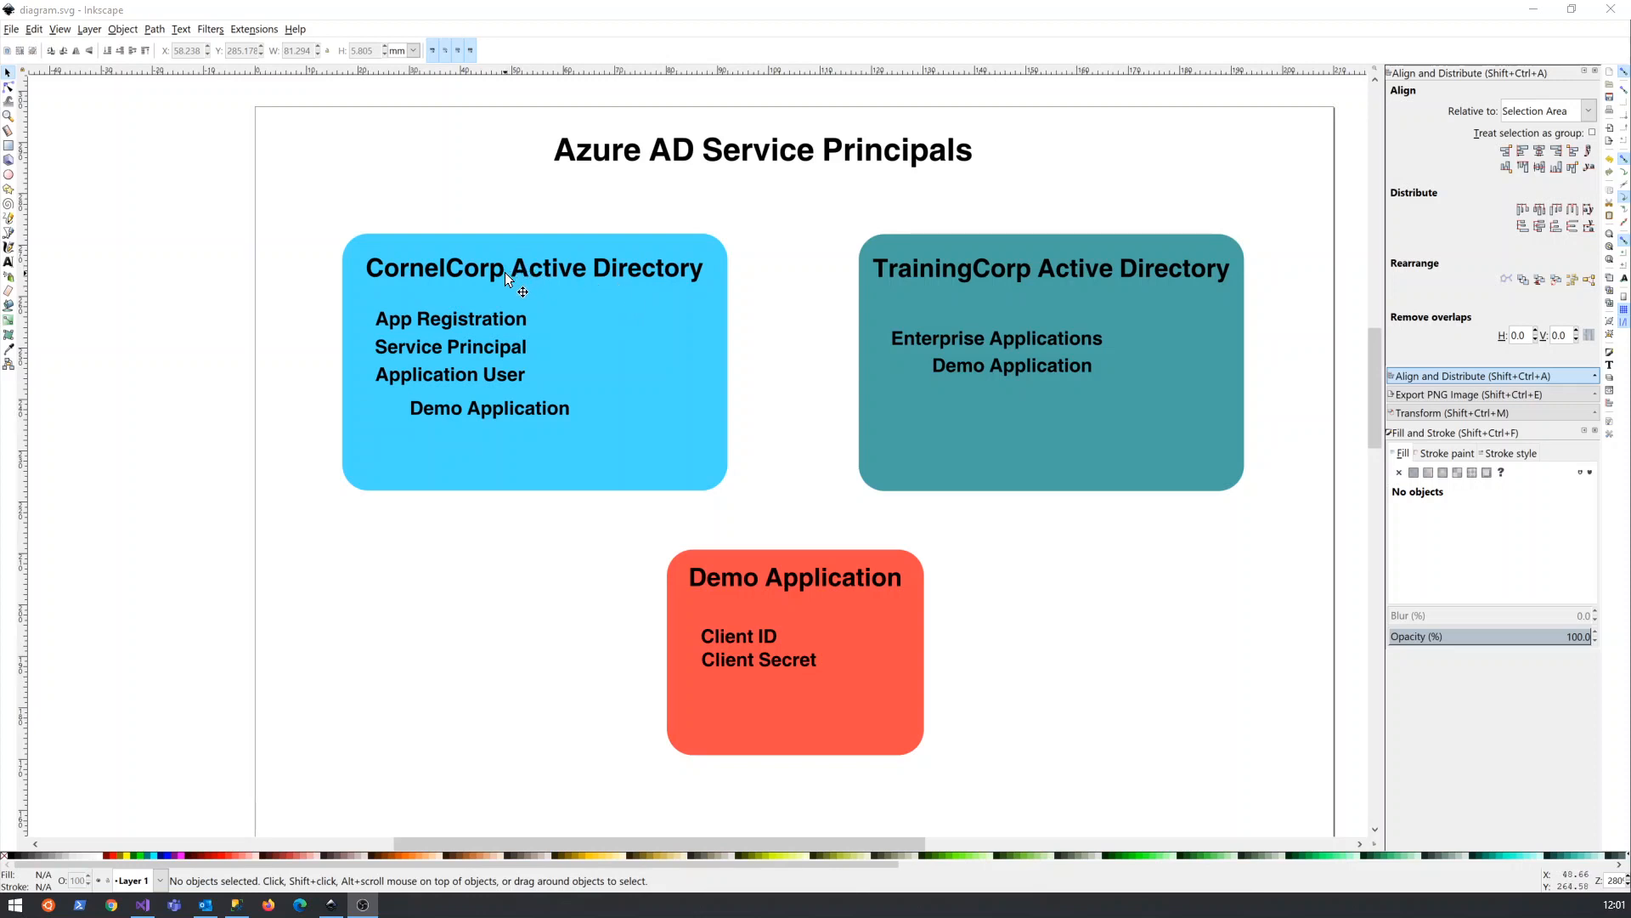
{"action": "mouse_move", "coordinate": [560, 292]}
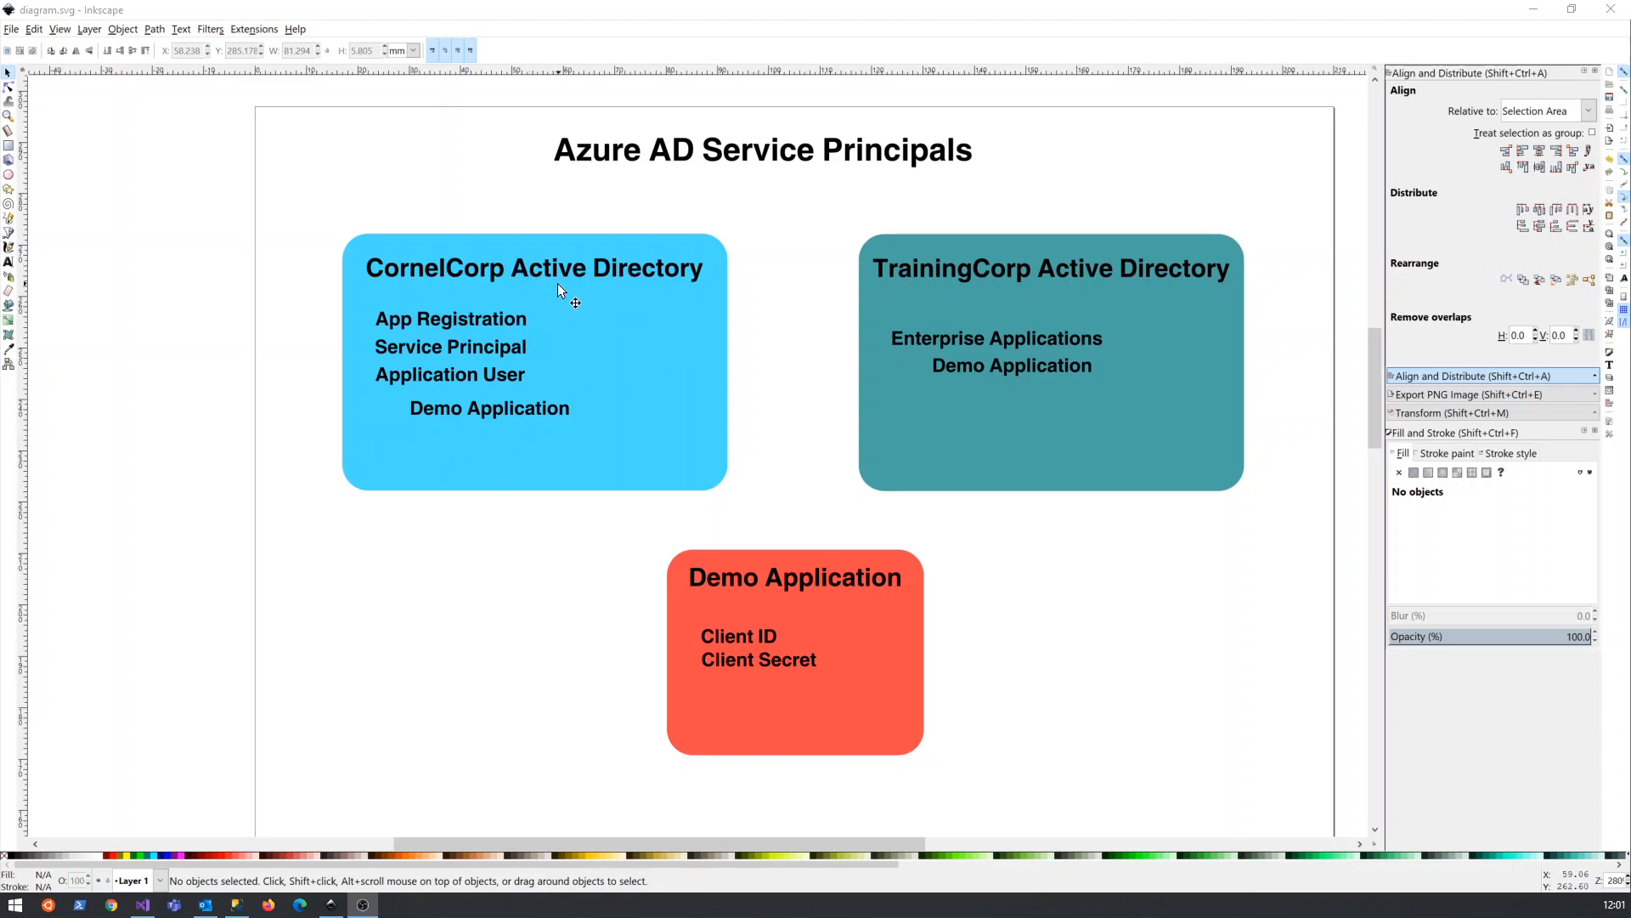
{"action": "mouse_move", "coordinate": [609, 253]}
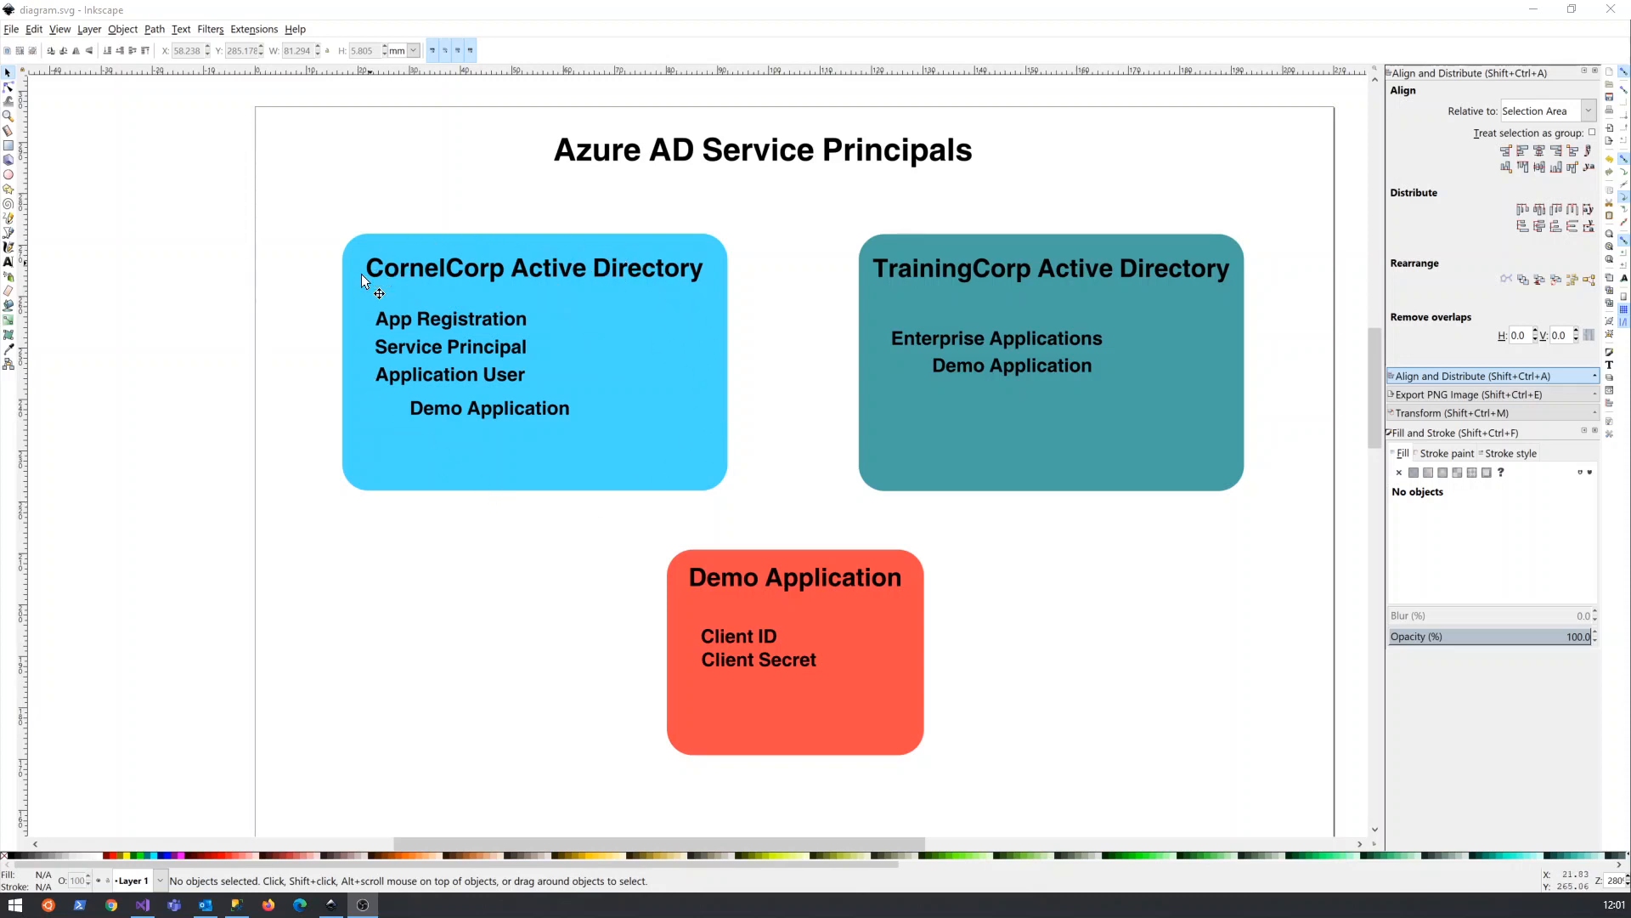
{"action": "mouse_move", "coordinate": [1124, 407]}
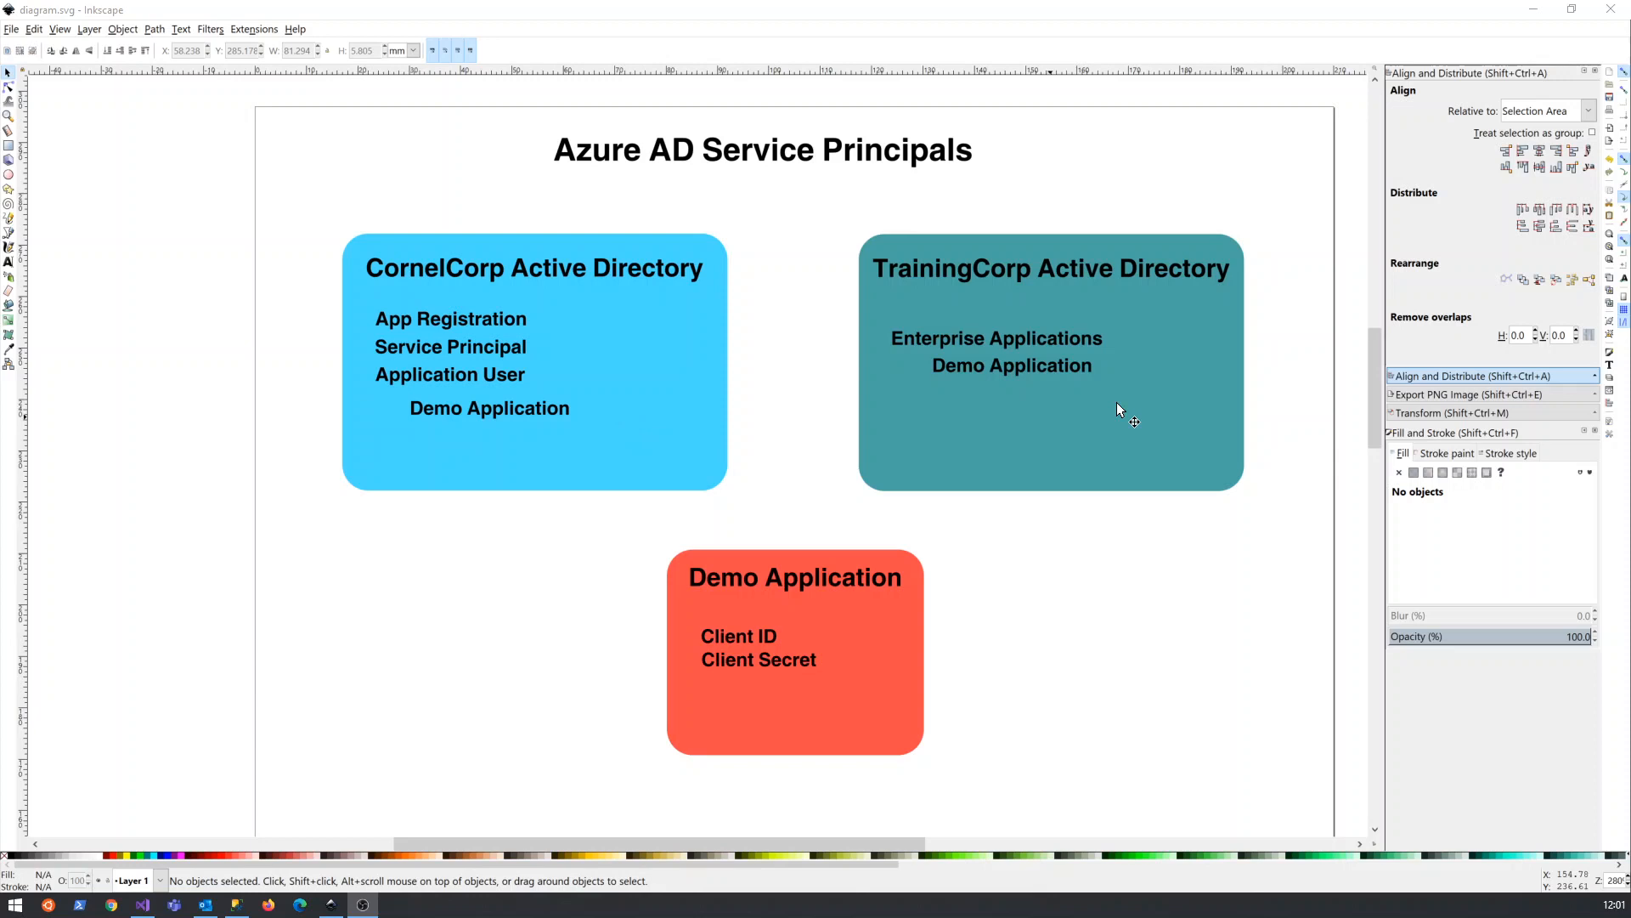
{"action": "mouse_move", "coordinate": [1071, 276]}
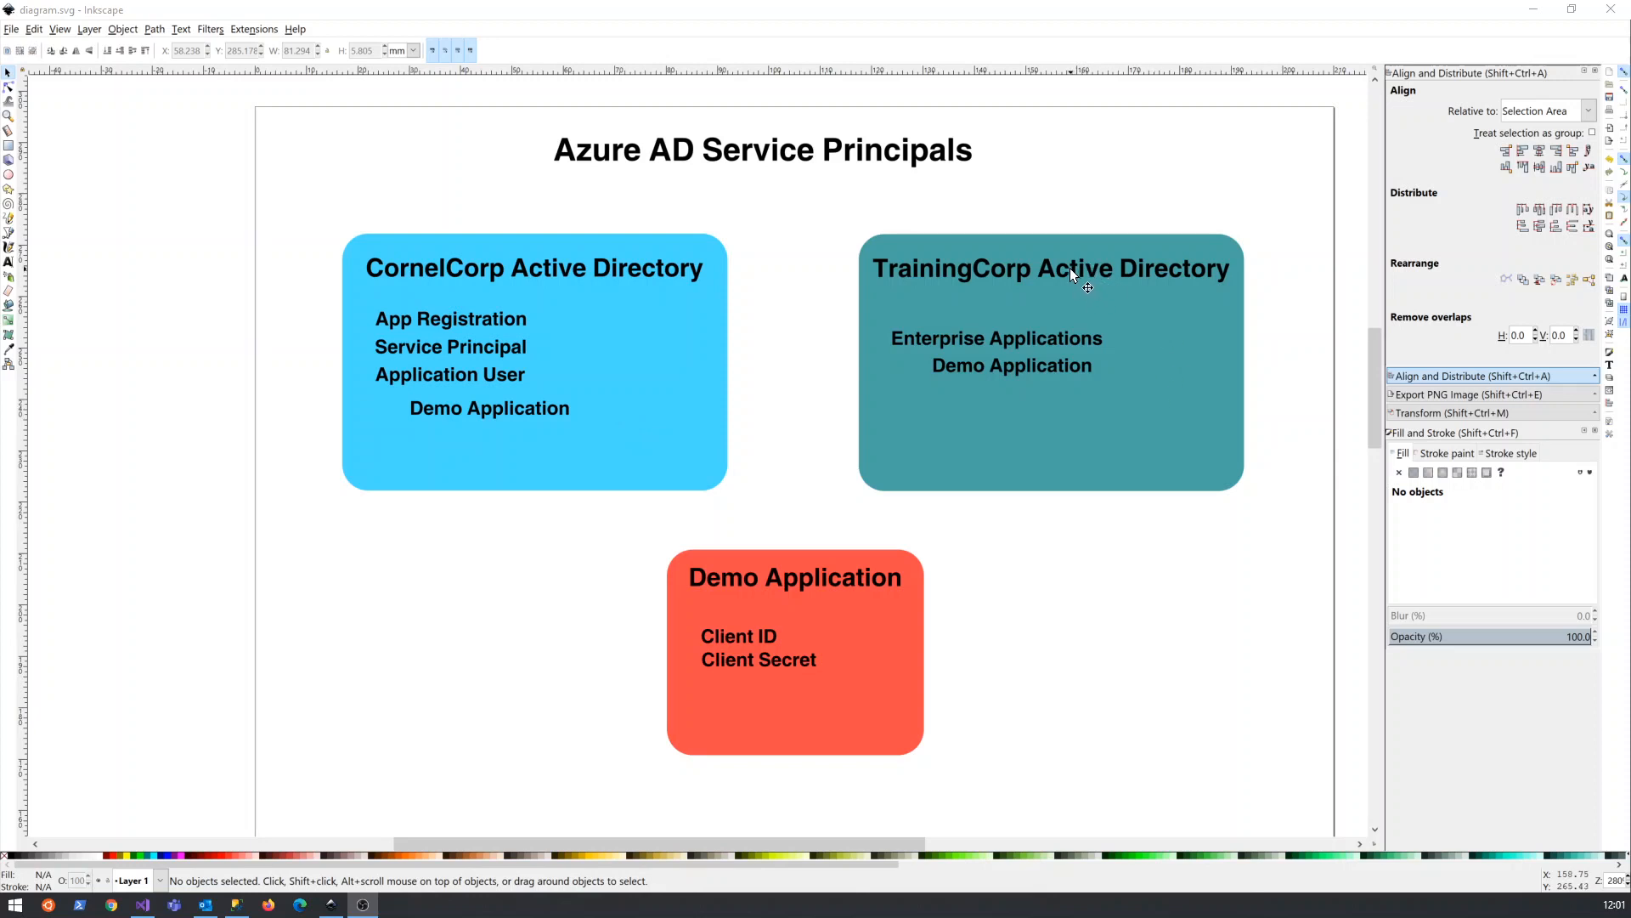
{"action": "mouse_move", "coordinate": [1123, 335]}
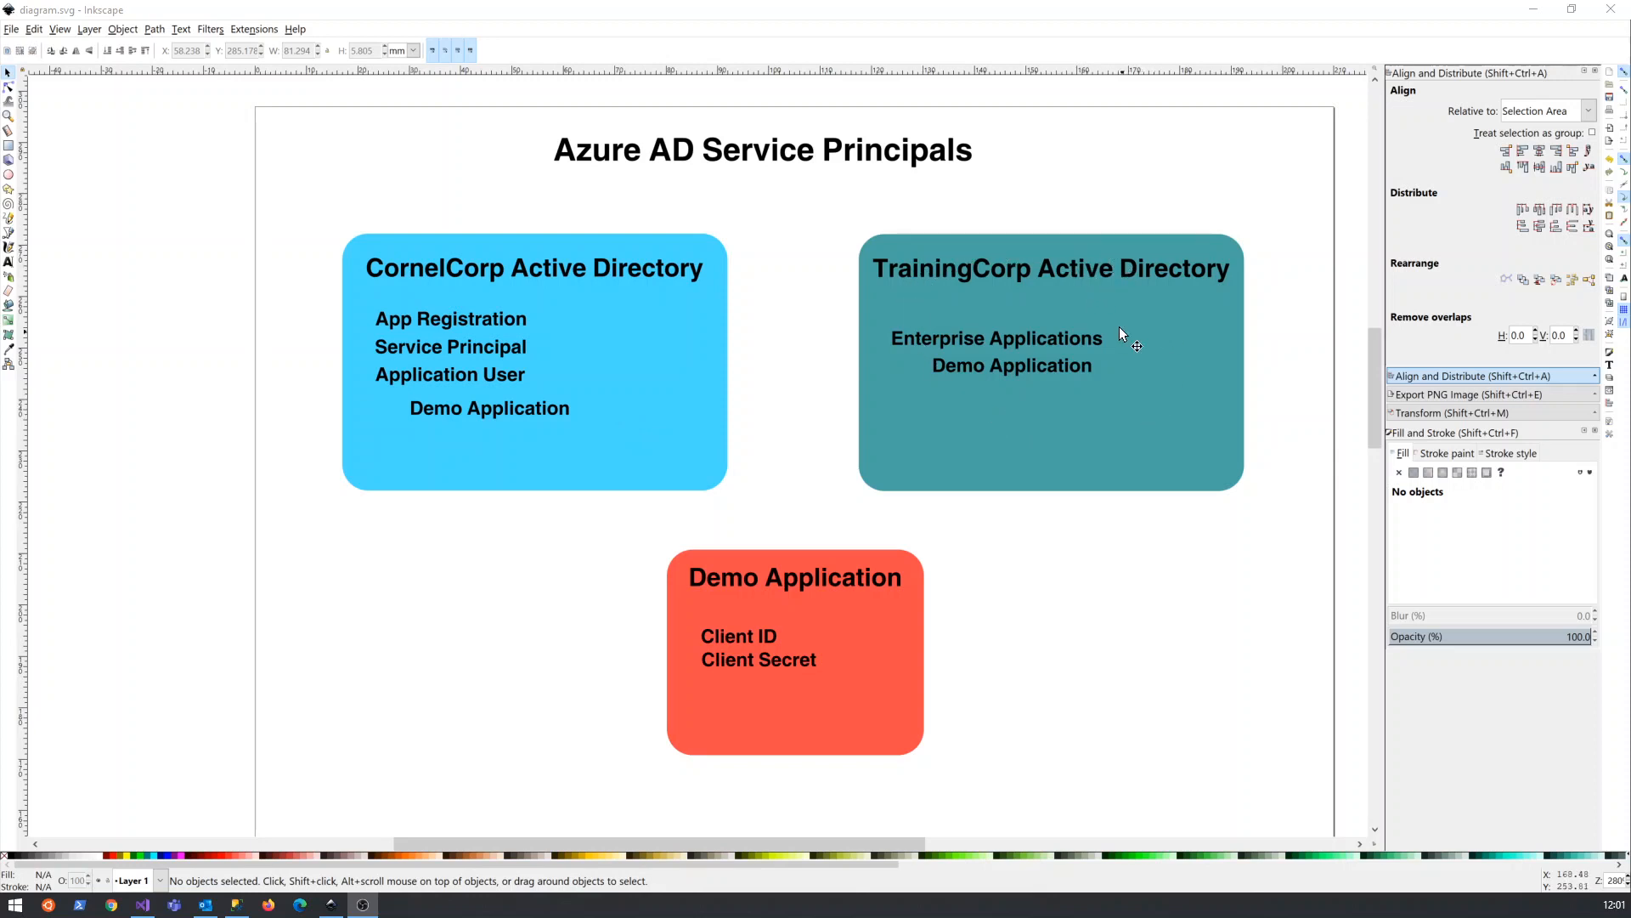
{"action": "mouse_move", "coordinate": [611, 329]}
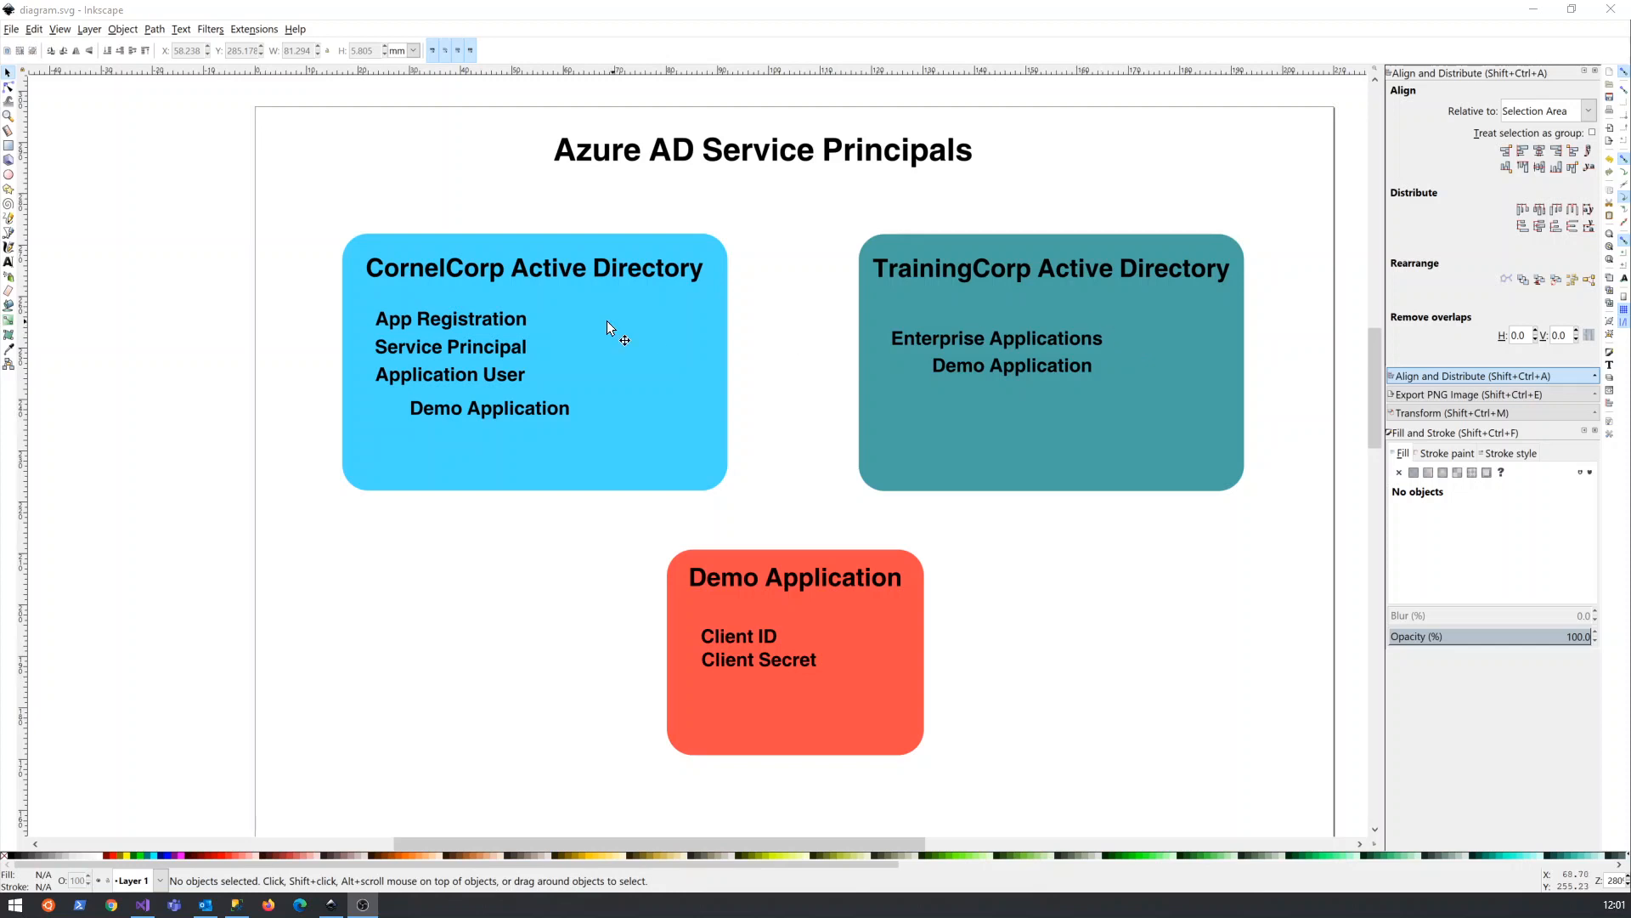
{"action": "mouse_move", "coordinate": [918, 312]}
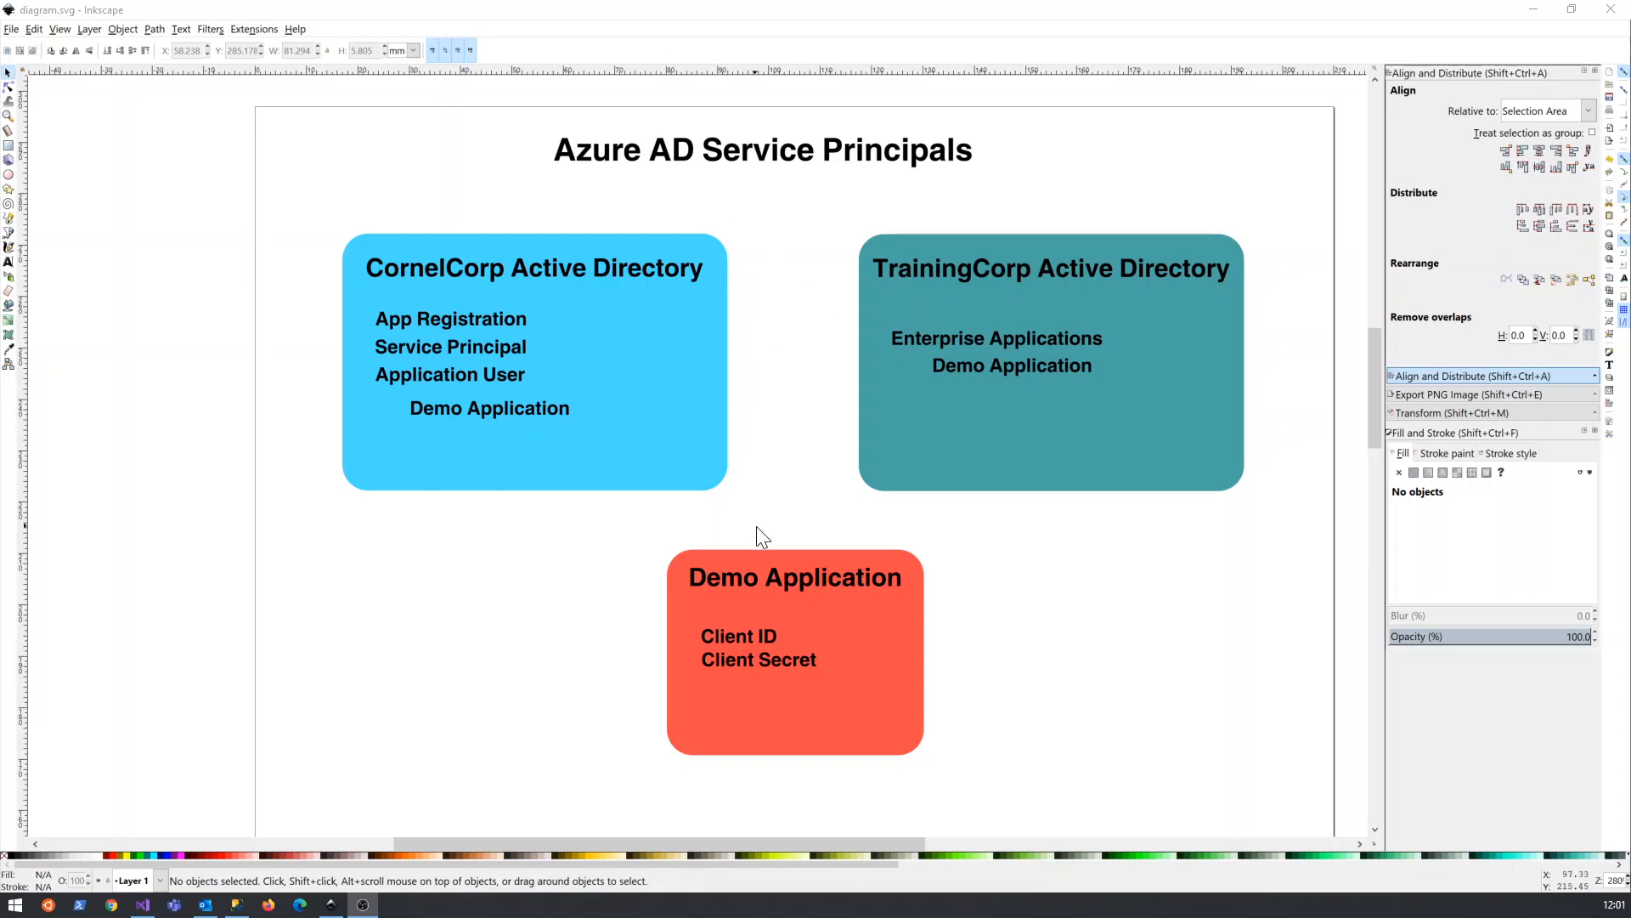
{"action": "mouse_move", "coordinate": [775, 529]}
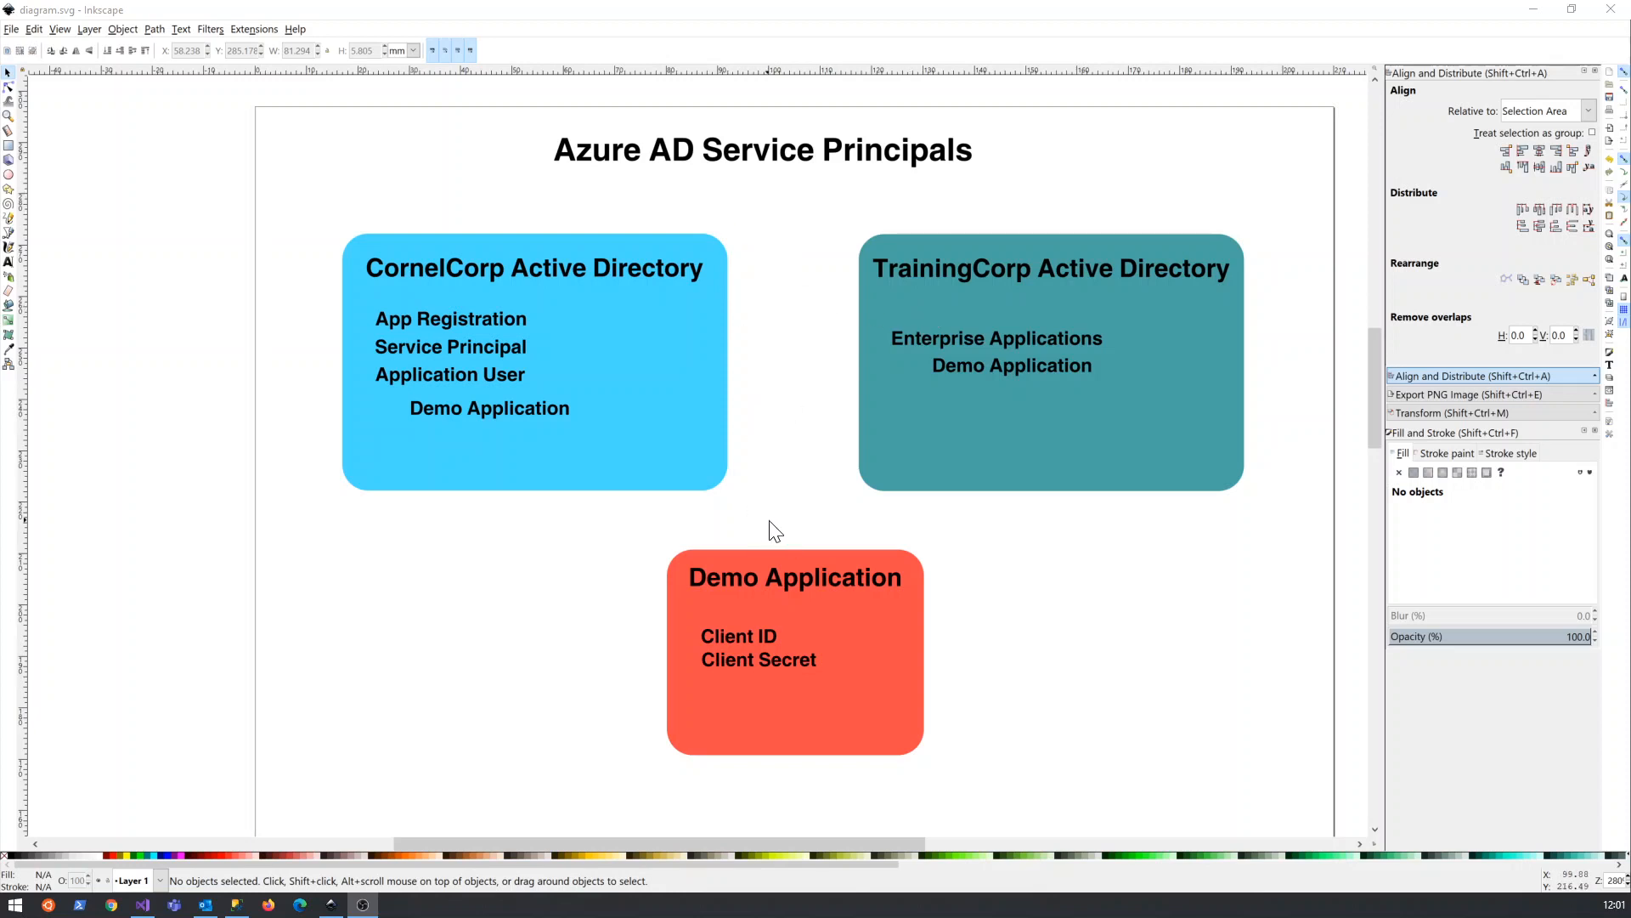
{"action": "mouse_move", "coordinate": [643, 434]}
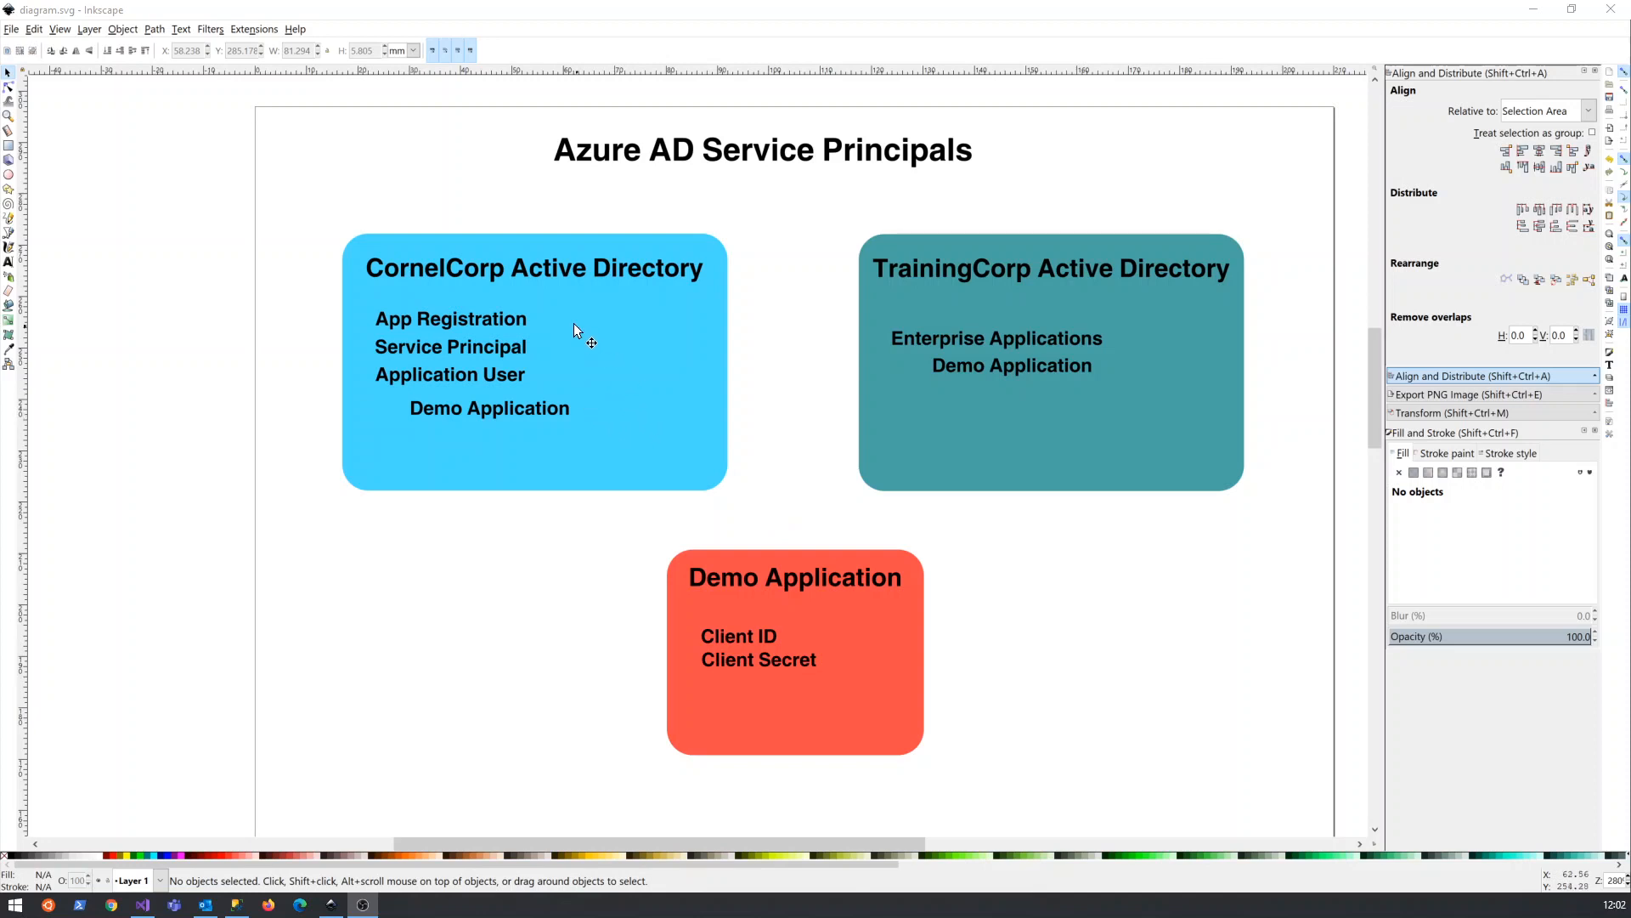
{"action": "mouse_move", "coordinate": [585, 436]}
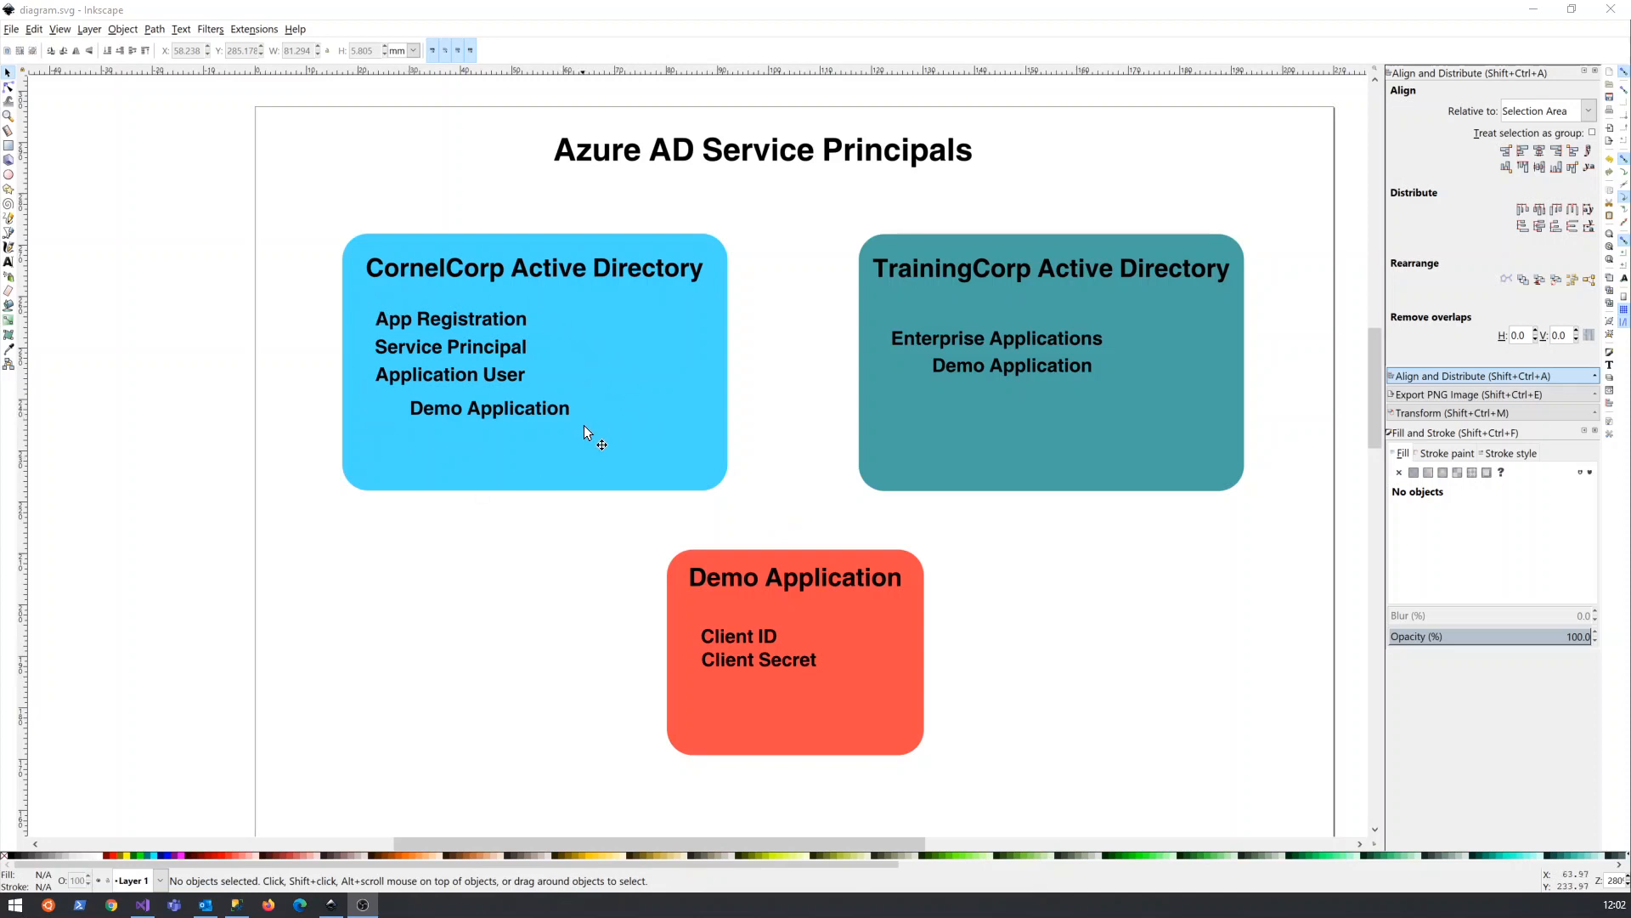
{"action": "mouse_move", "coordinate": [426, 323]}
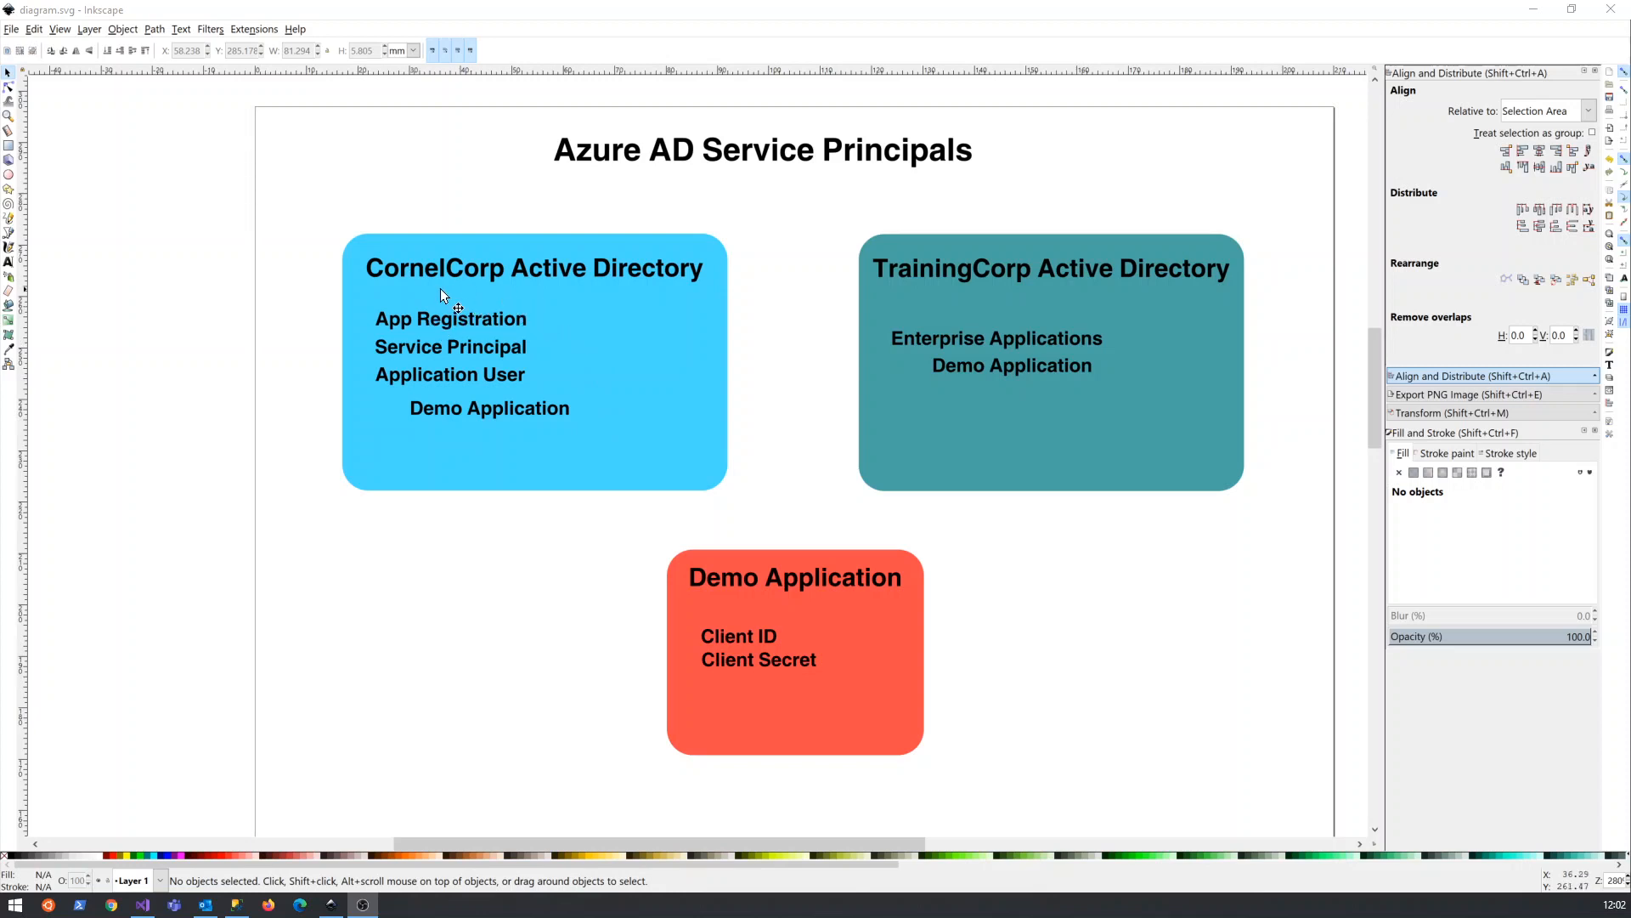
{"action": "mouse_move", "coordinate": [460, 295]}
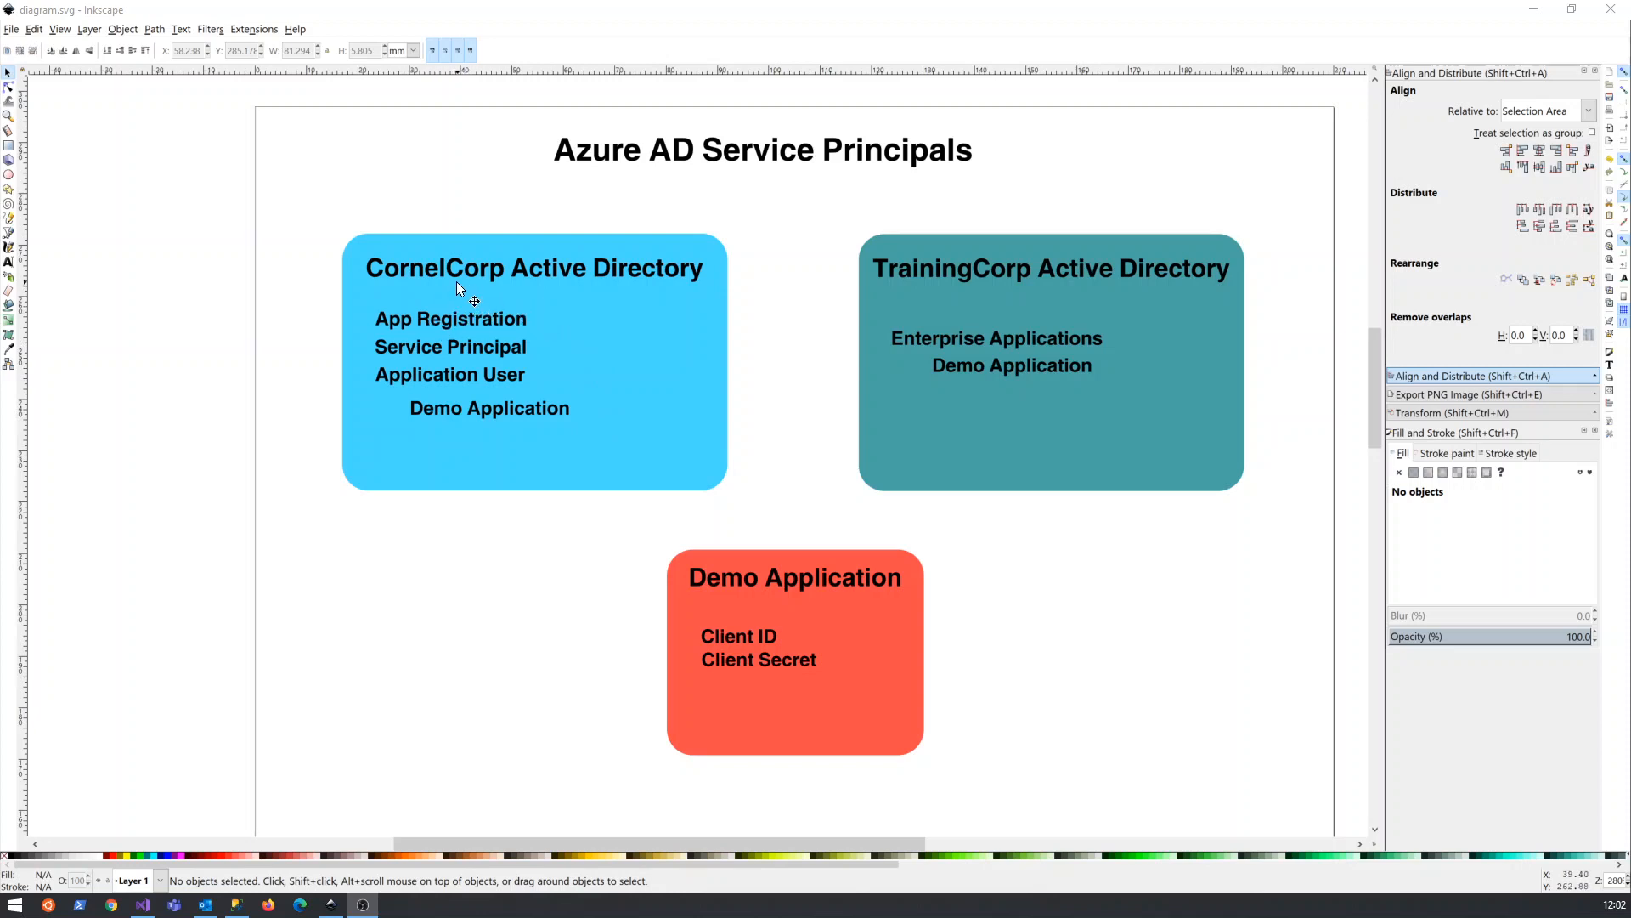
{"action": "mouse_move", "coordinate": [675, 296]}
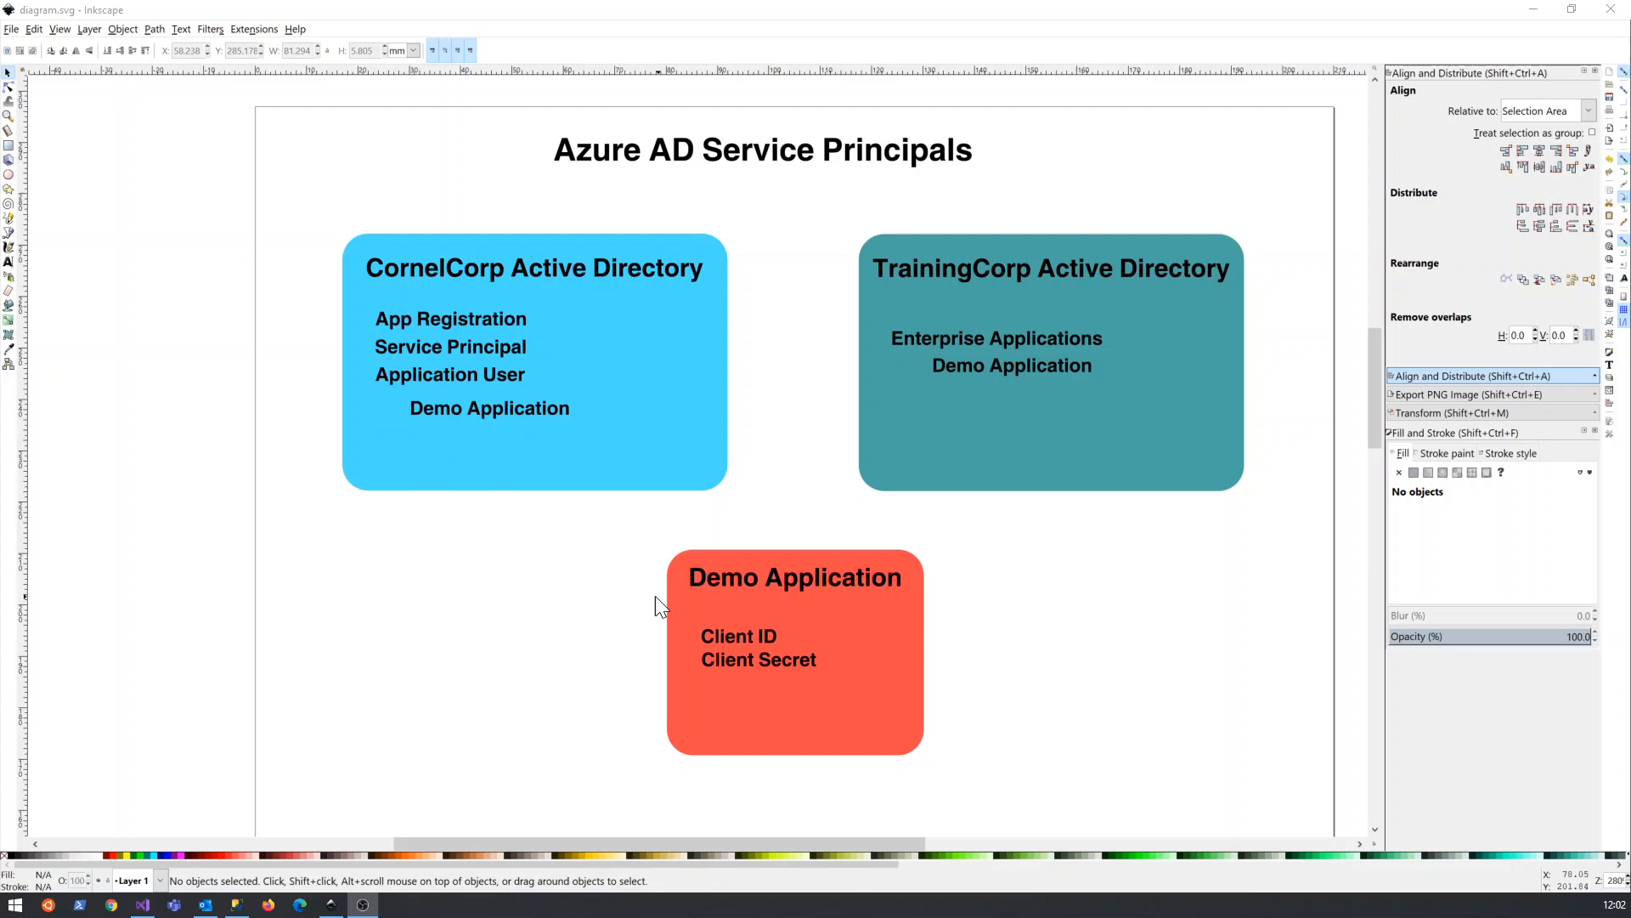
{"action": "mouse_move", "coordinate": [705, 593]}
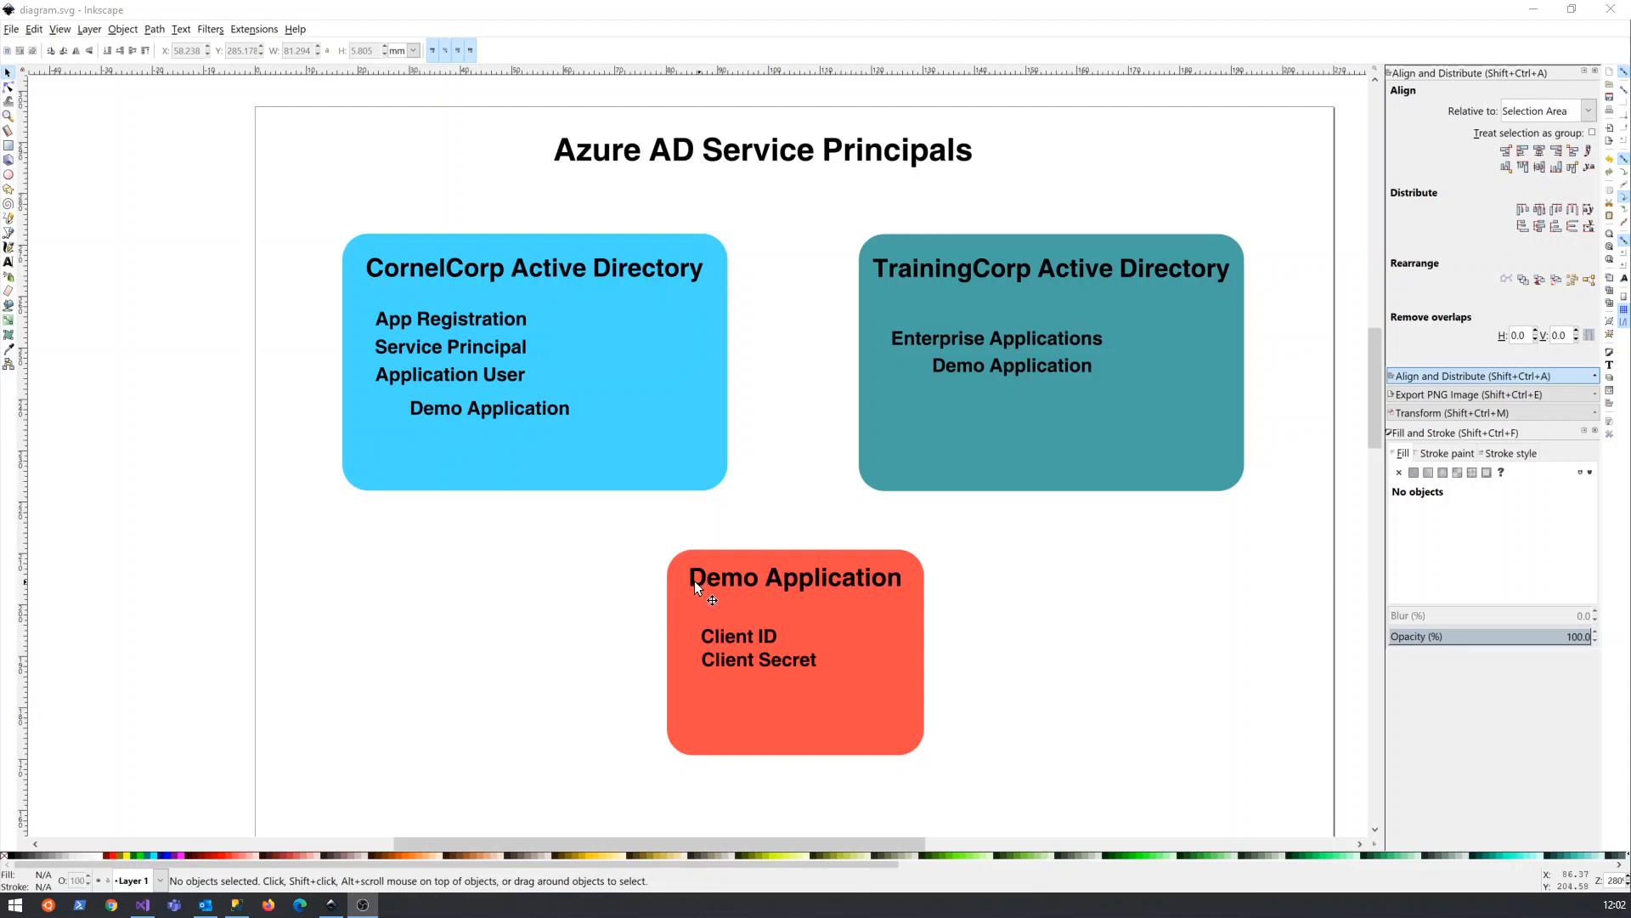
{"action": "mouse_move", "coordinate": [848, 591]}
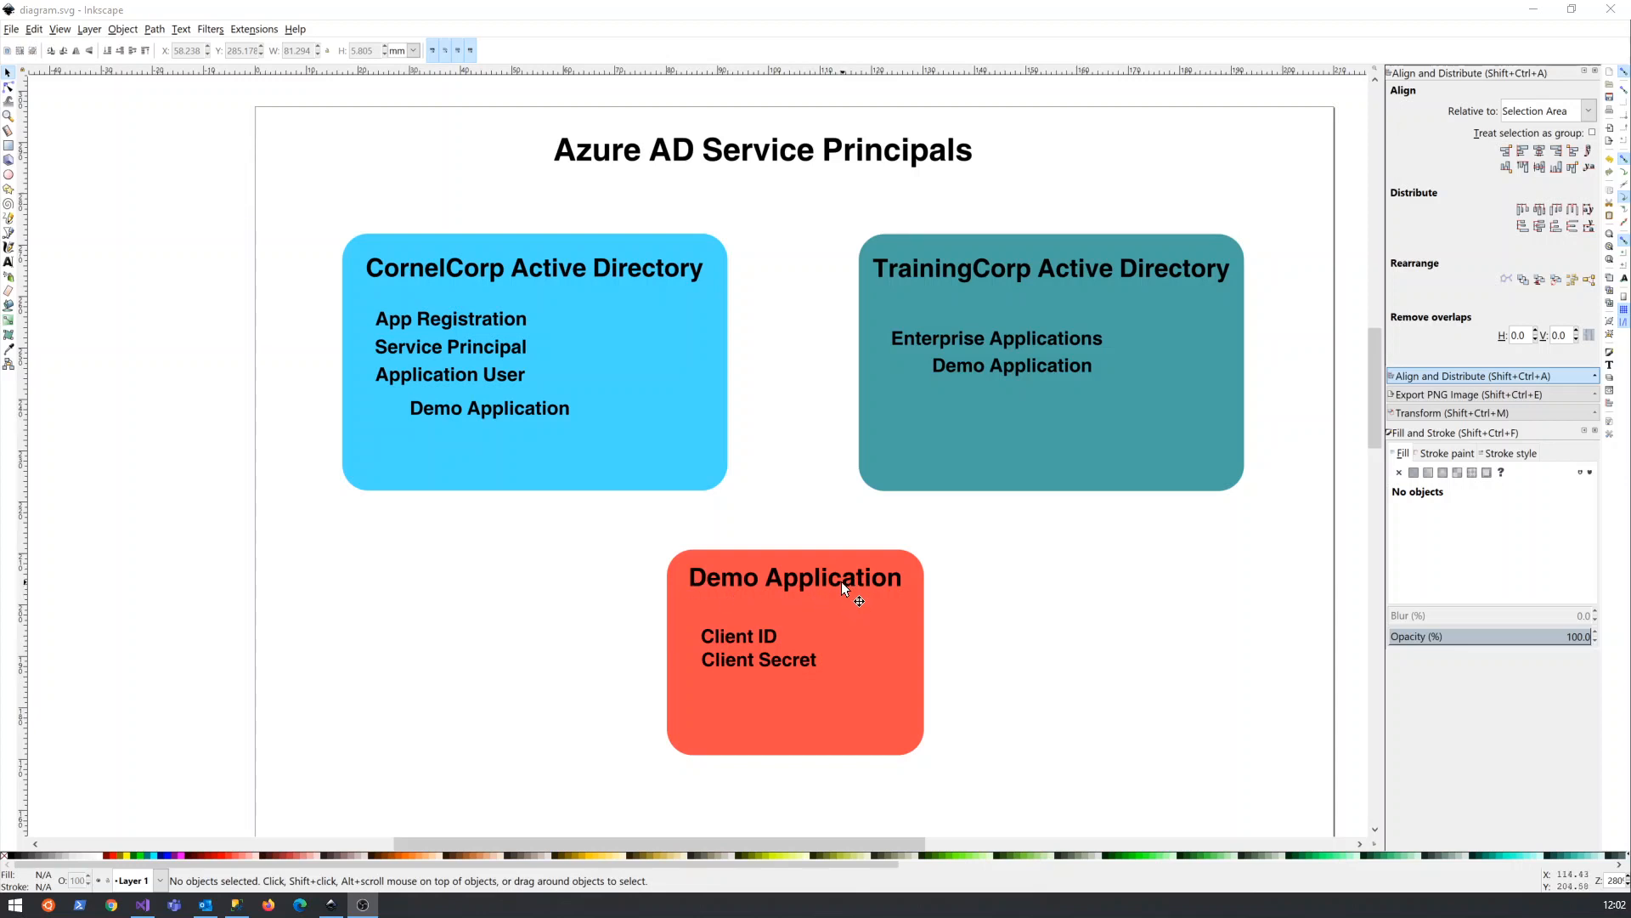
{"action": "mouse_move", "coordinate": [638, 543]}
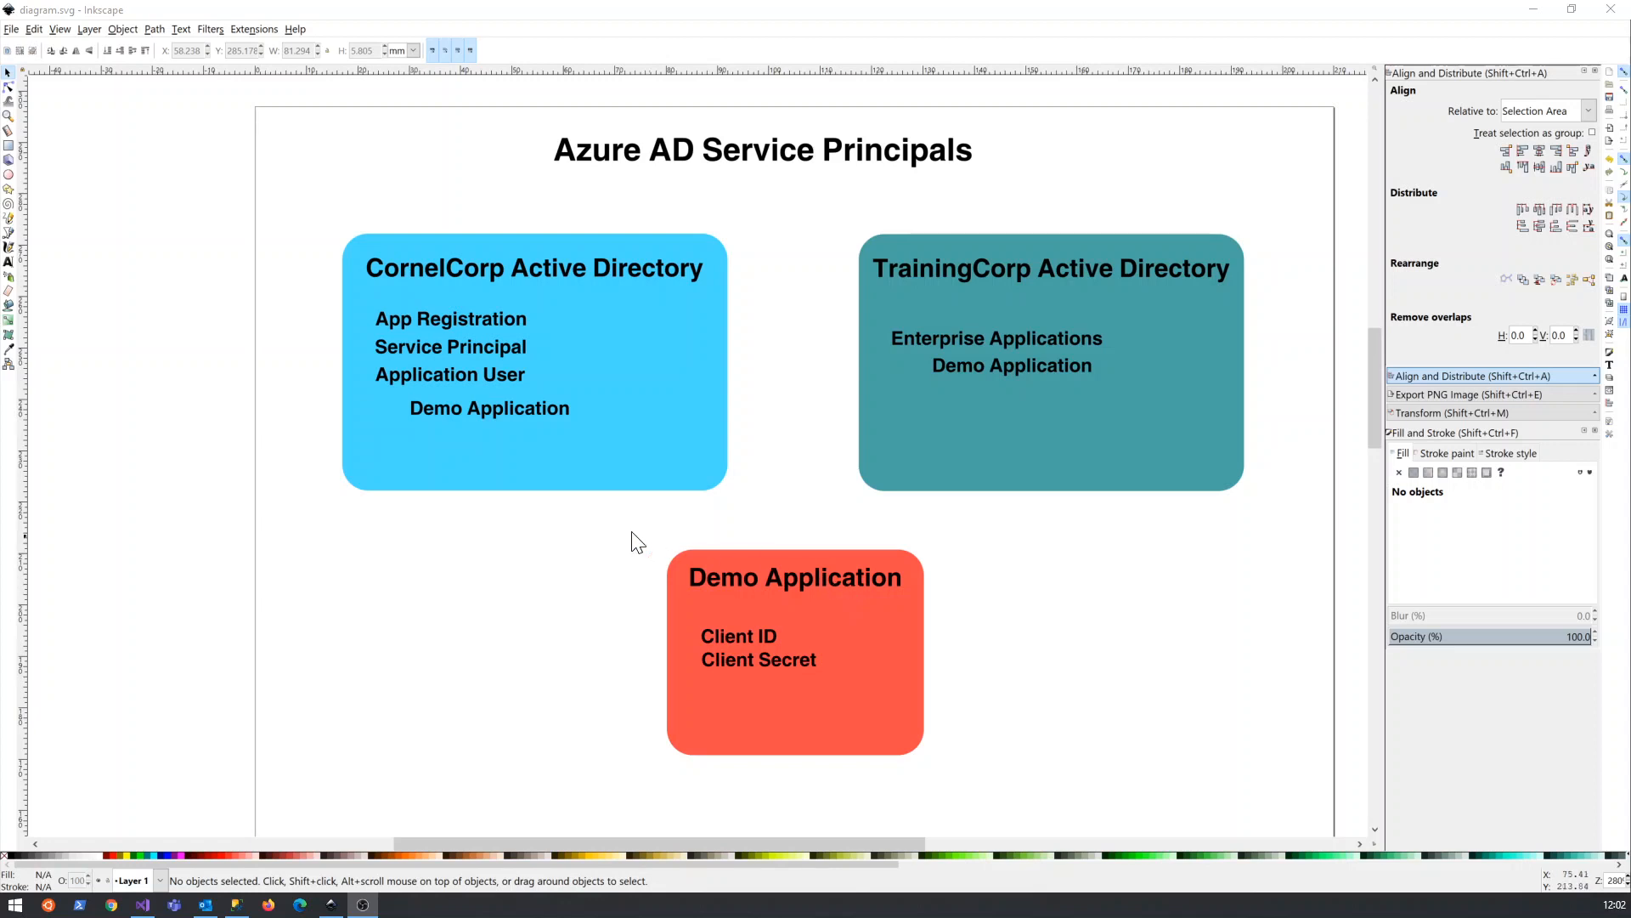
{"action": "mouse_move", "coordinate": [395, 328]}
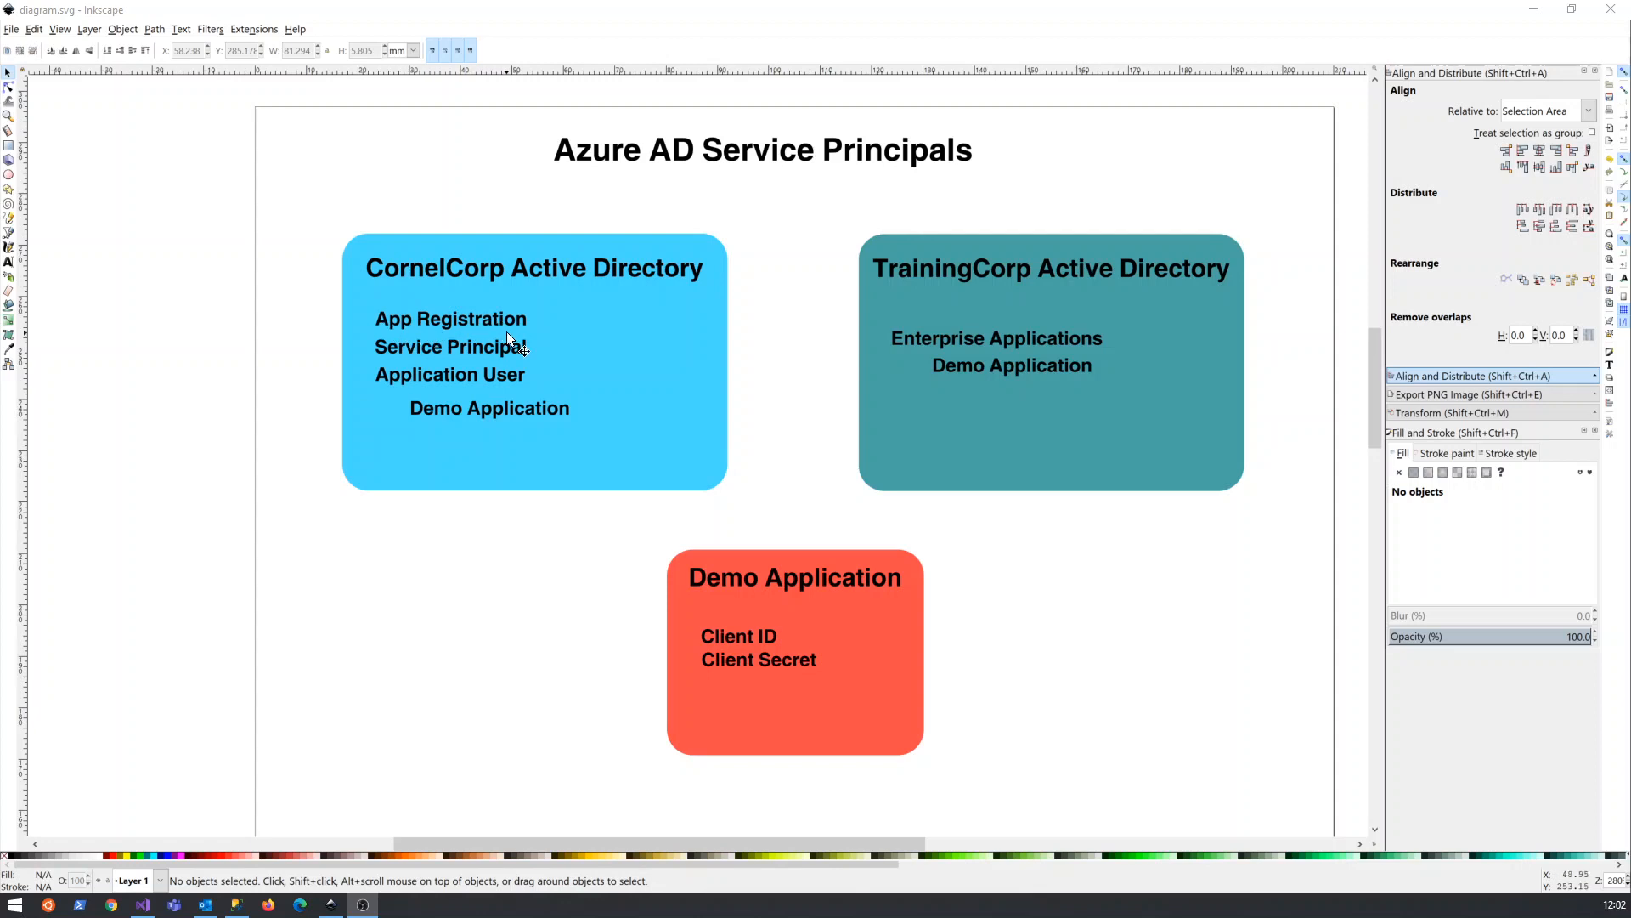
{"action": "mouse_move", "coordinate": [801, 588]}
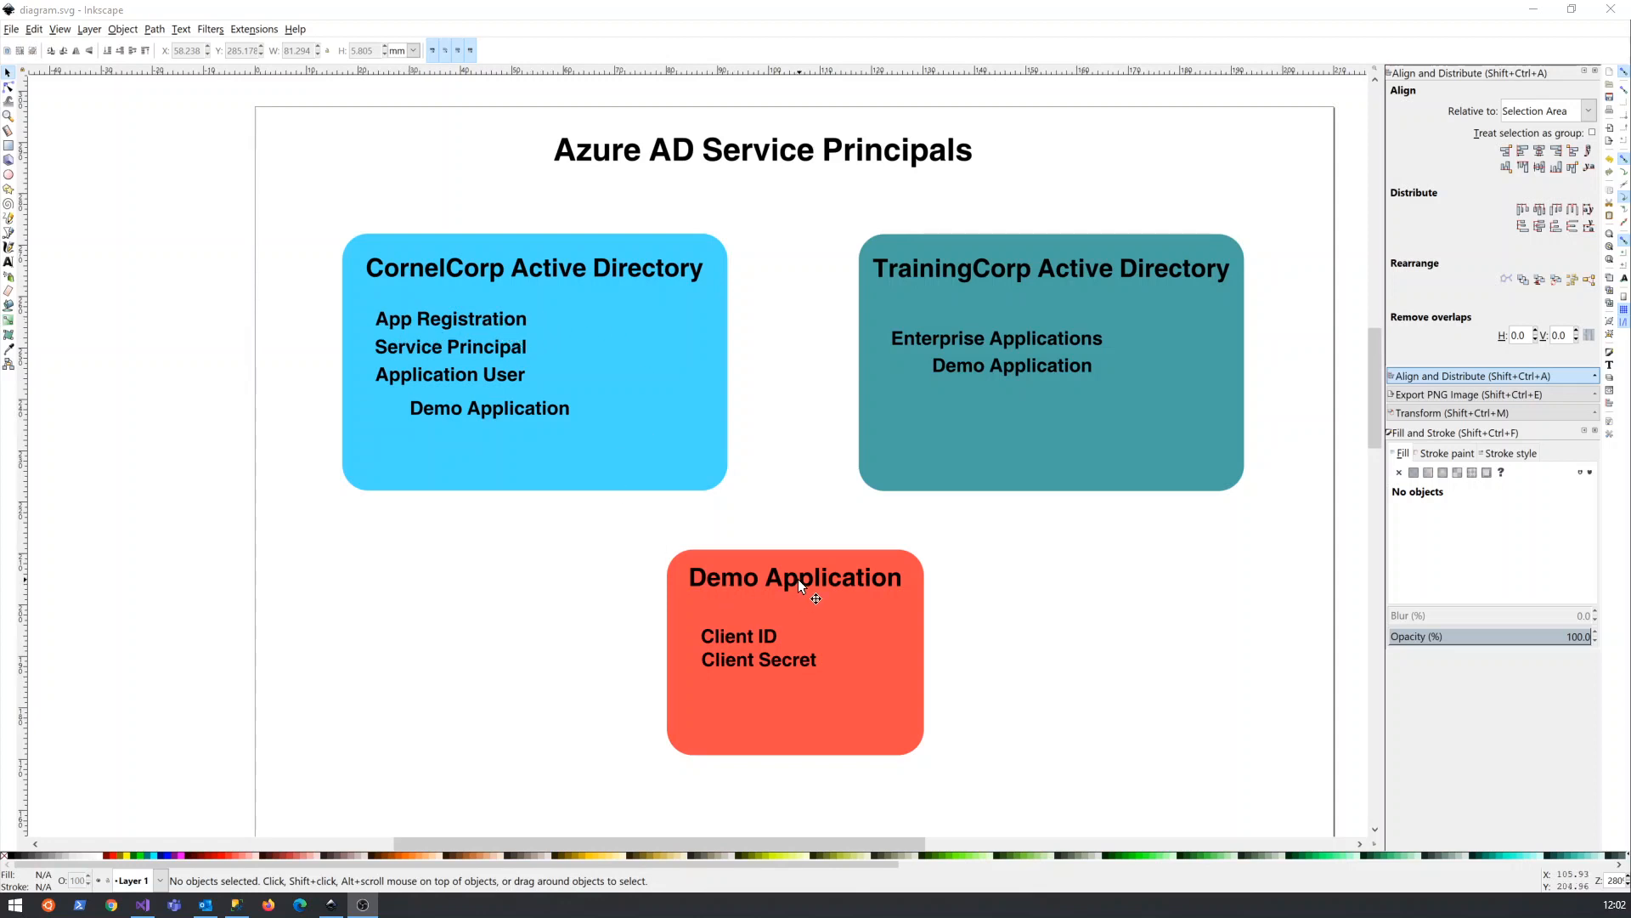
{"action": "mouse_move", "coordinate": [744, 653]}
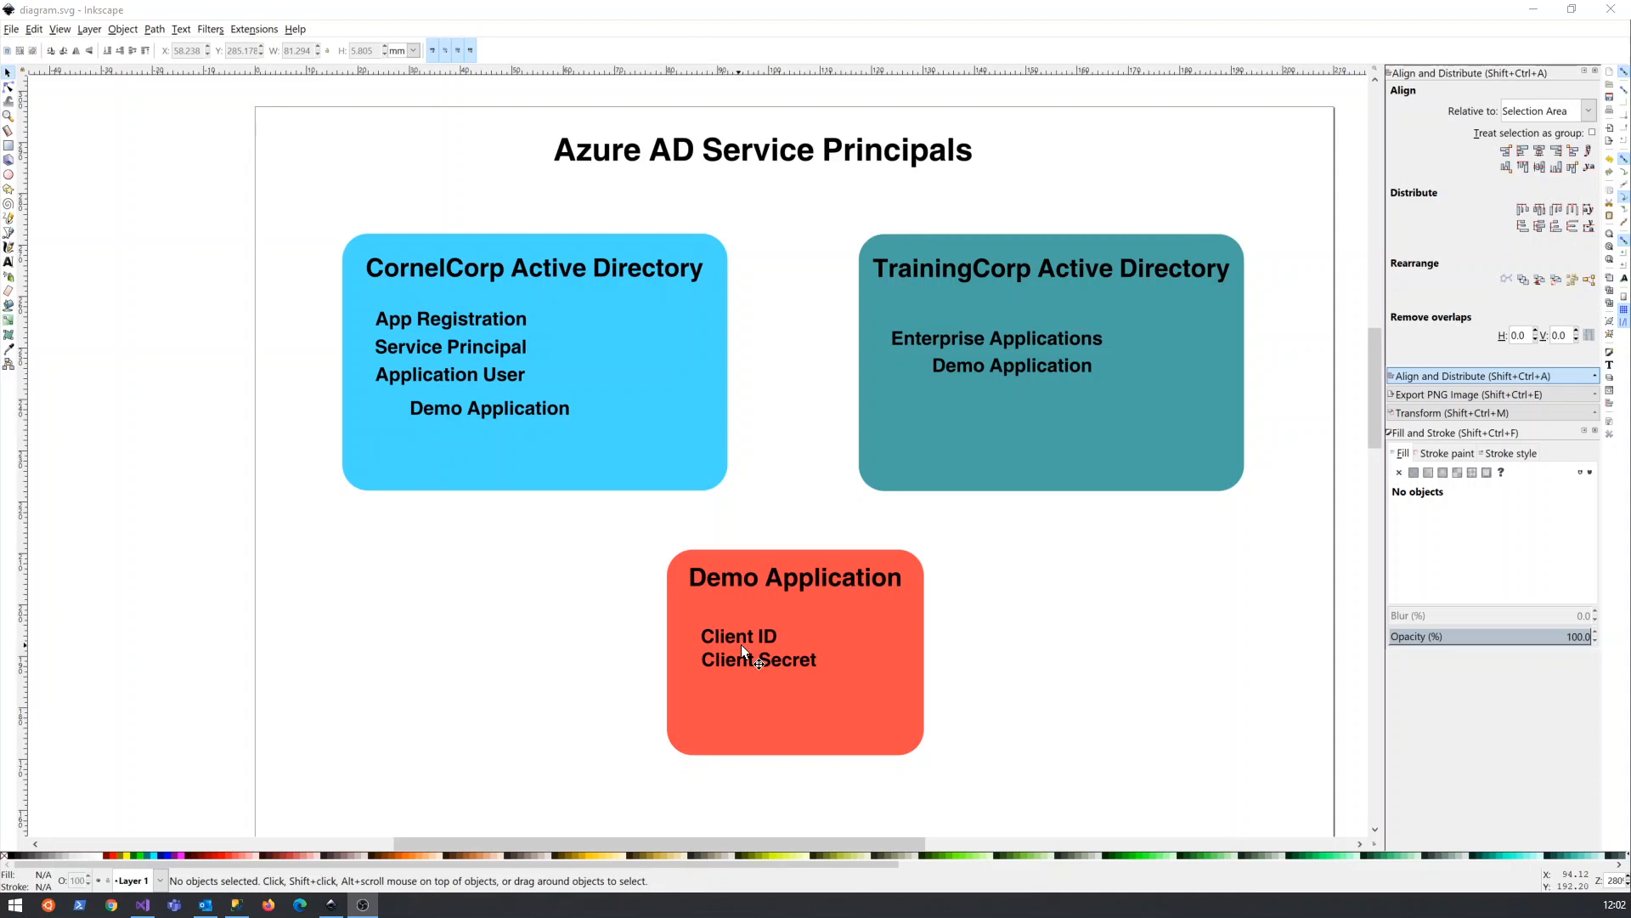
{"action": "mouse_move", "coordinate": [791, 676]}
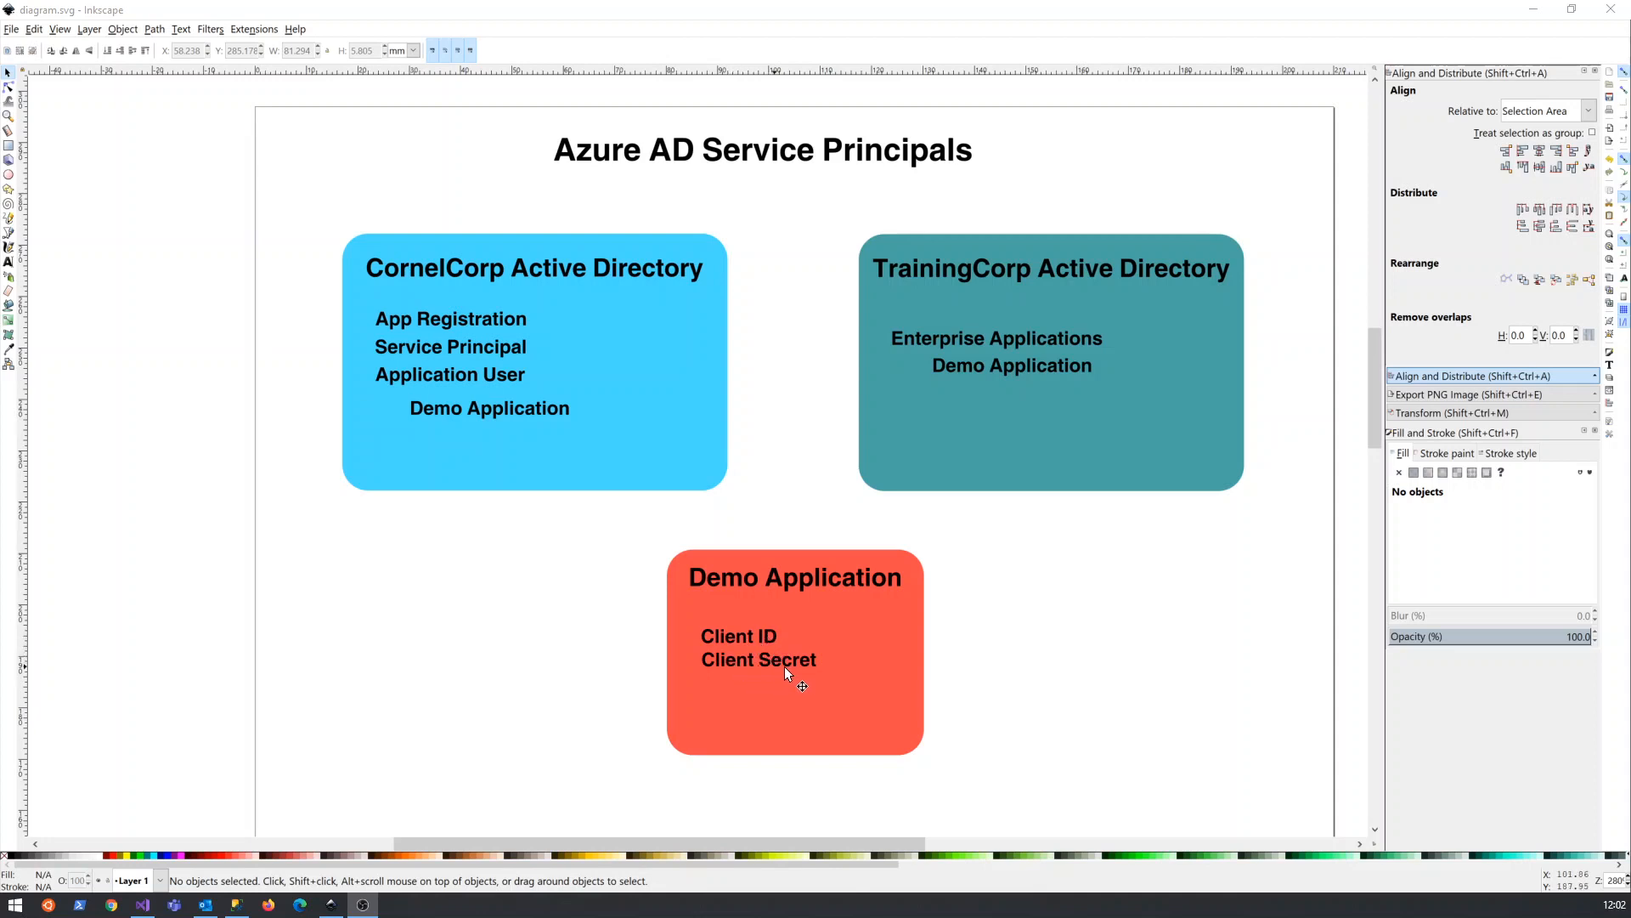
{"action": "mouse_move", "coordinate": [559, 315]}
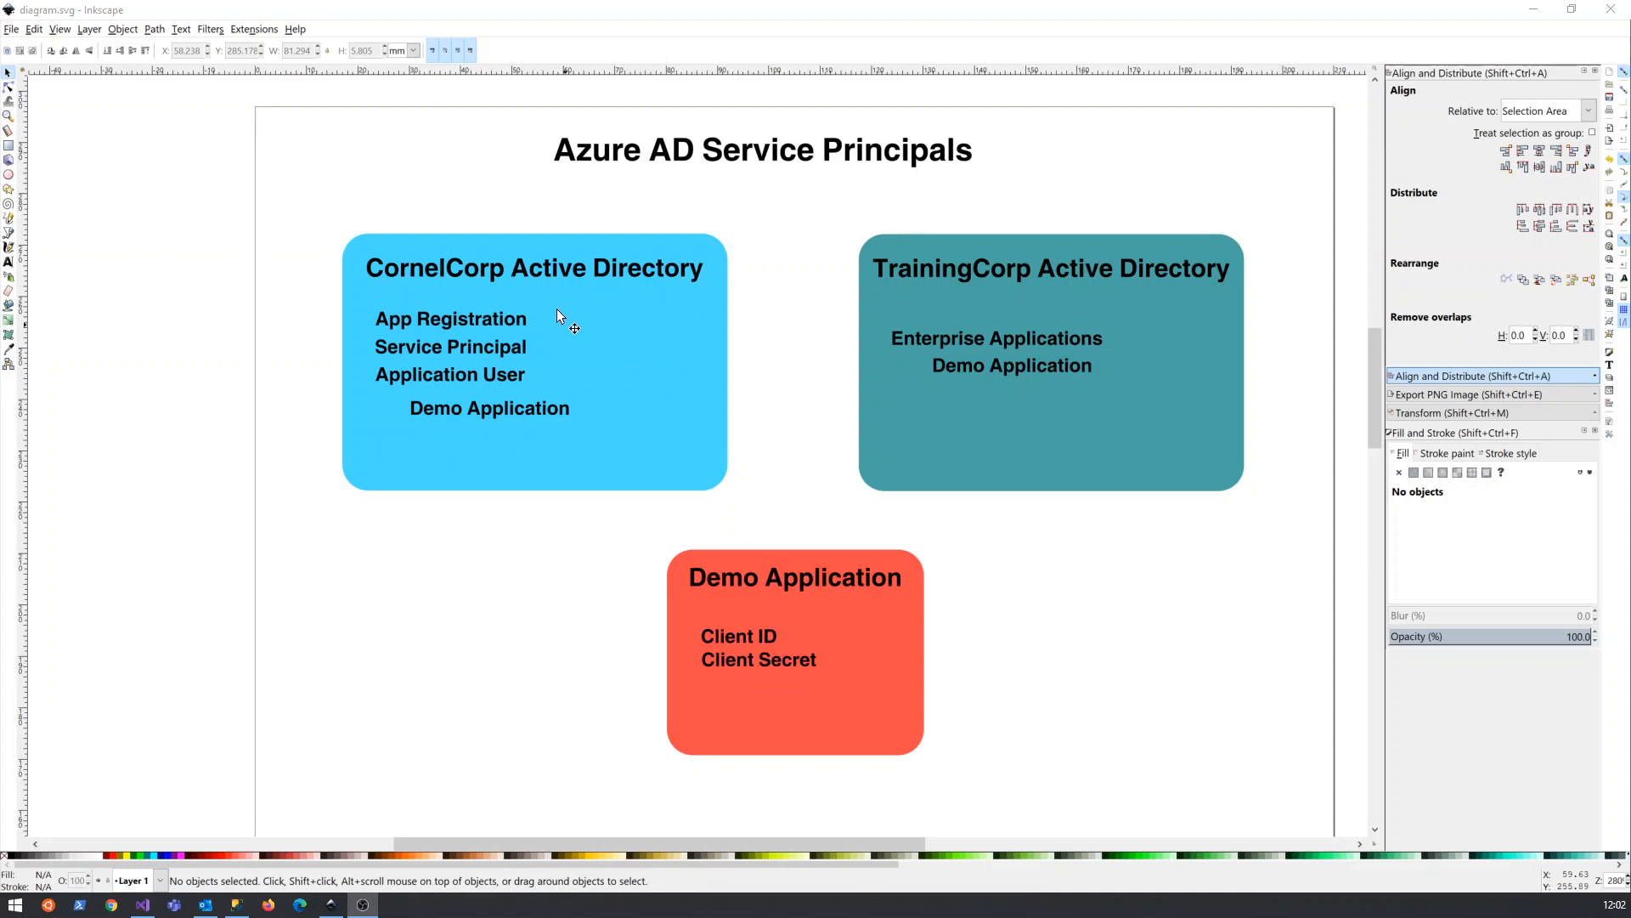
{"action": "mouse_move", "coordinate": [613, 314]}
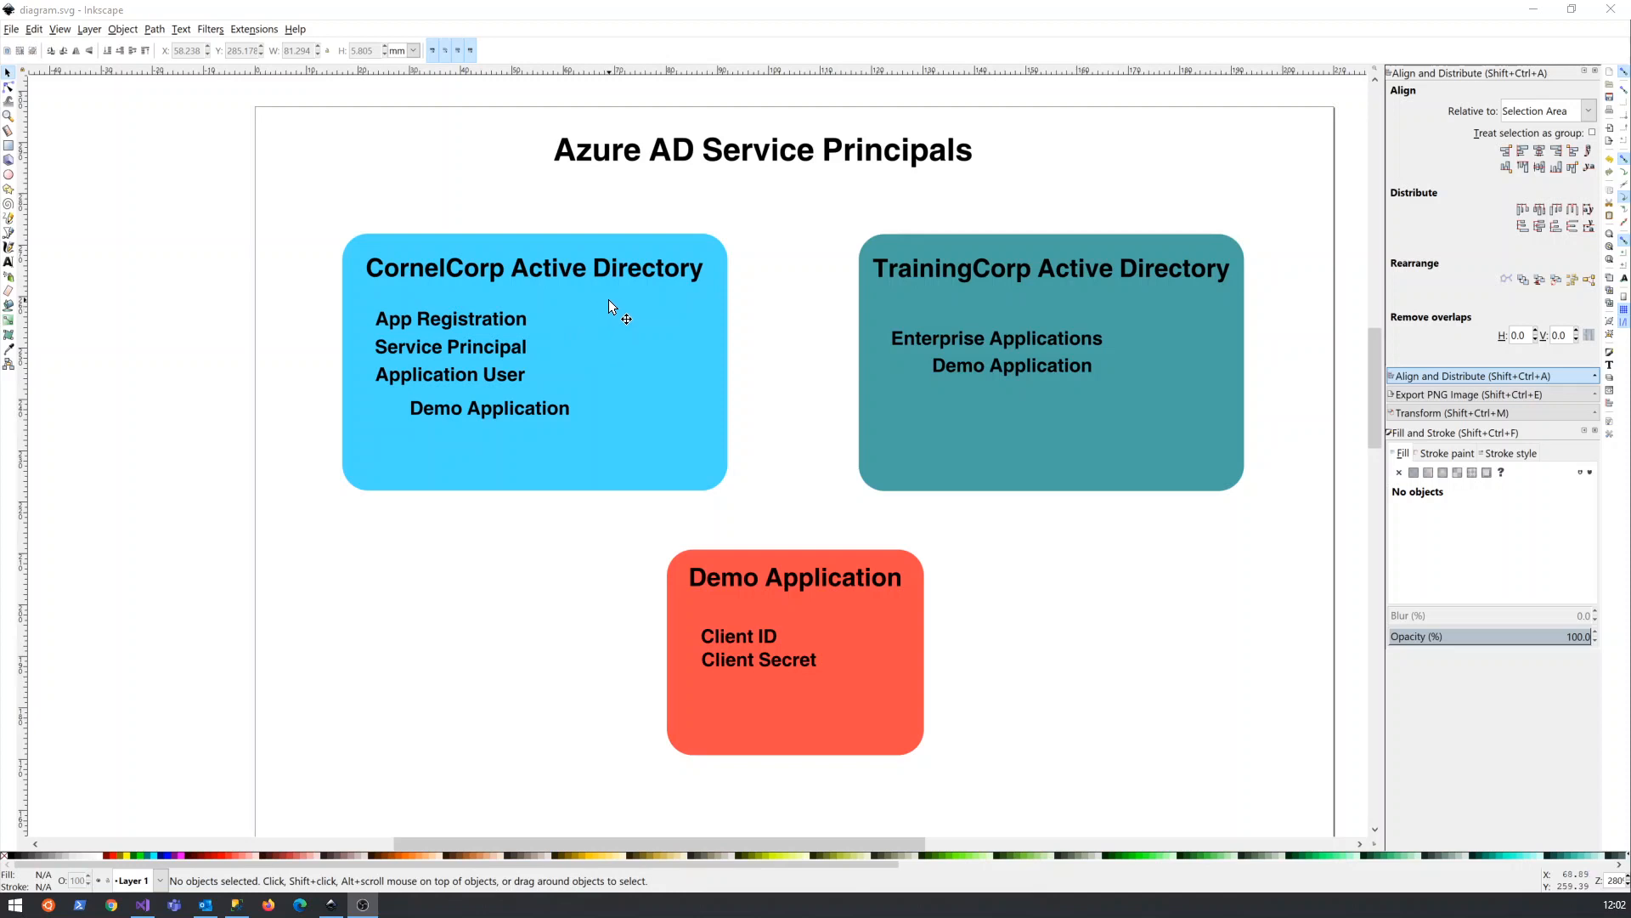
{"action": "mouse_move", "coordinate": [406, 317]}
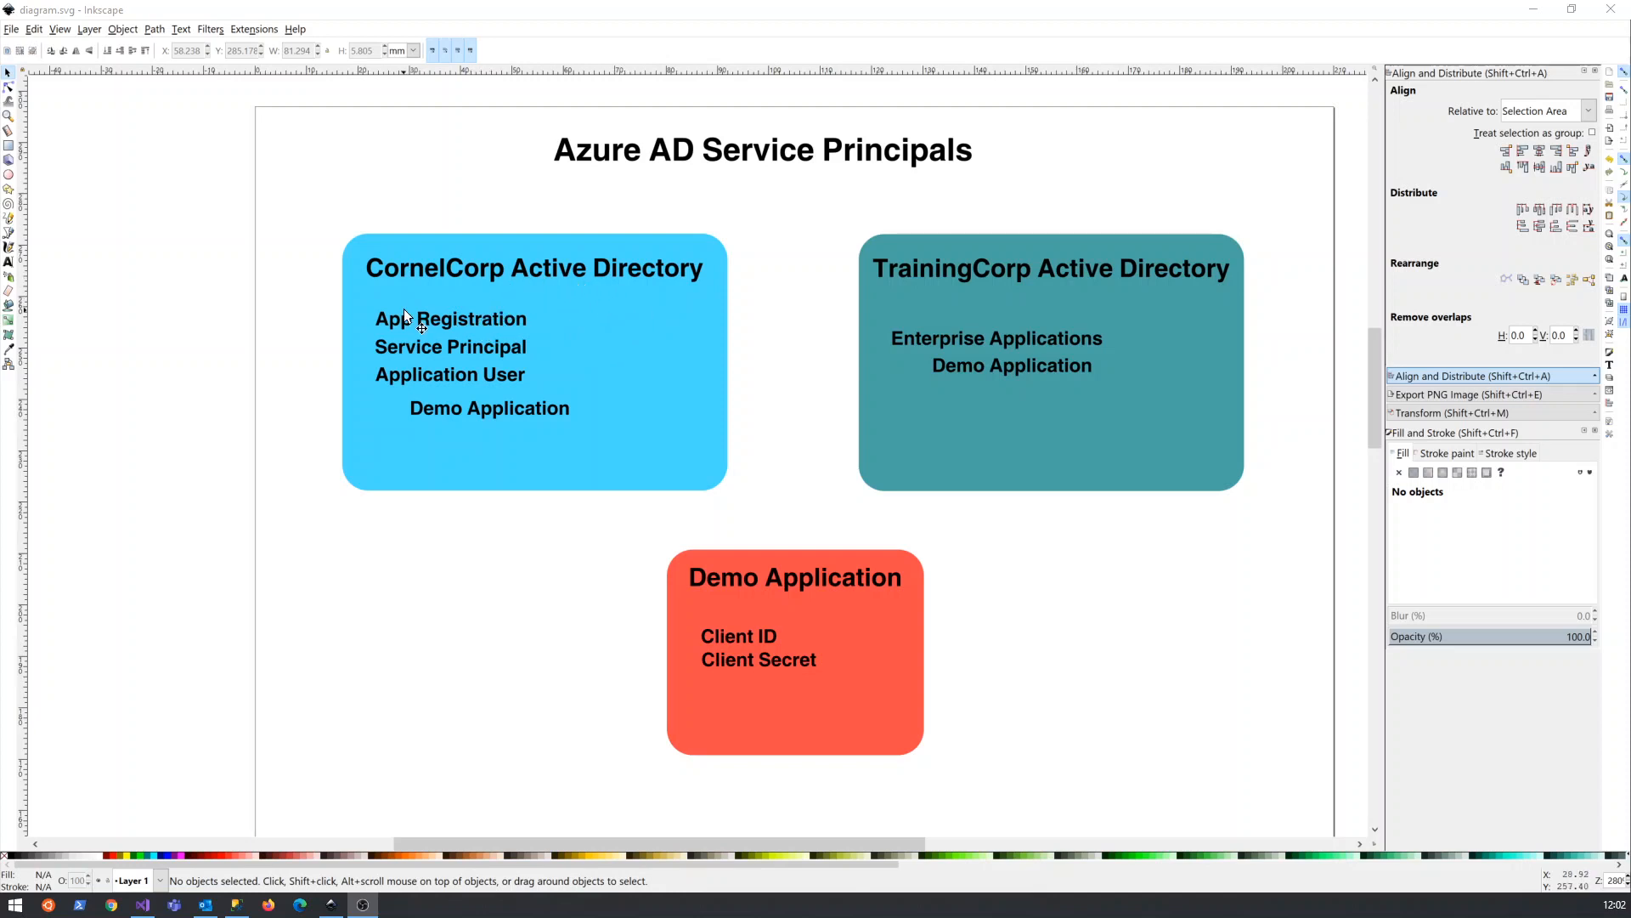
{"action": "mouse_move", "coordinate": [469, 335]}
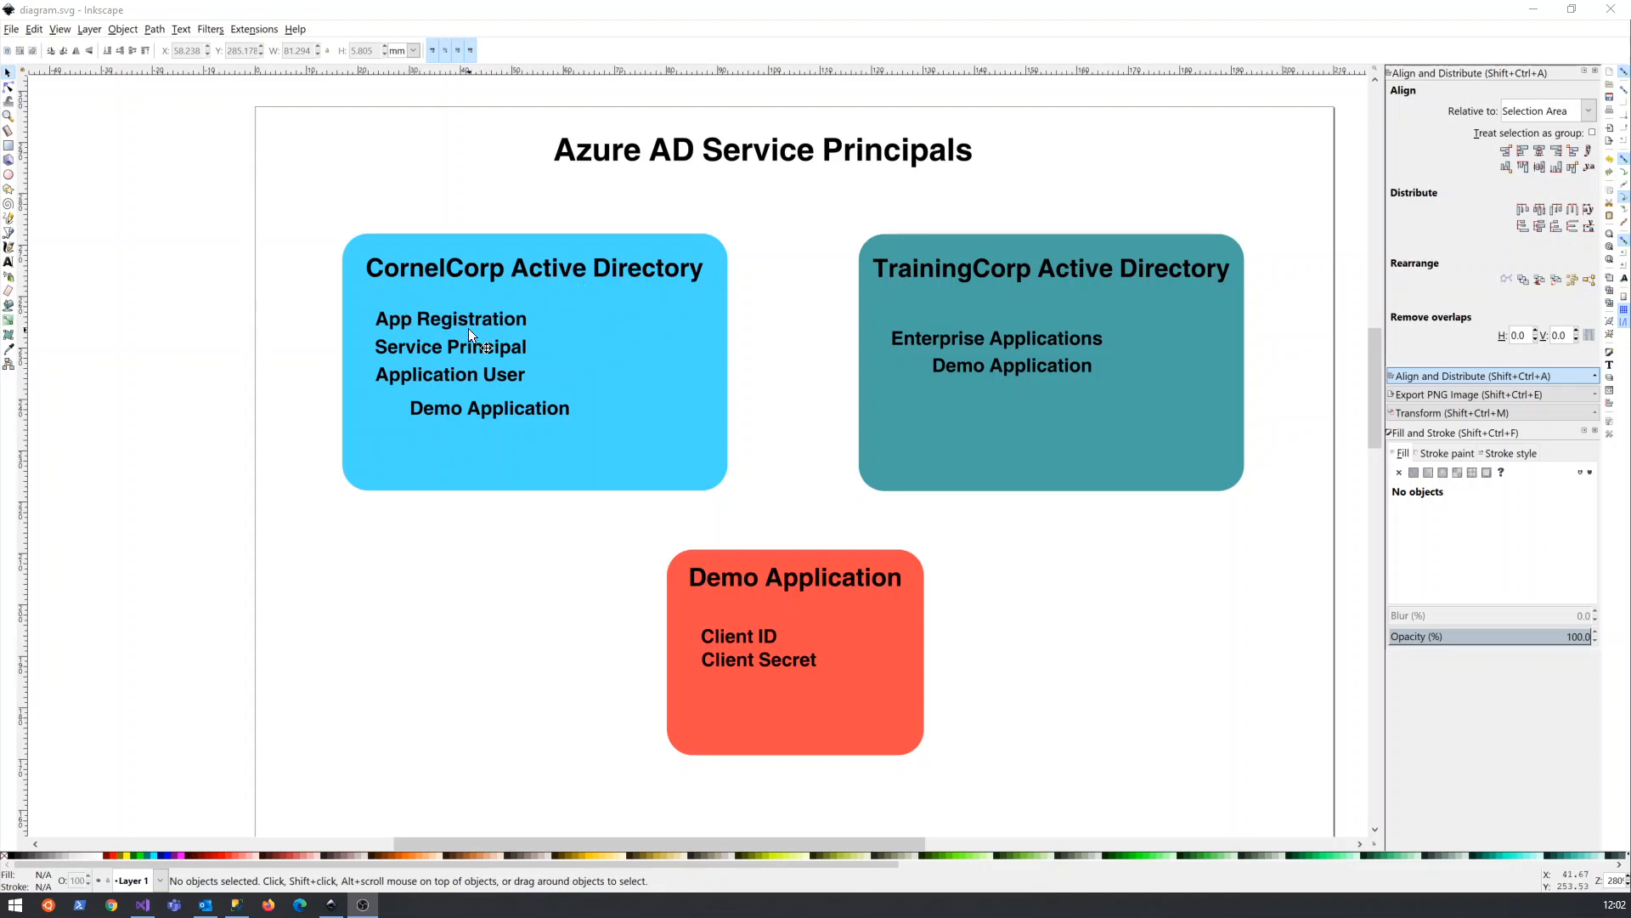
{"action": "mouse_move", "coordinate": [427, 355]}
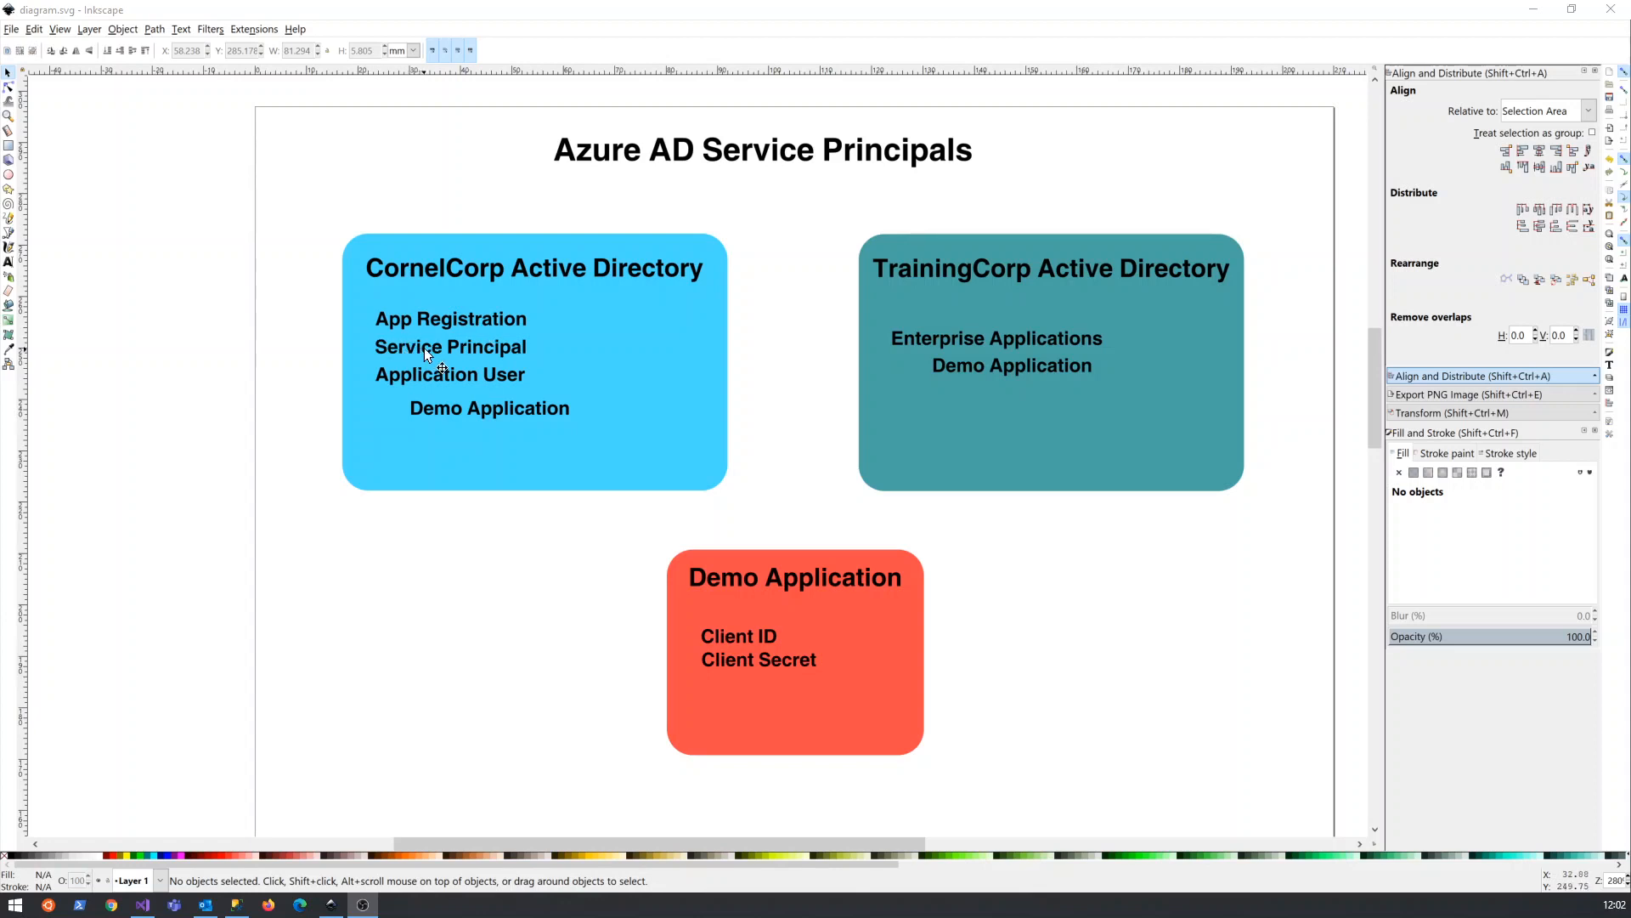
{"action": "mouse_move", "coordinate": [500, 347]}
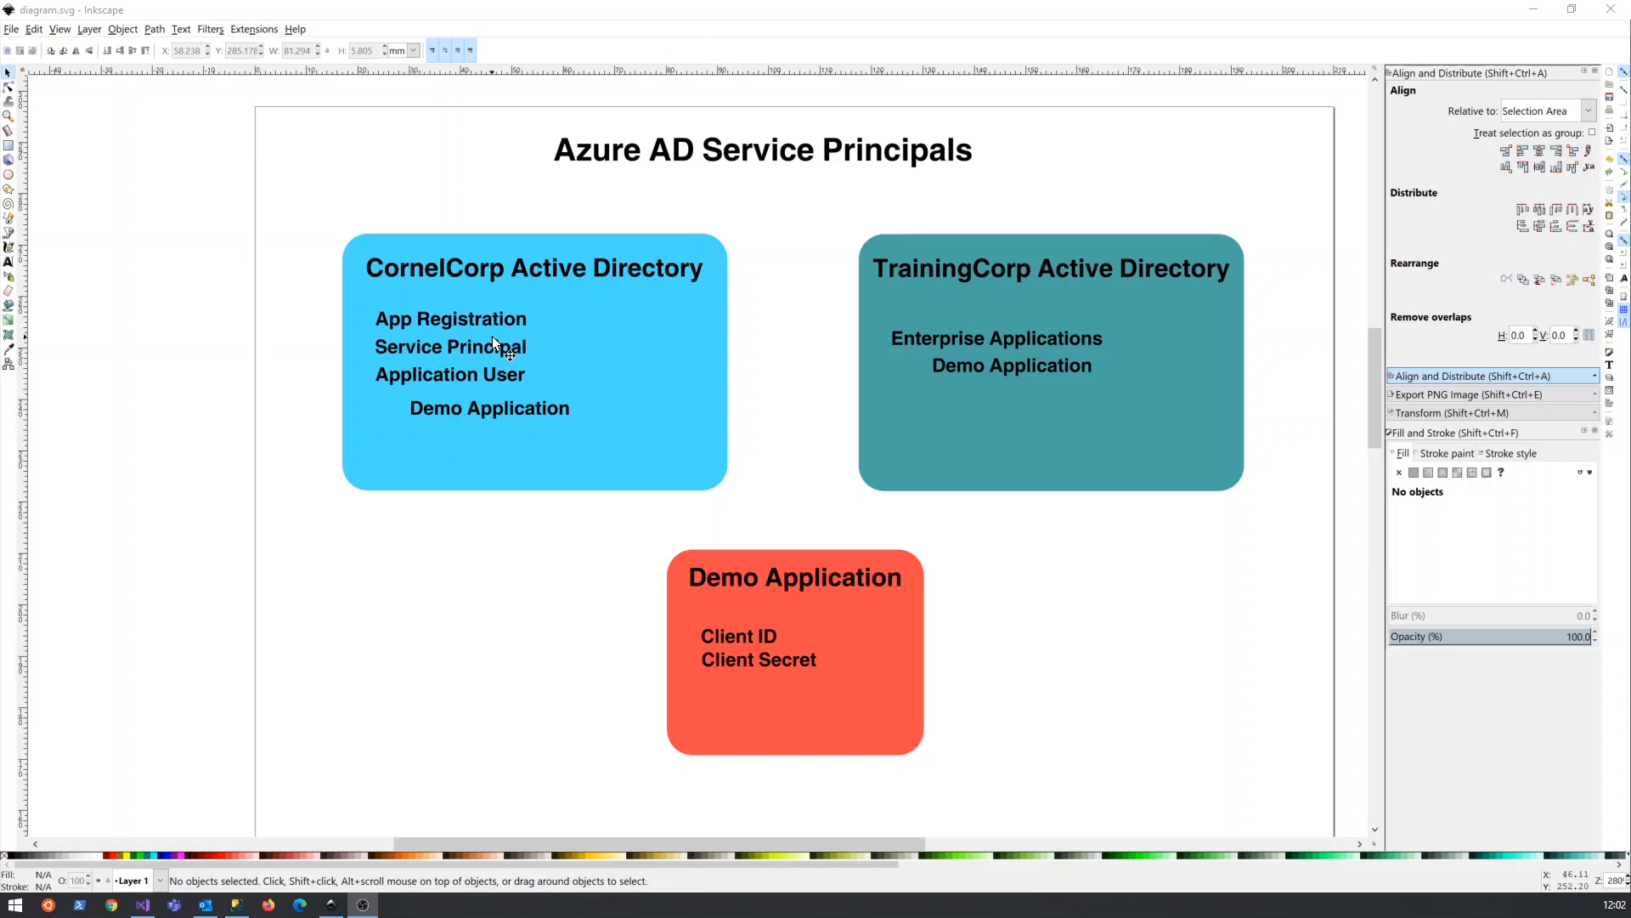
{"action": "mouse_move", "coordinate": [497, 385]}
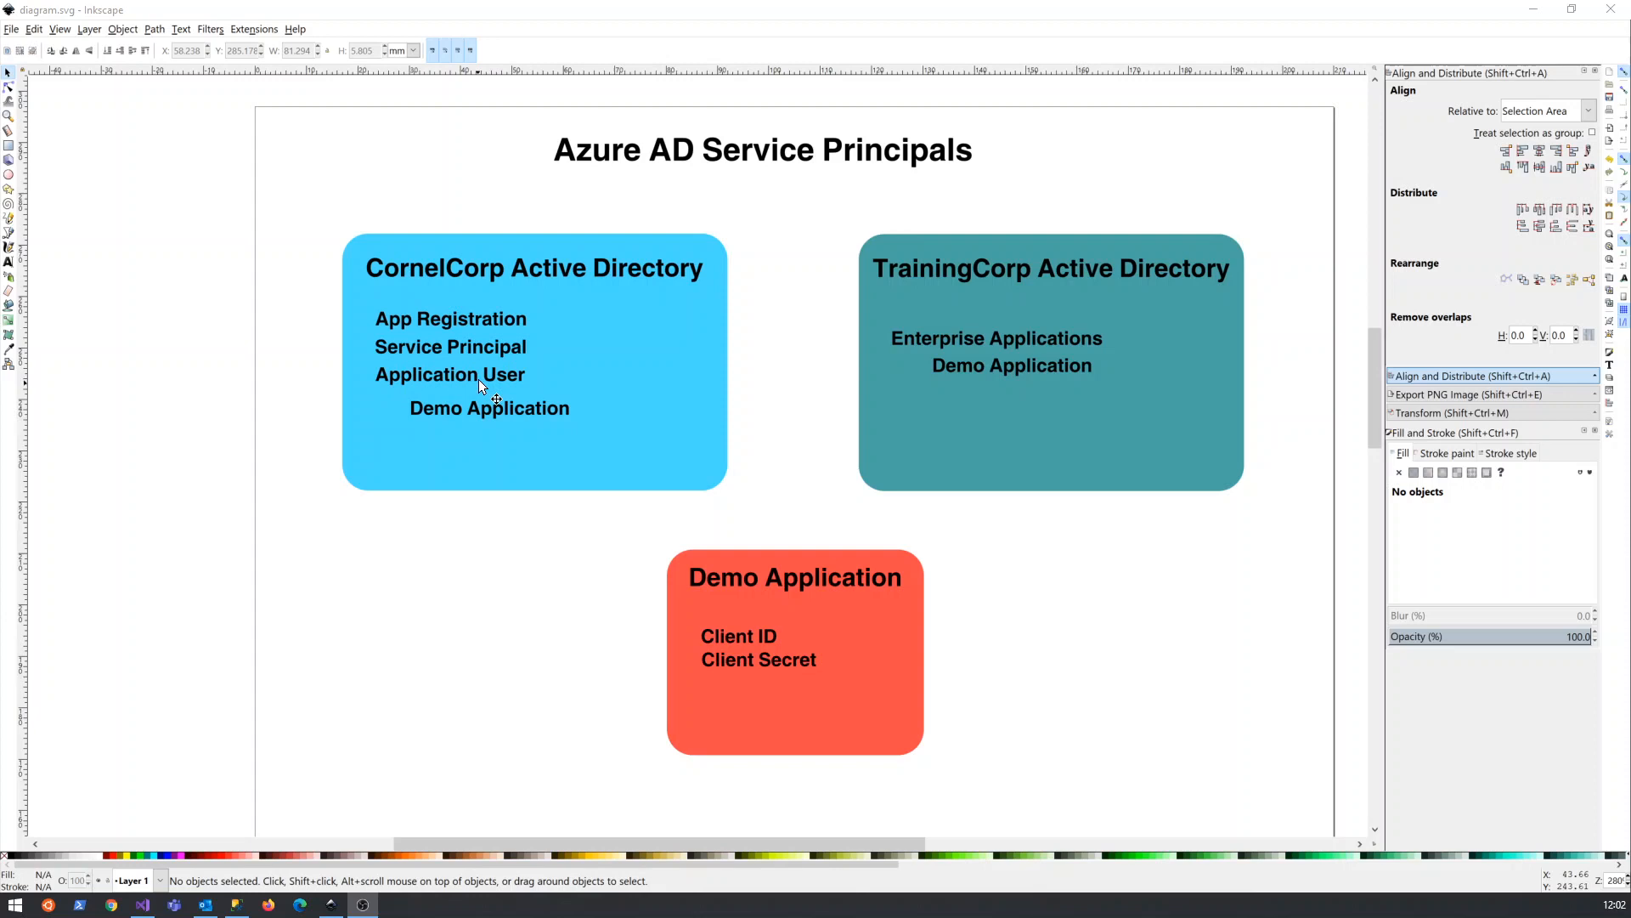
{"action": "mouse_move", "coordinate": [528, 395]}
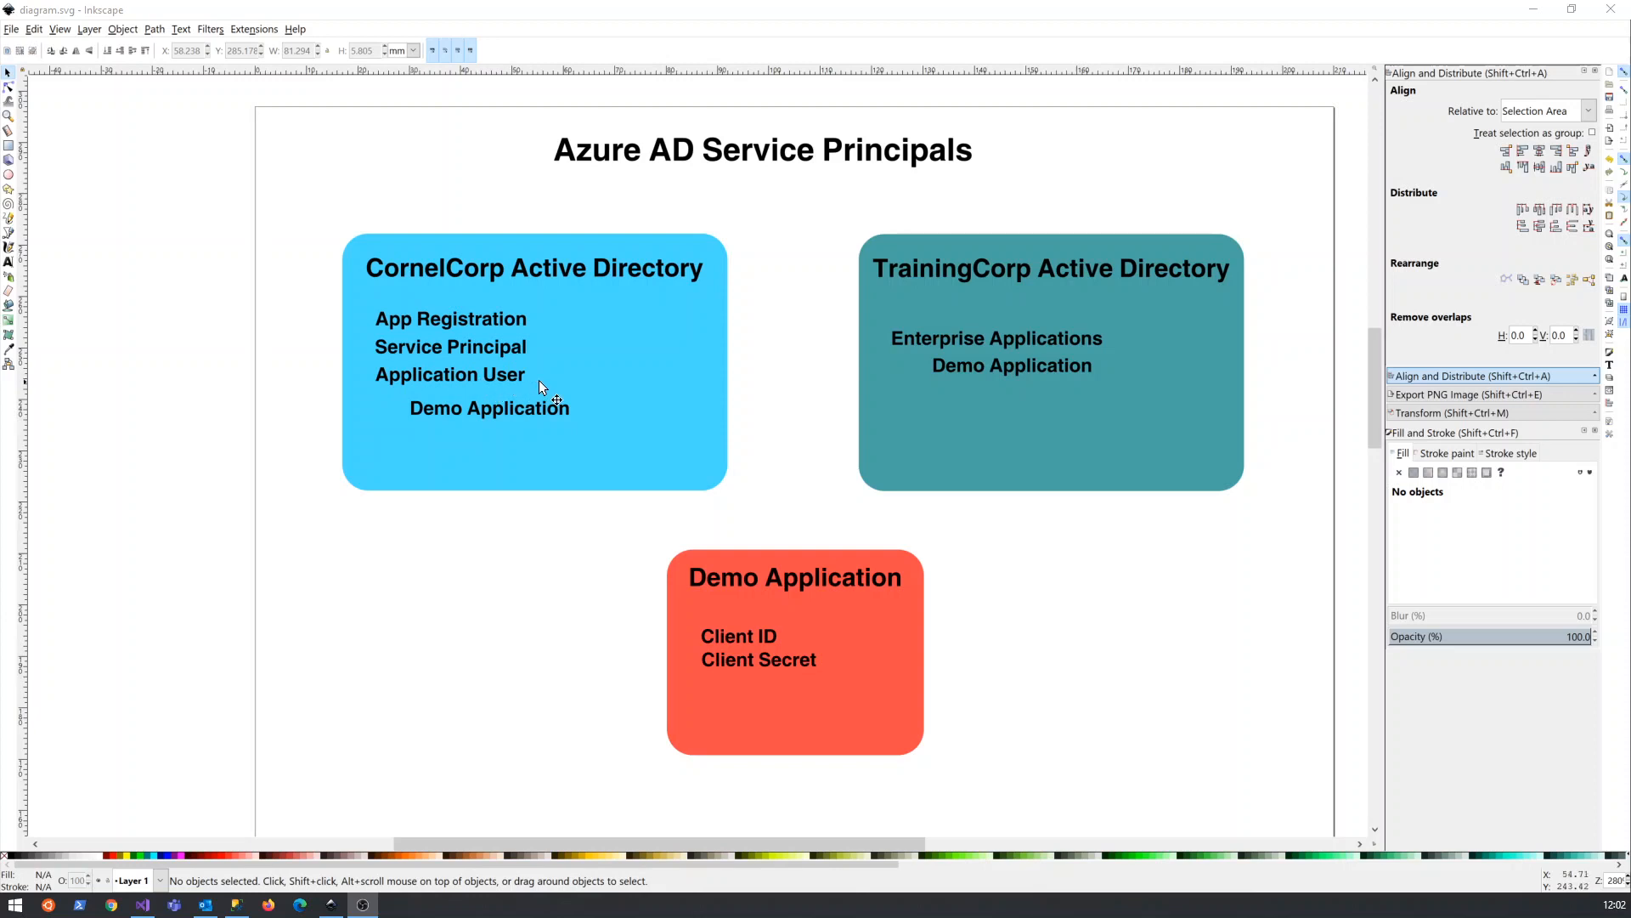
{"action": "mouse_move", "coordinate": [454, 365]}
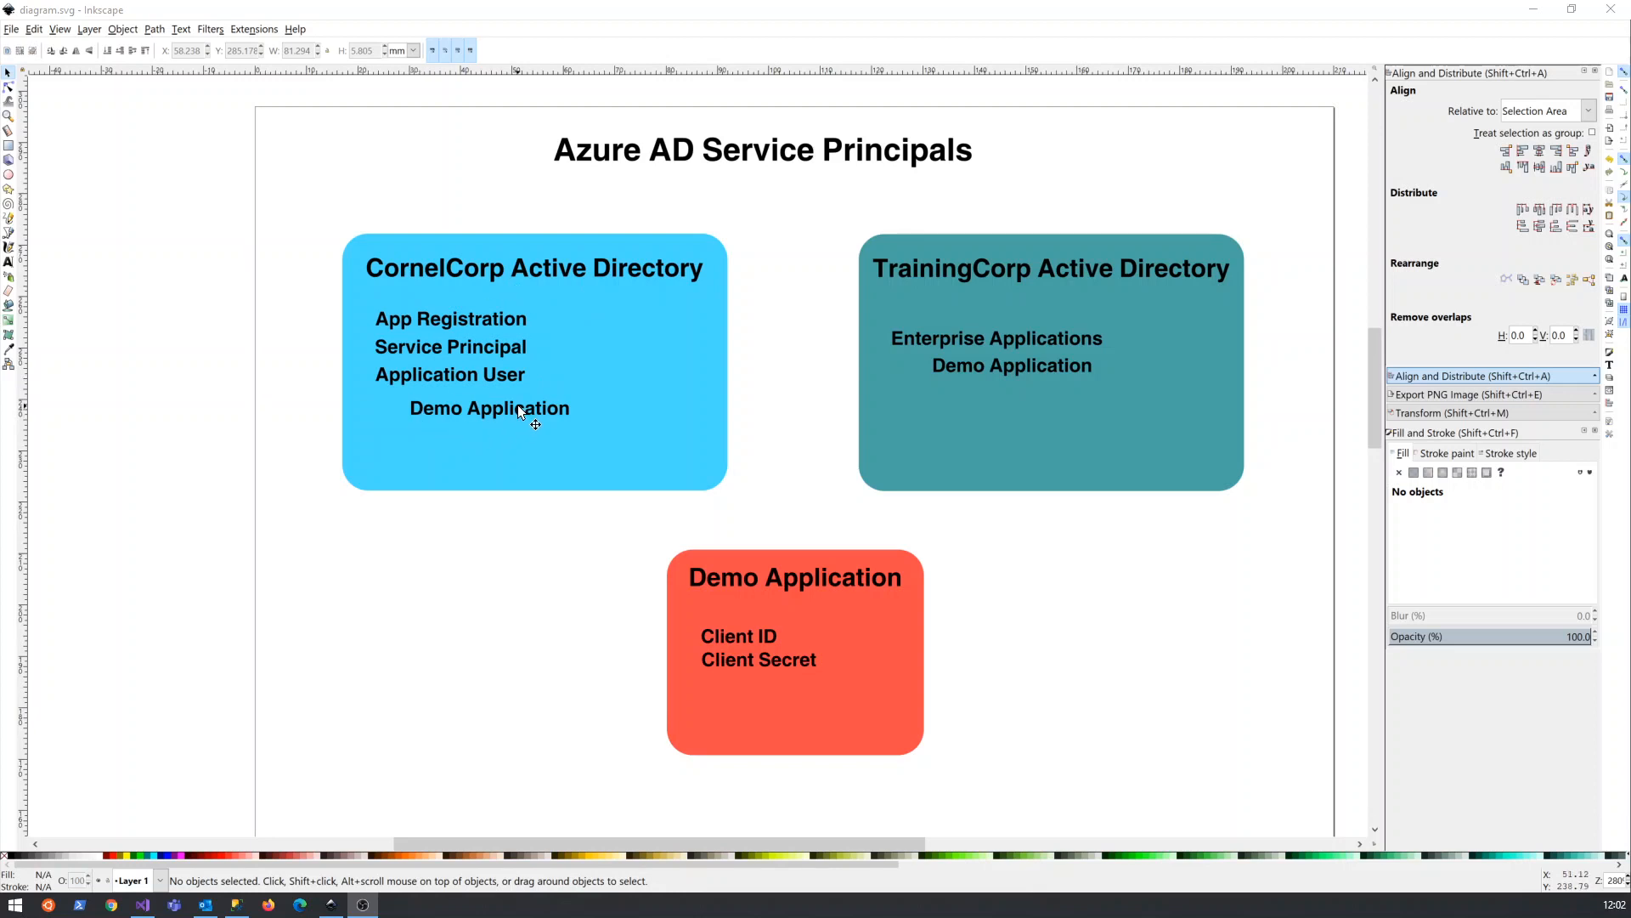
{"action": "mouse_move", "coordinate": [546, 369]}
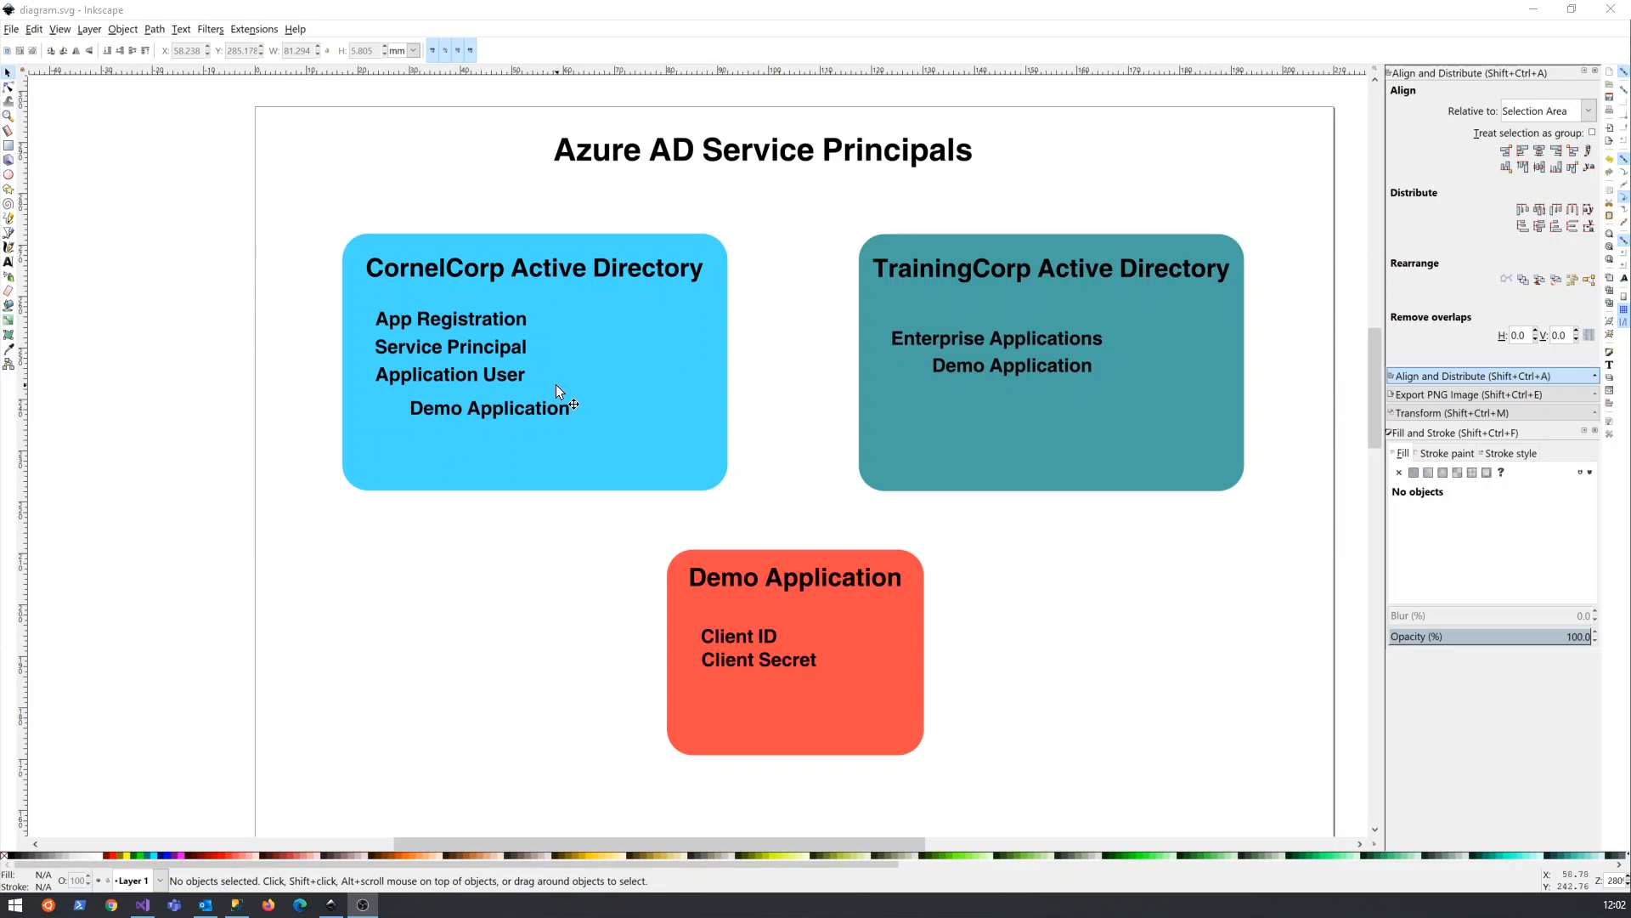
{"action": "mouse_move", "coordinate": [561, 398]}
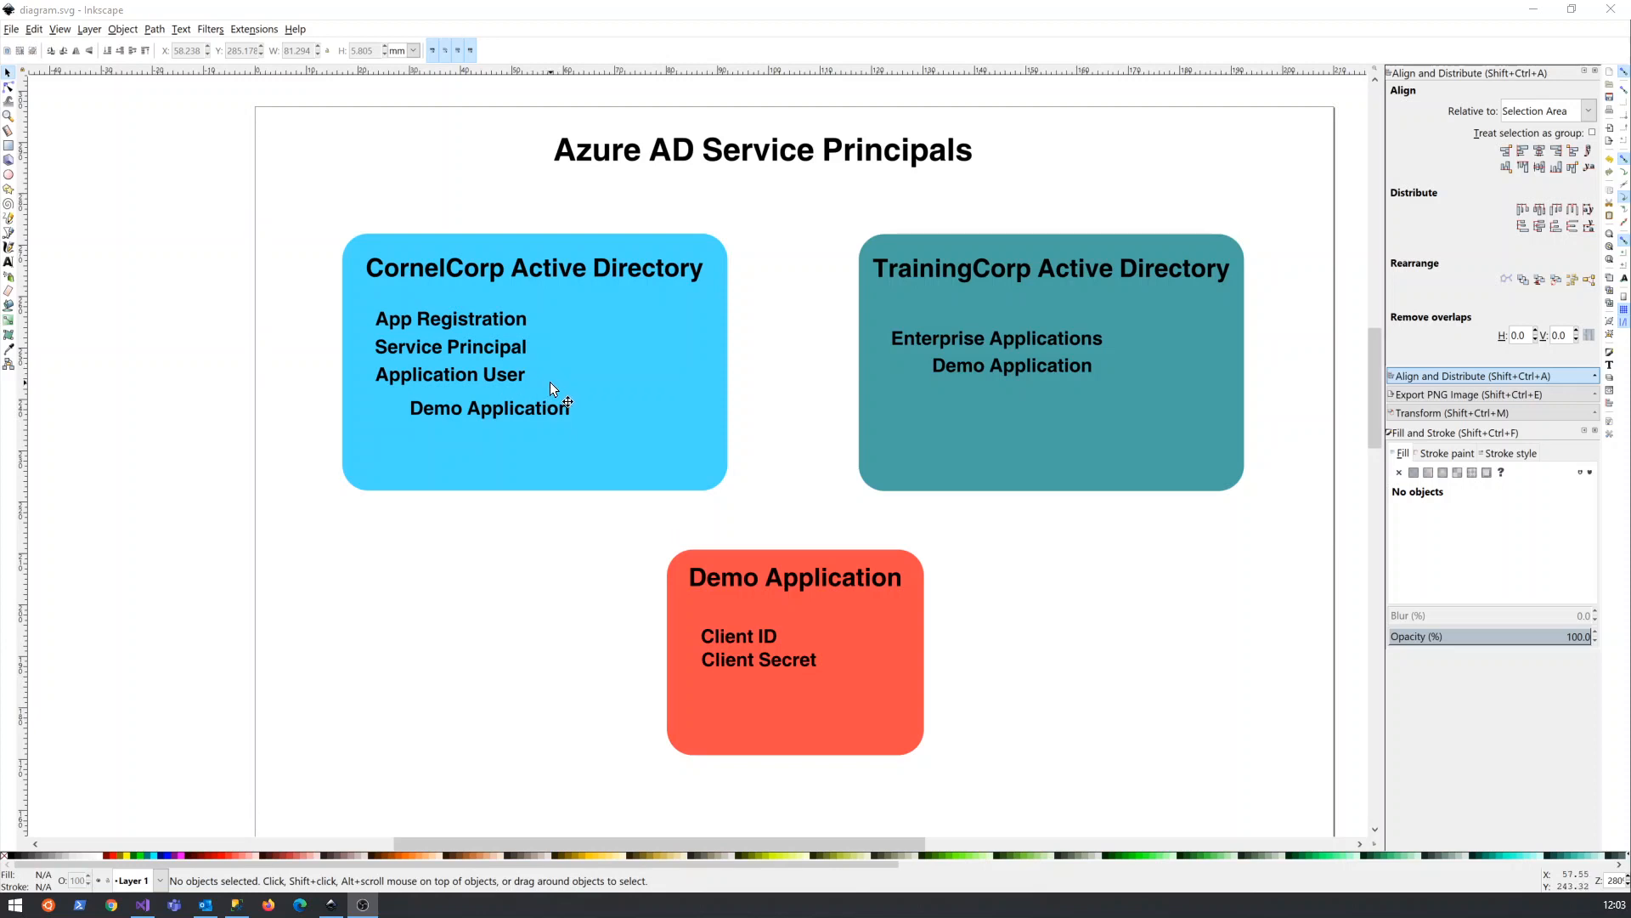
{"action": "mouse_move", "coordinate": [1267, 319]}
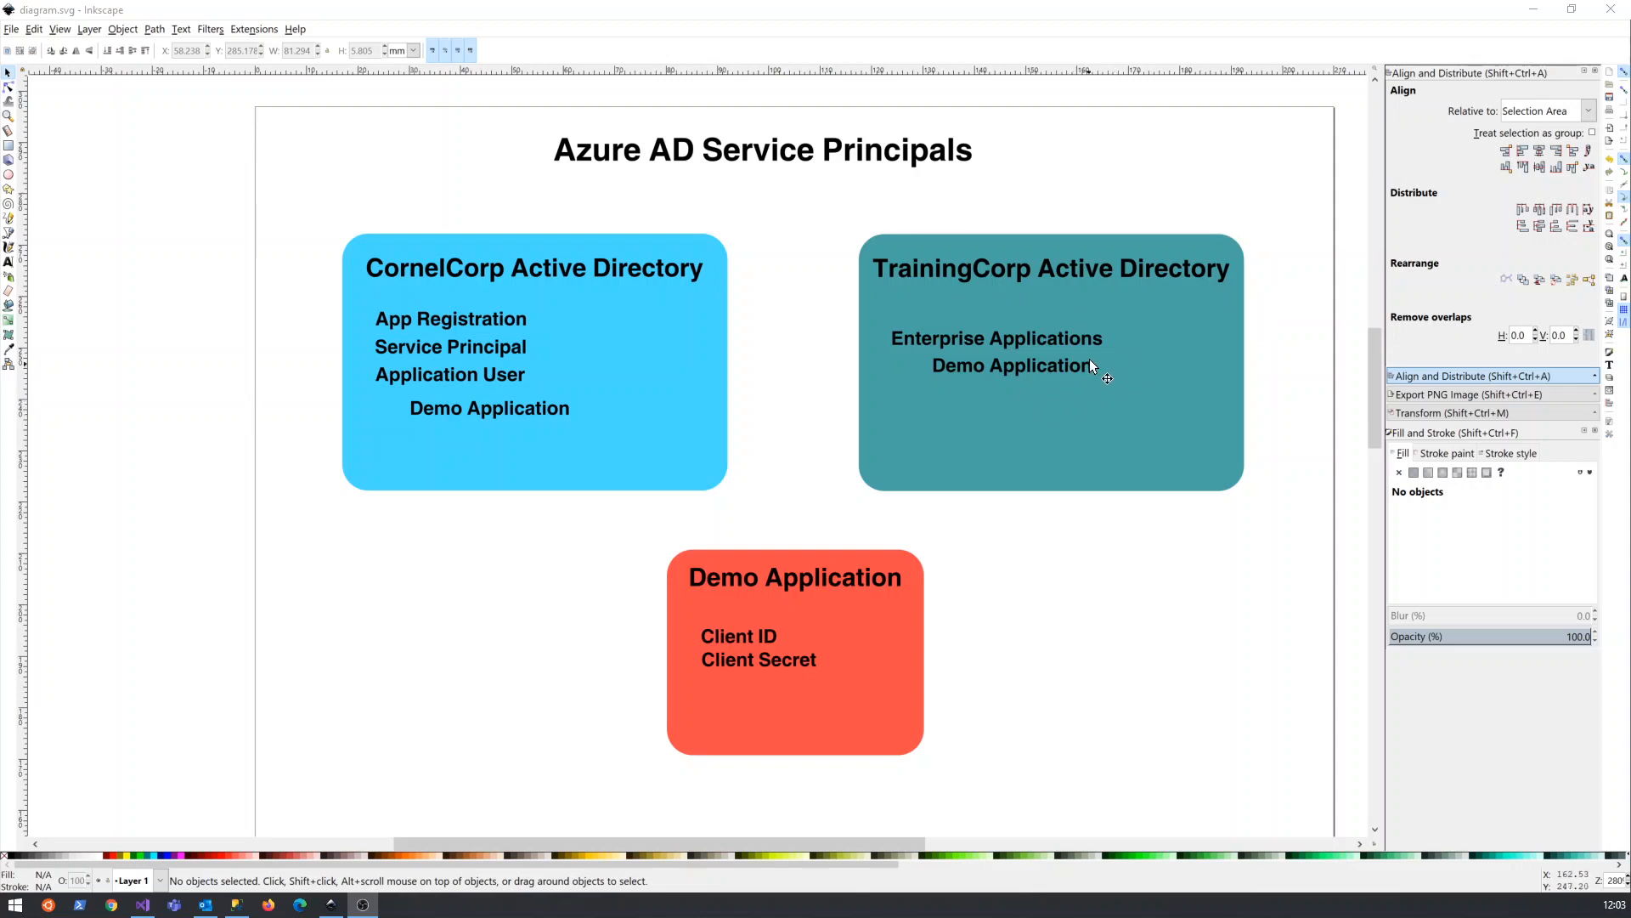
{"action": "mouse_move", "coordinate": [1069, 317]}
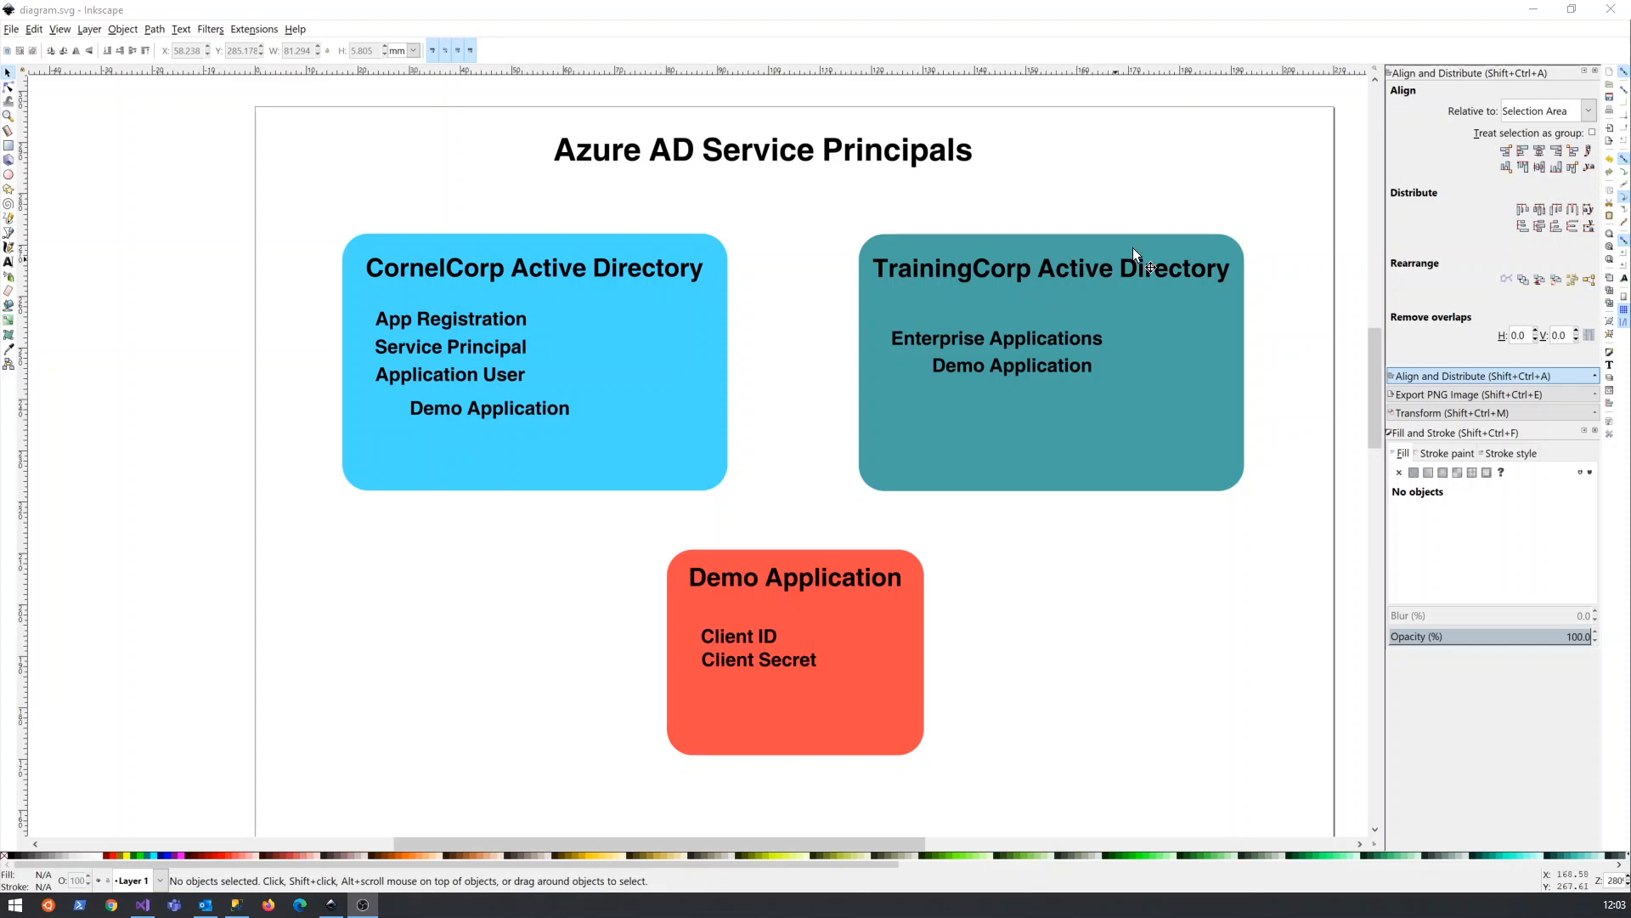
{"action": "mouse_move", "coordinate": [893, 354]}
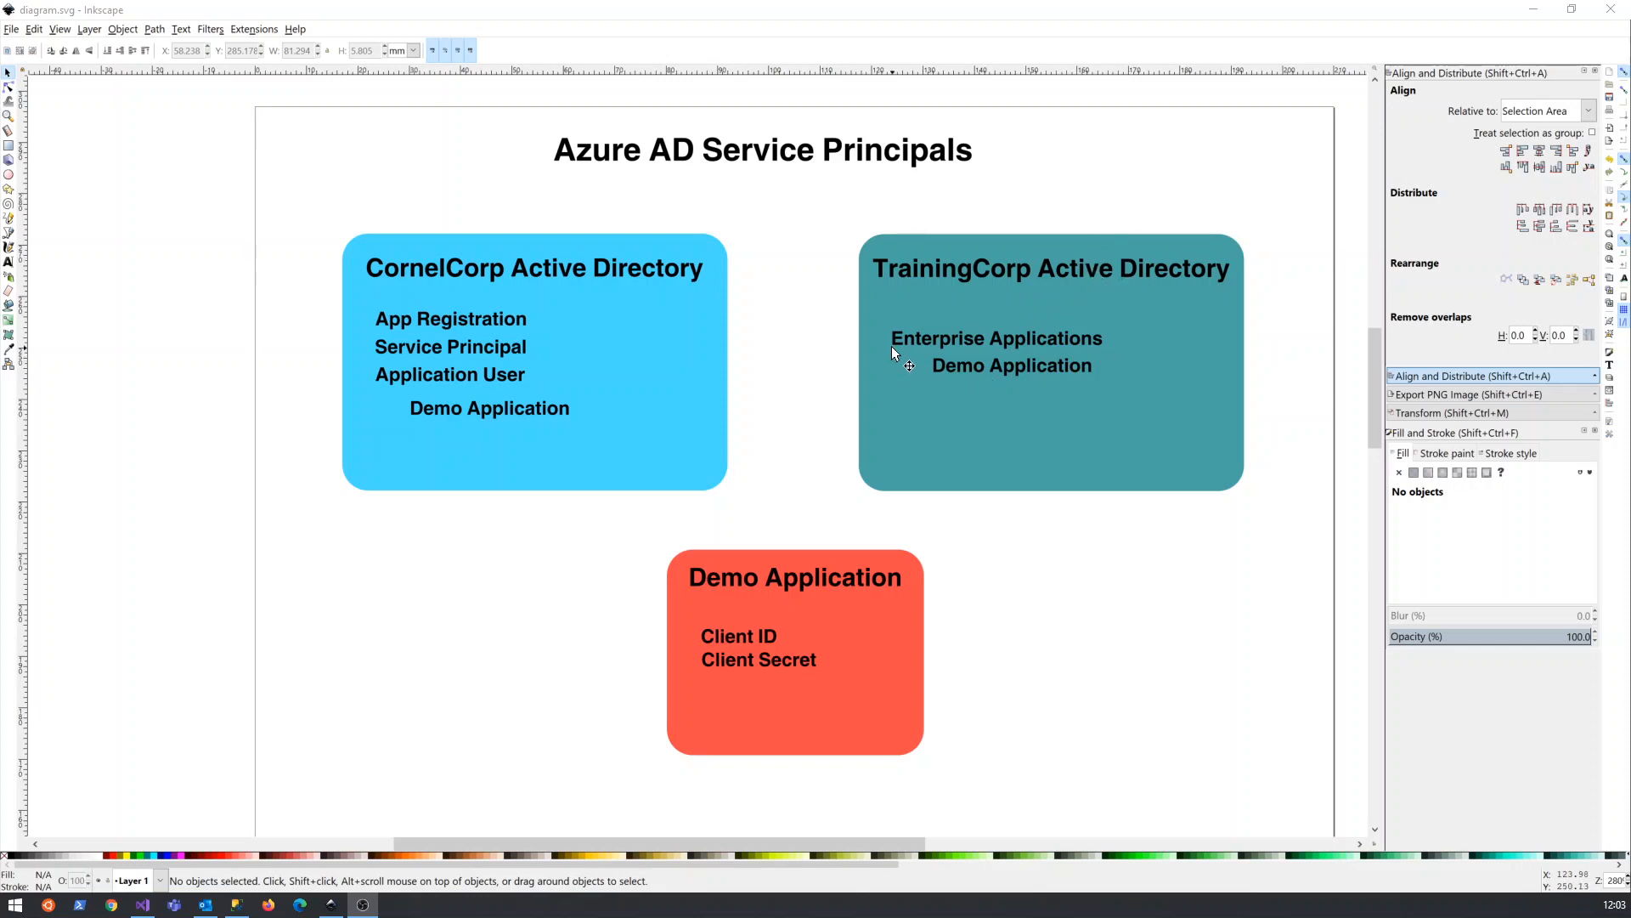
{"action": "mouse_move", "coordinate": [1061, 347]}
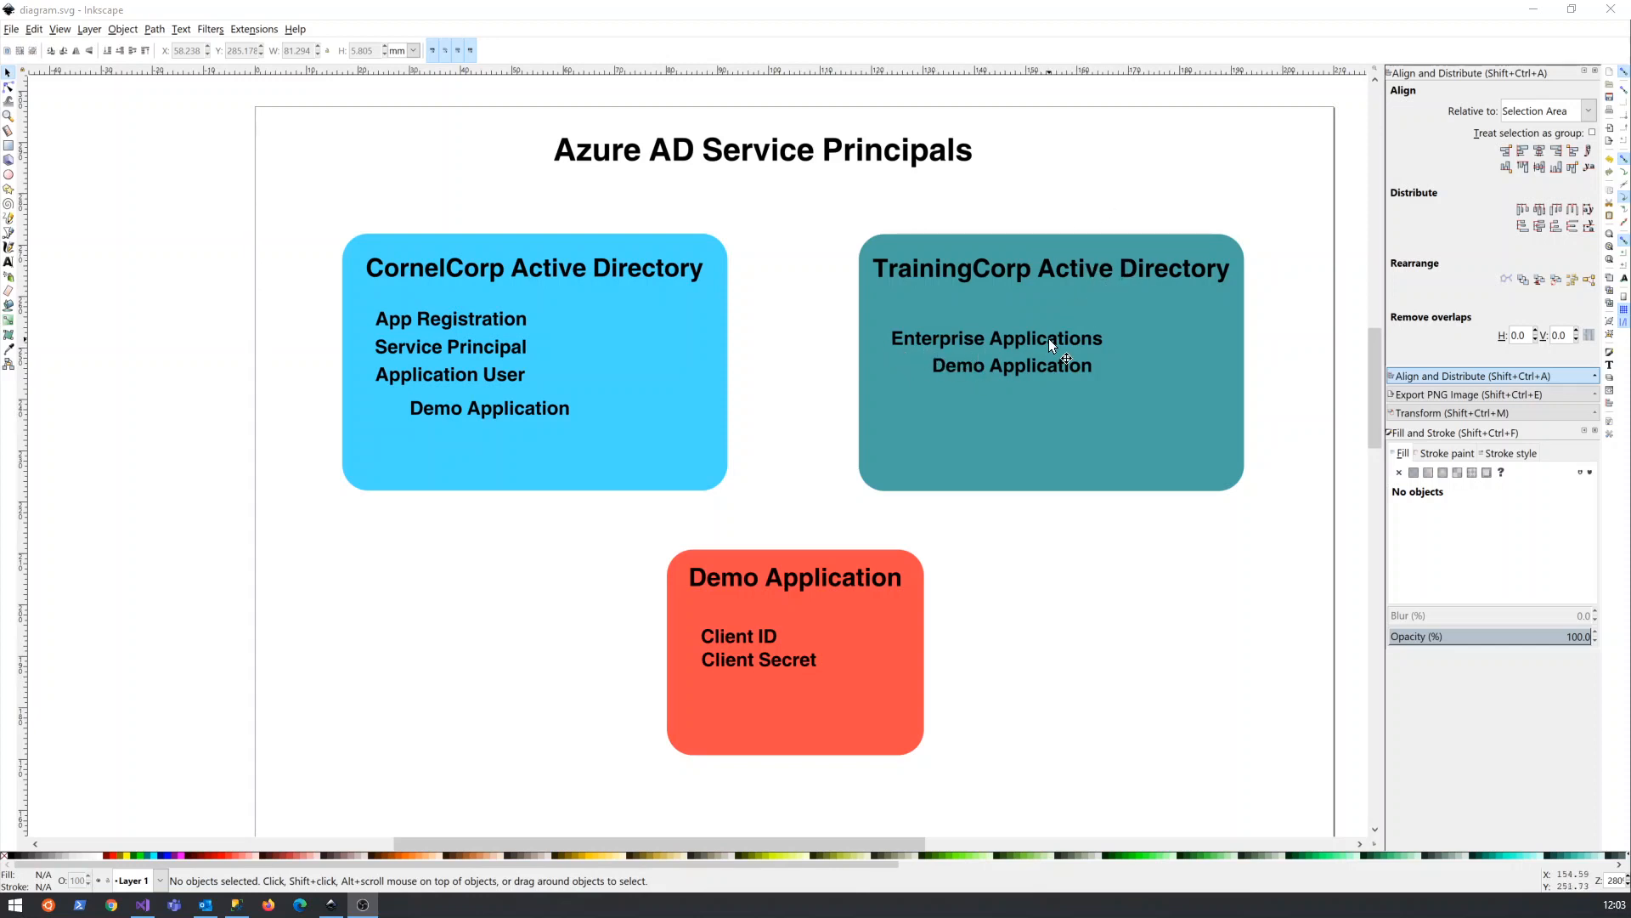
{"action": "mouse_move", "coordinate": [935, 377]}
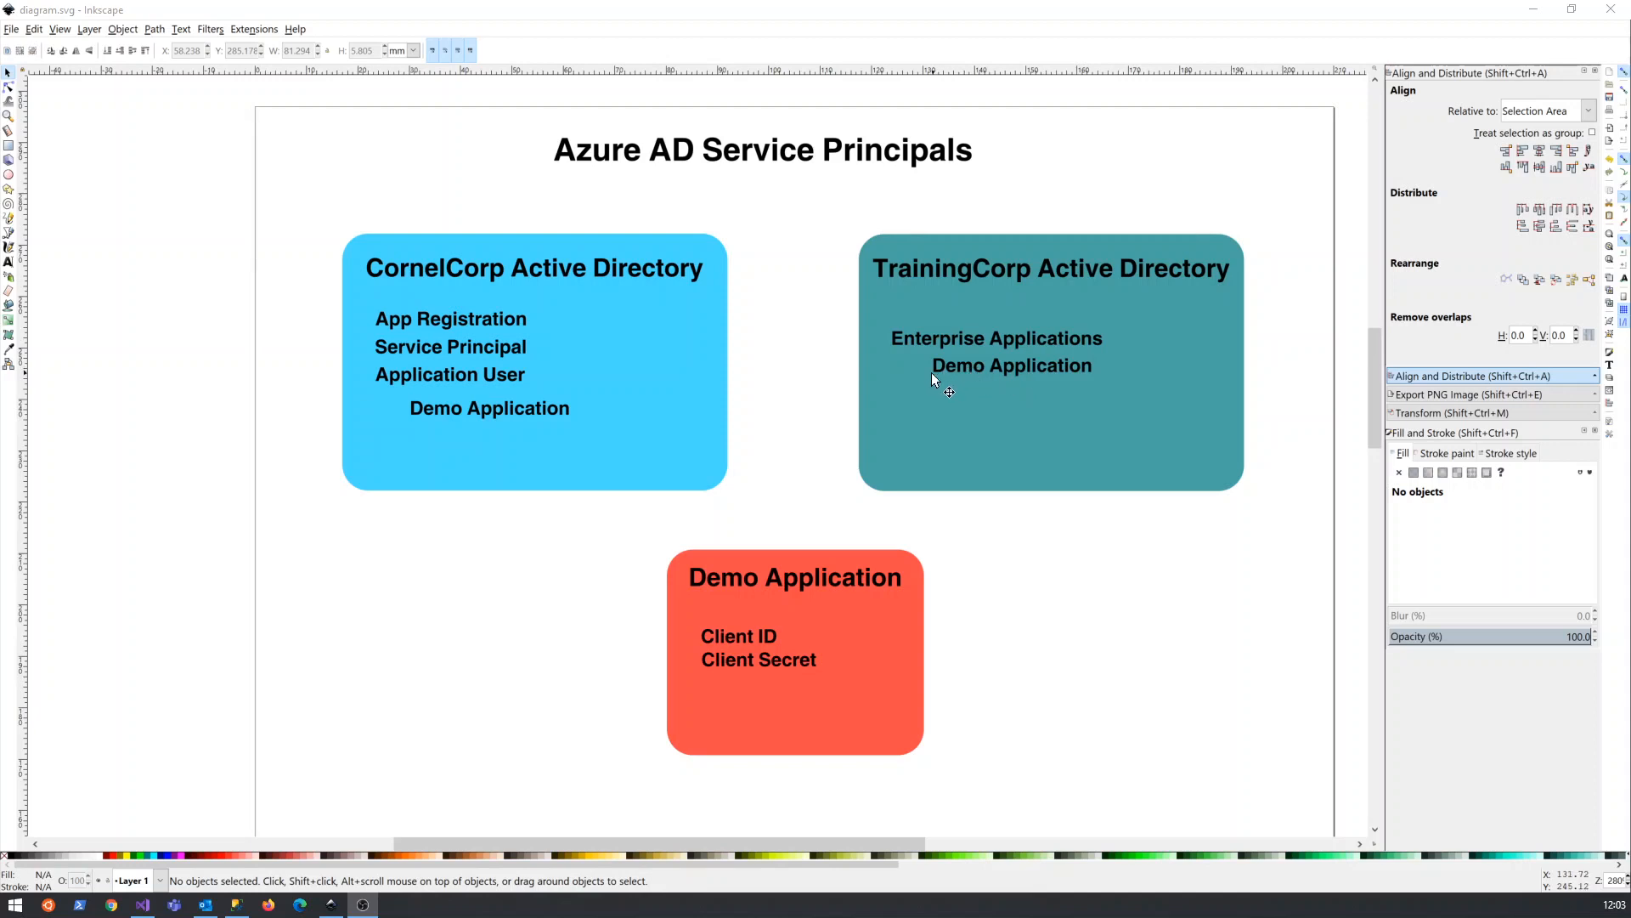
{"action": "mouse_move", "coordinate": [957, 406]}
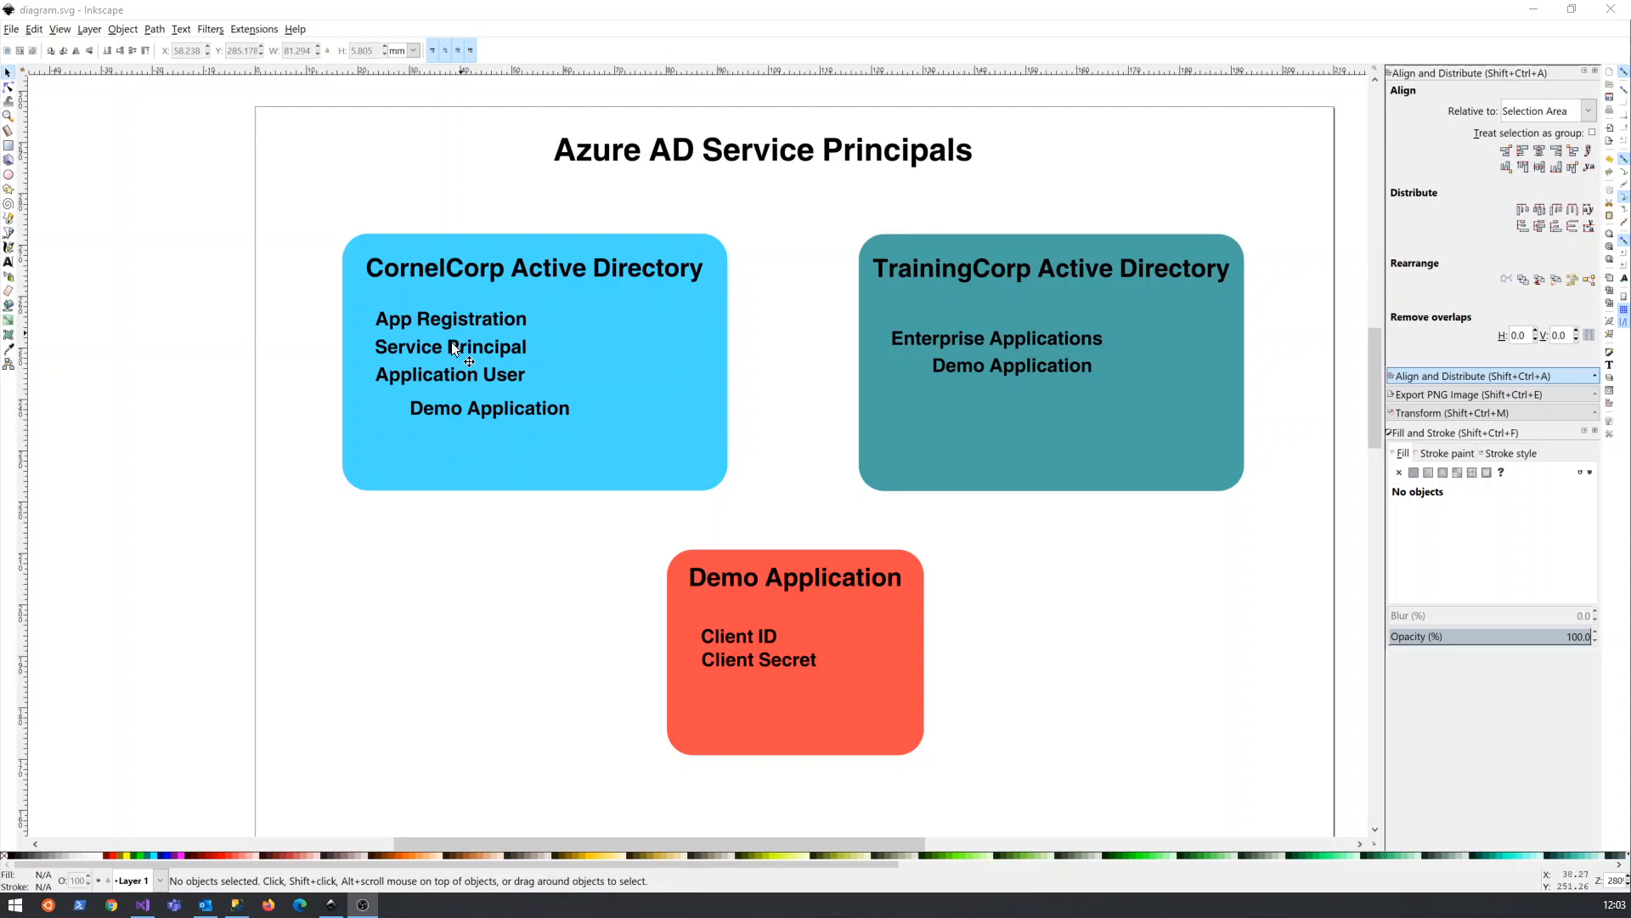
{"action": "mouse_move", "coordinate": [476, 359]}
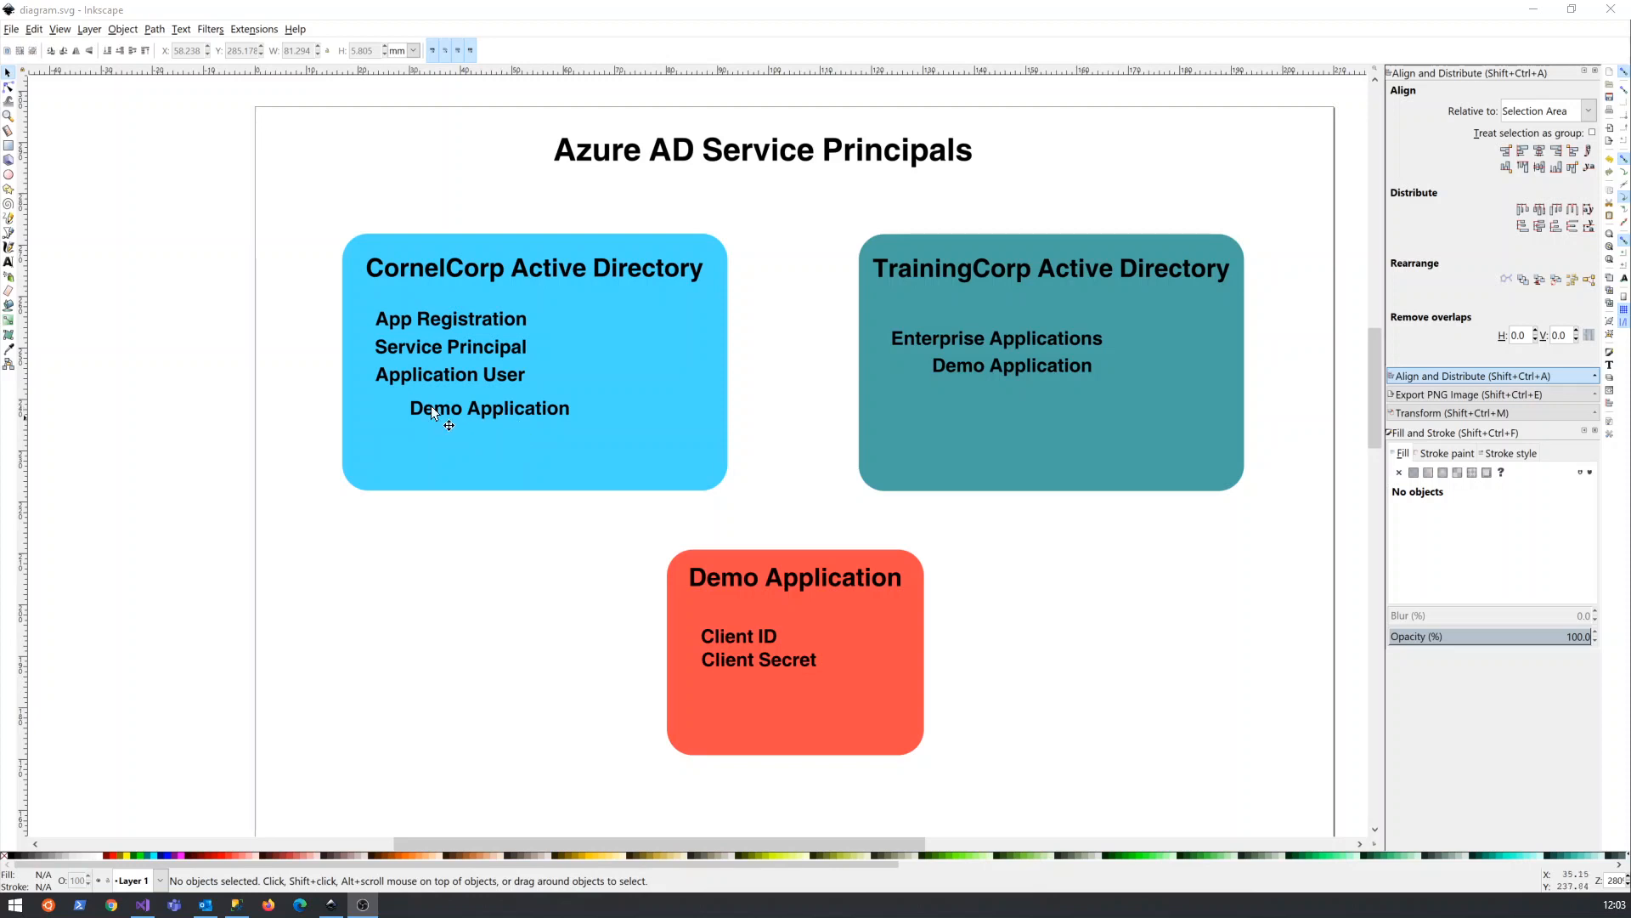
{"action": "mouse_move", "coordinate": [1004, 406]}
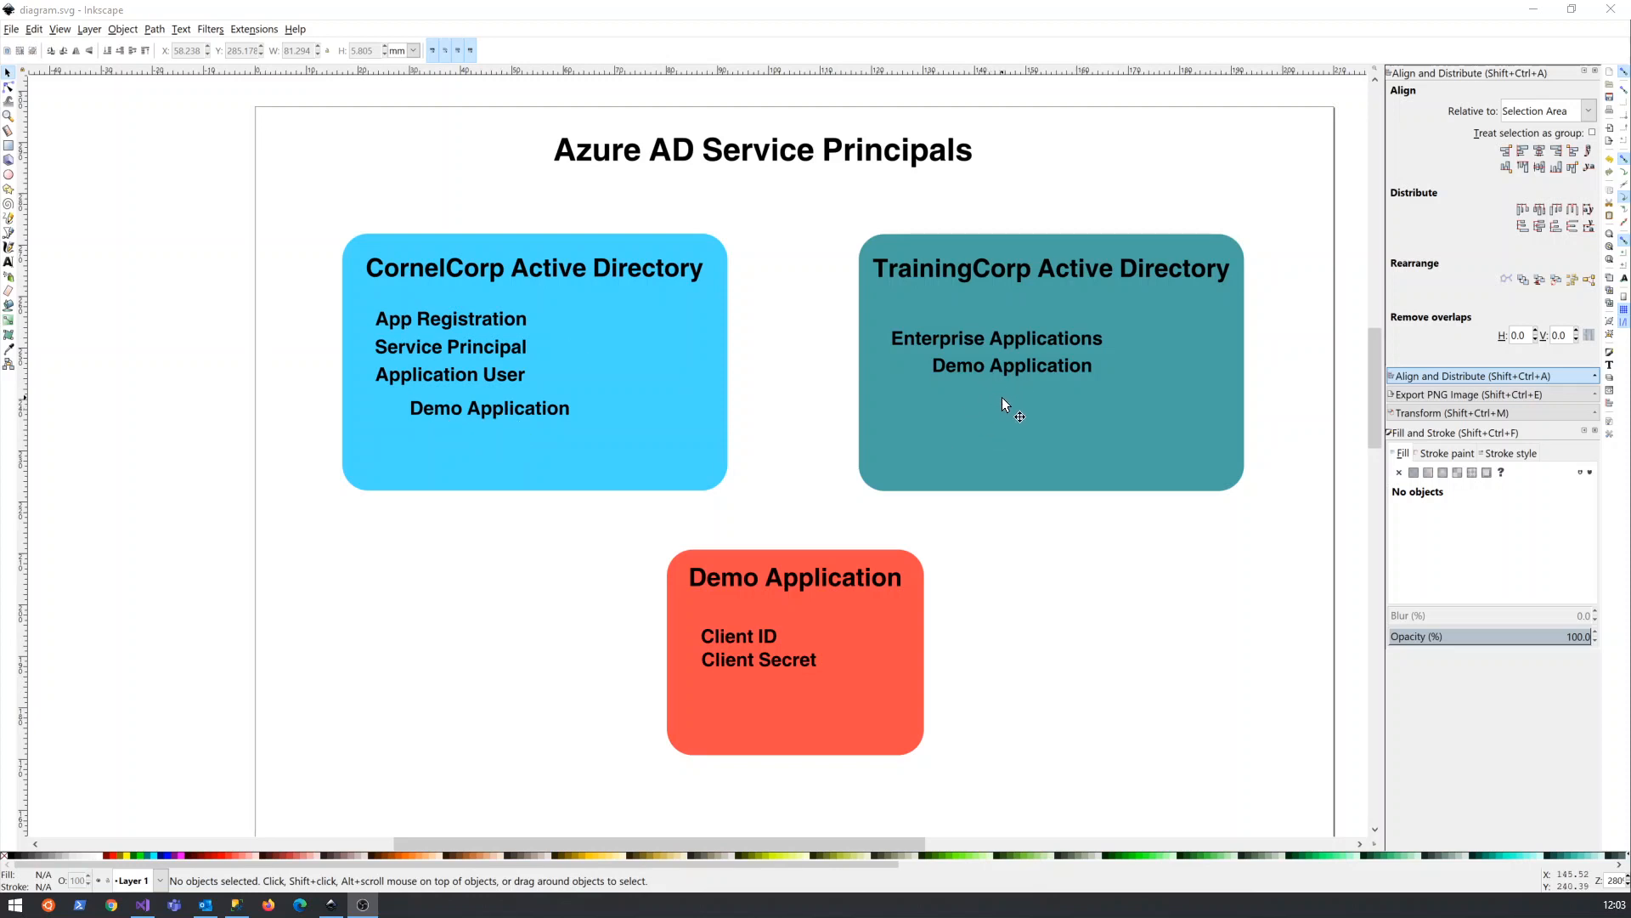
{"action": "mouse_move", "coordinate": [1046, 413]}
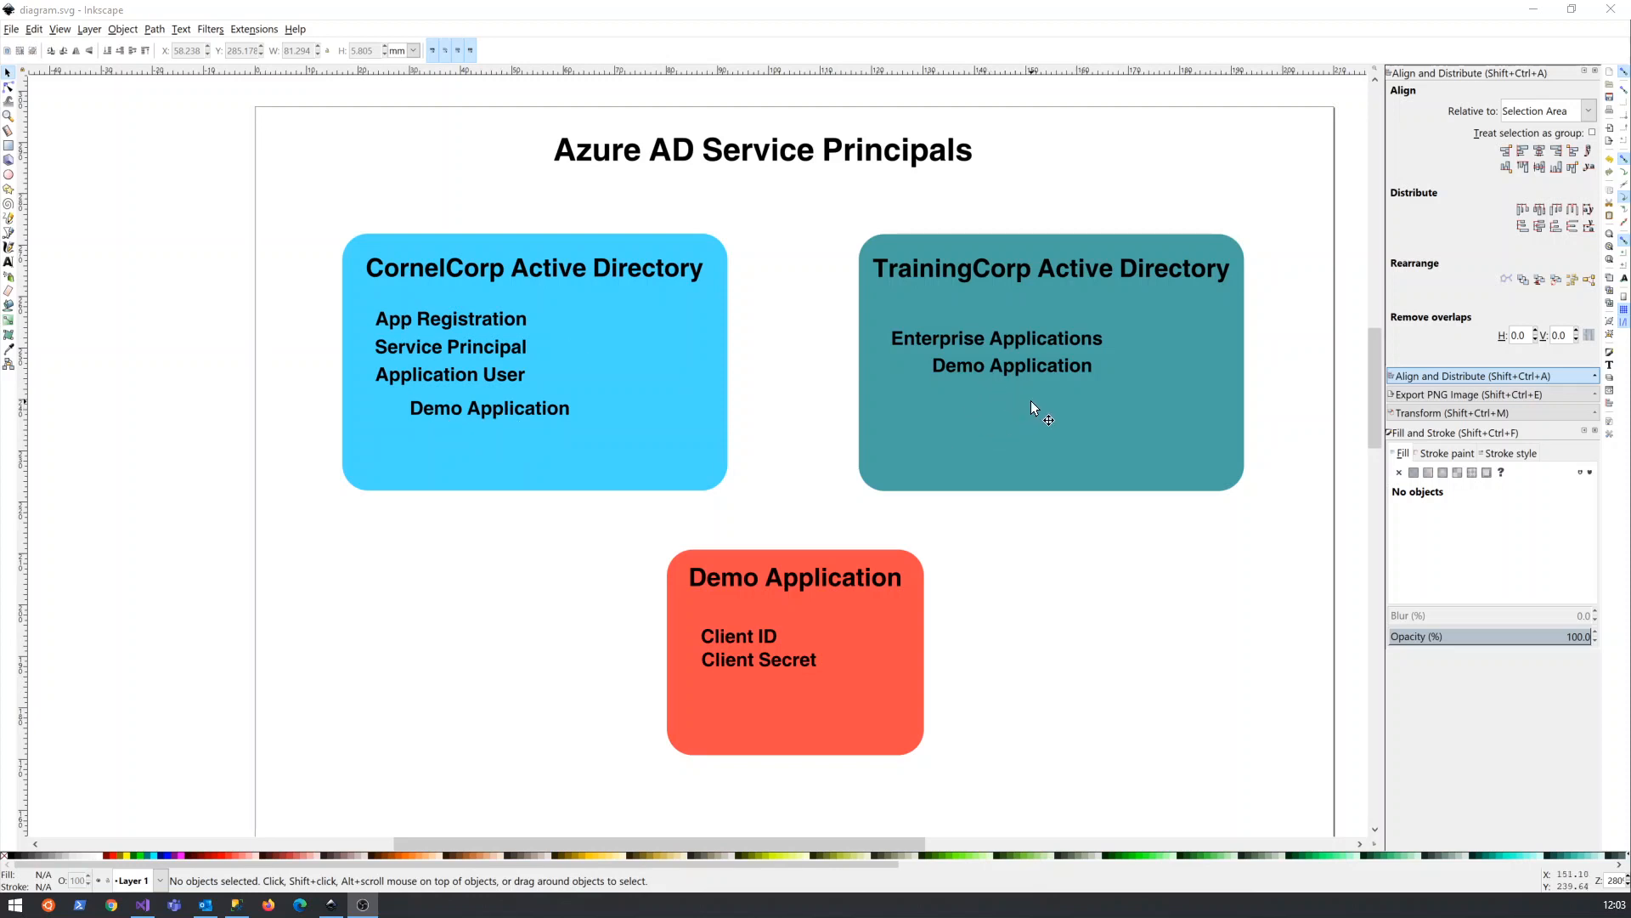
{"action": "mouse_move", "coordinate": [681, 349]}
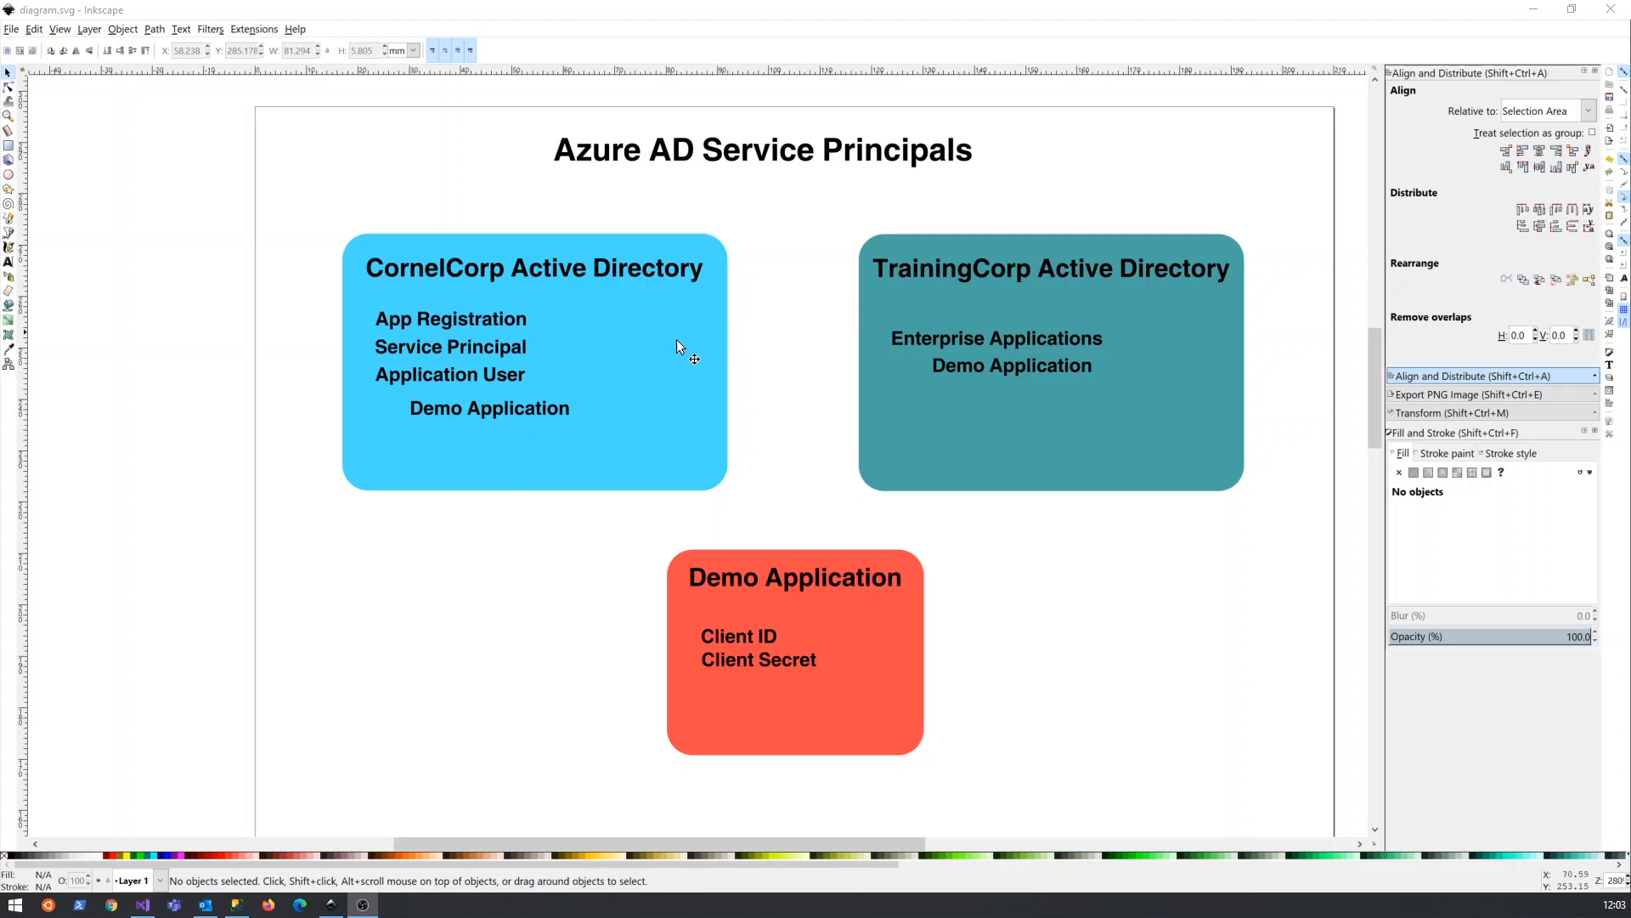
{"action": "mouse_move", "coordinate": [983, 307]}
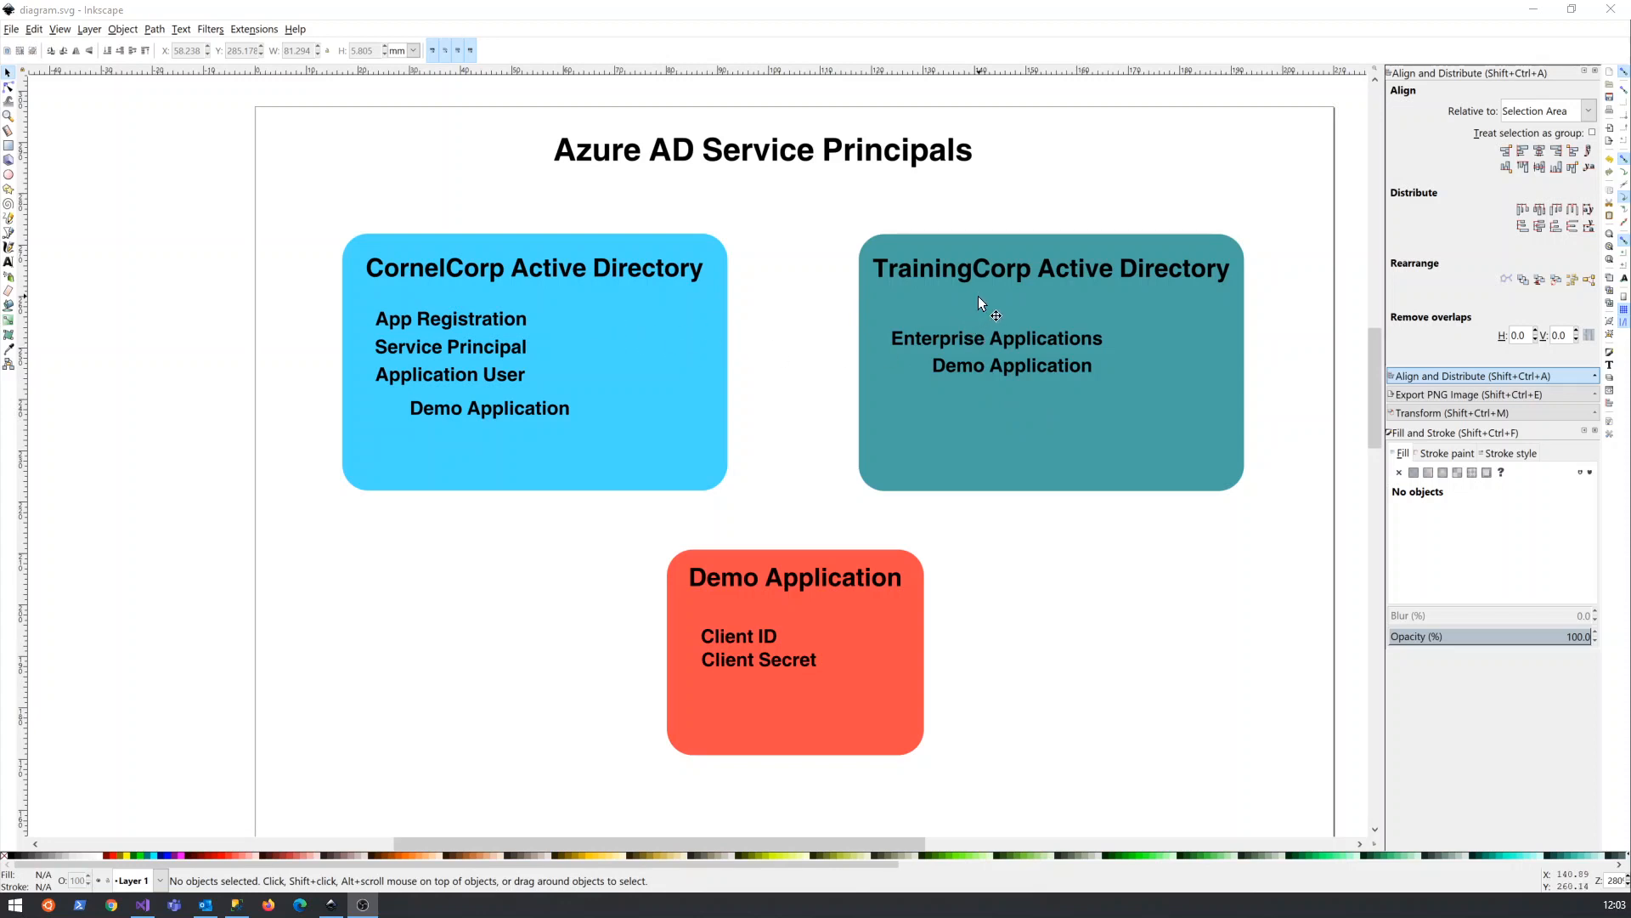
{"action": "mouse_move", "coordinate": [1009, 375]}
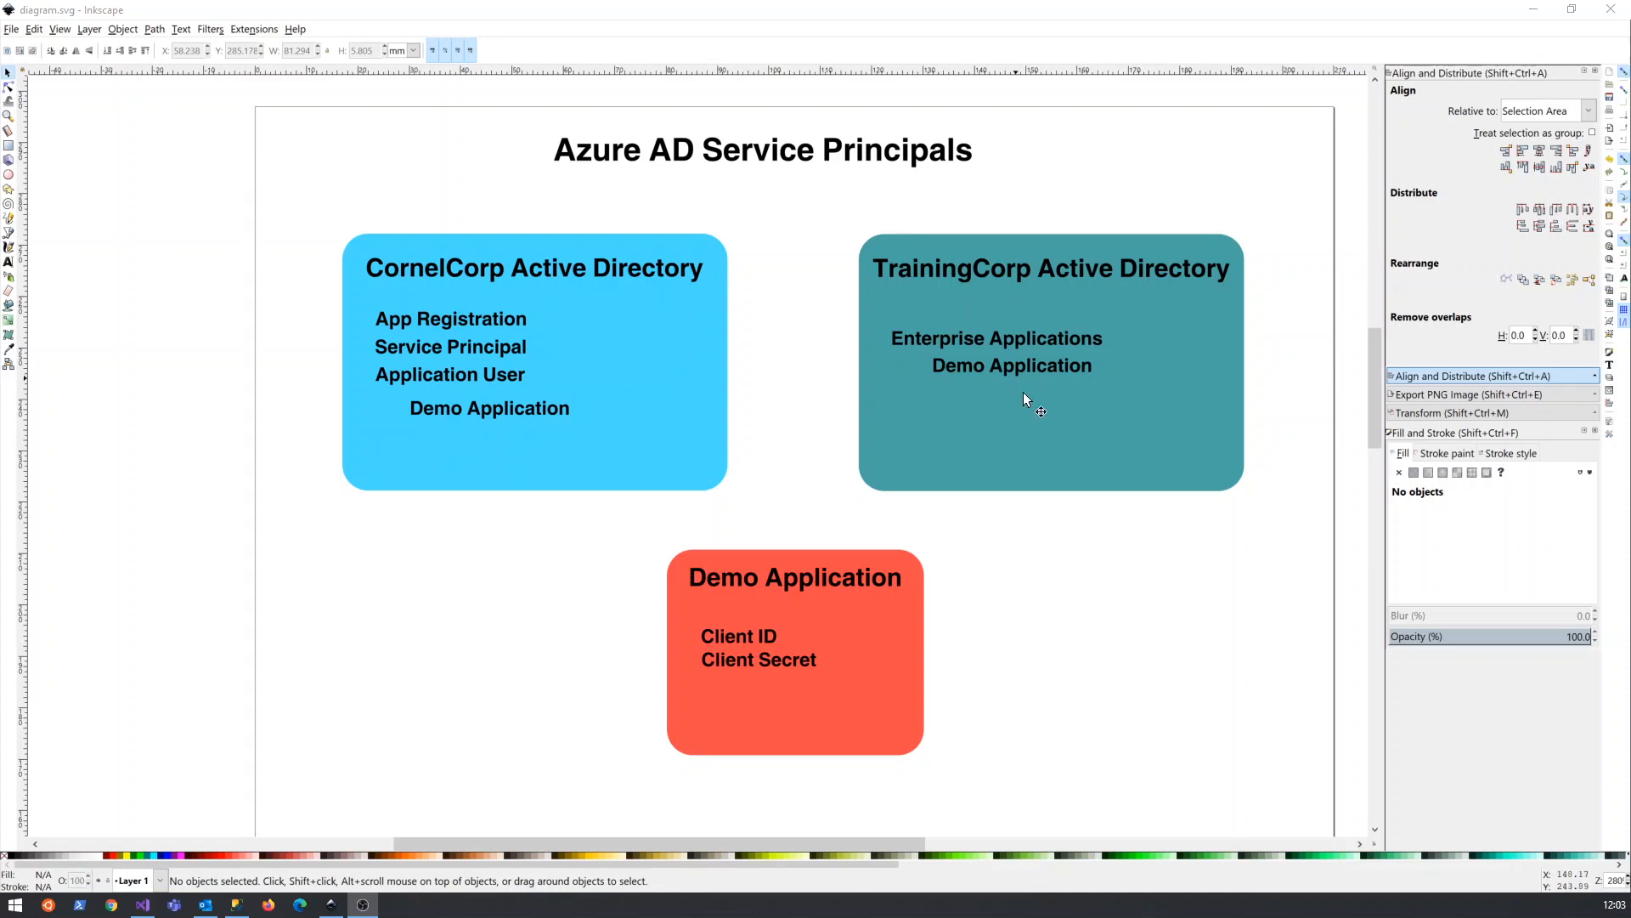
{"action": "mouse_move", "coordinate": [1145, 346]}
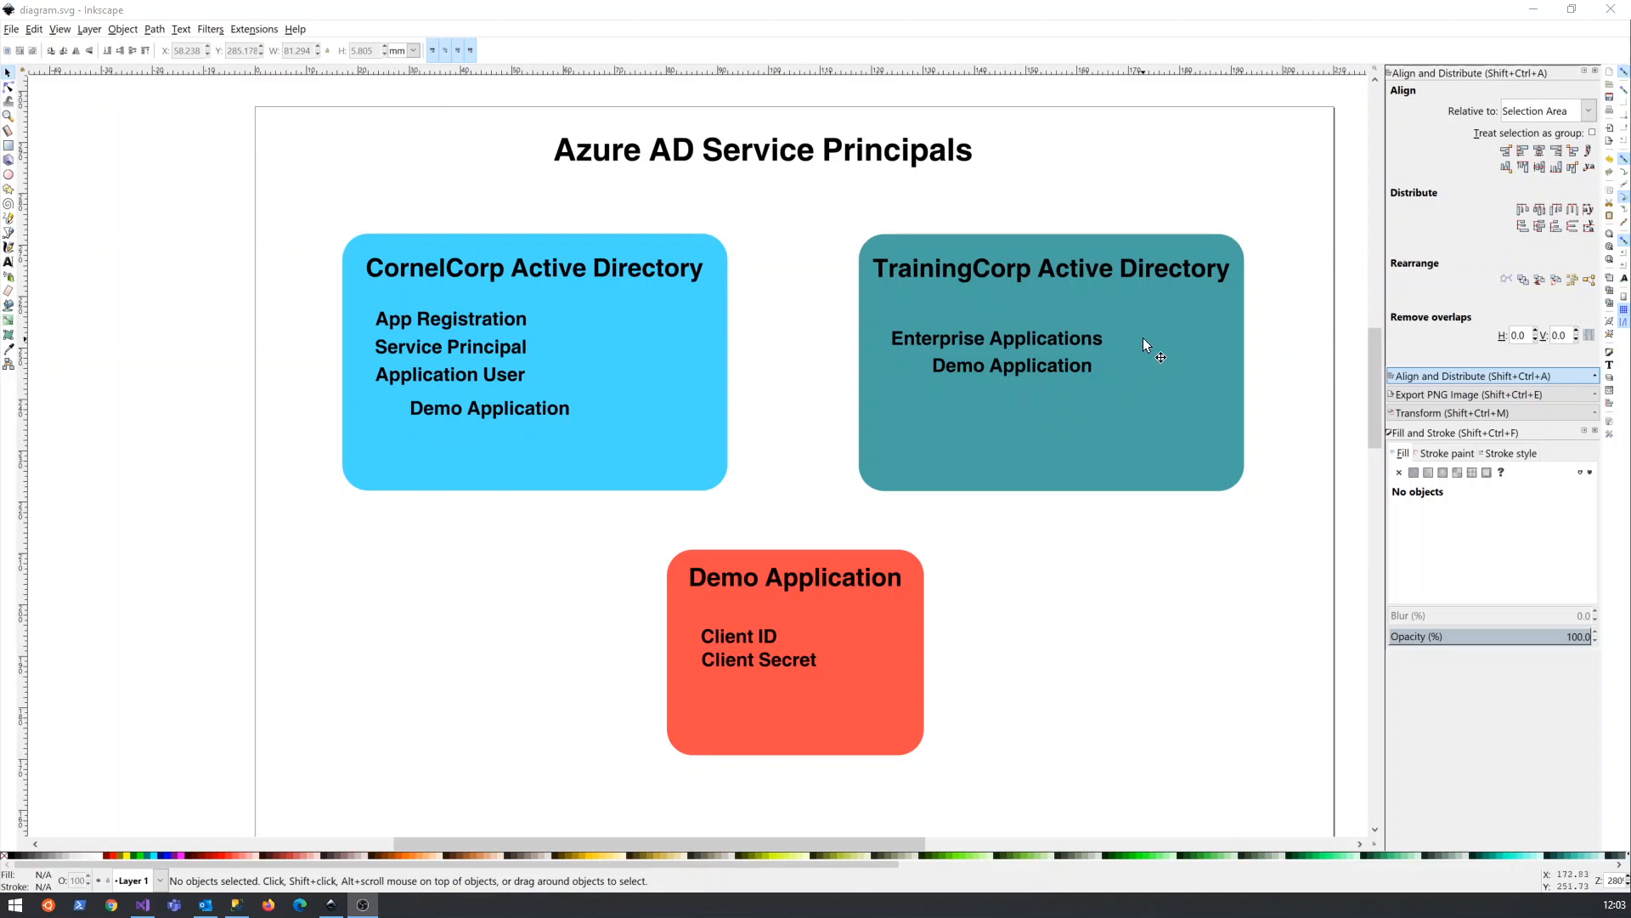
{"action": "mouse_move", "coordinate": [1144, 323]}
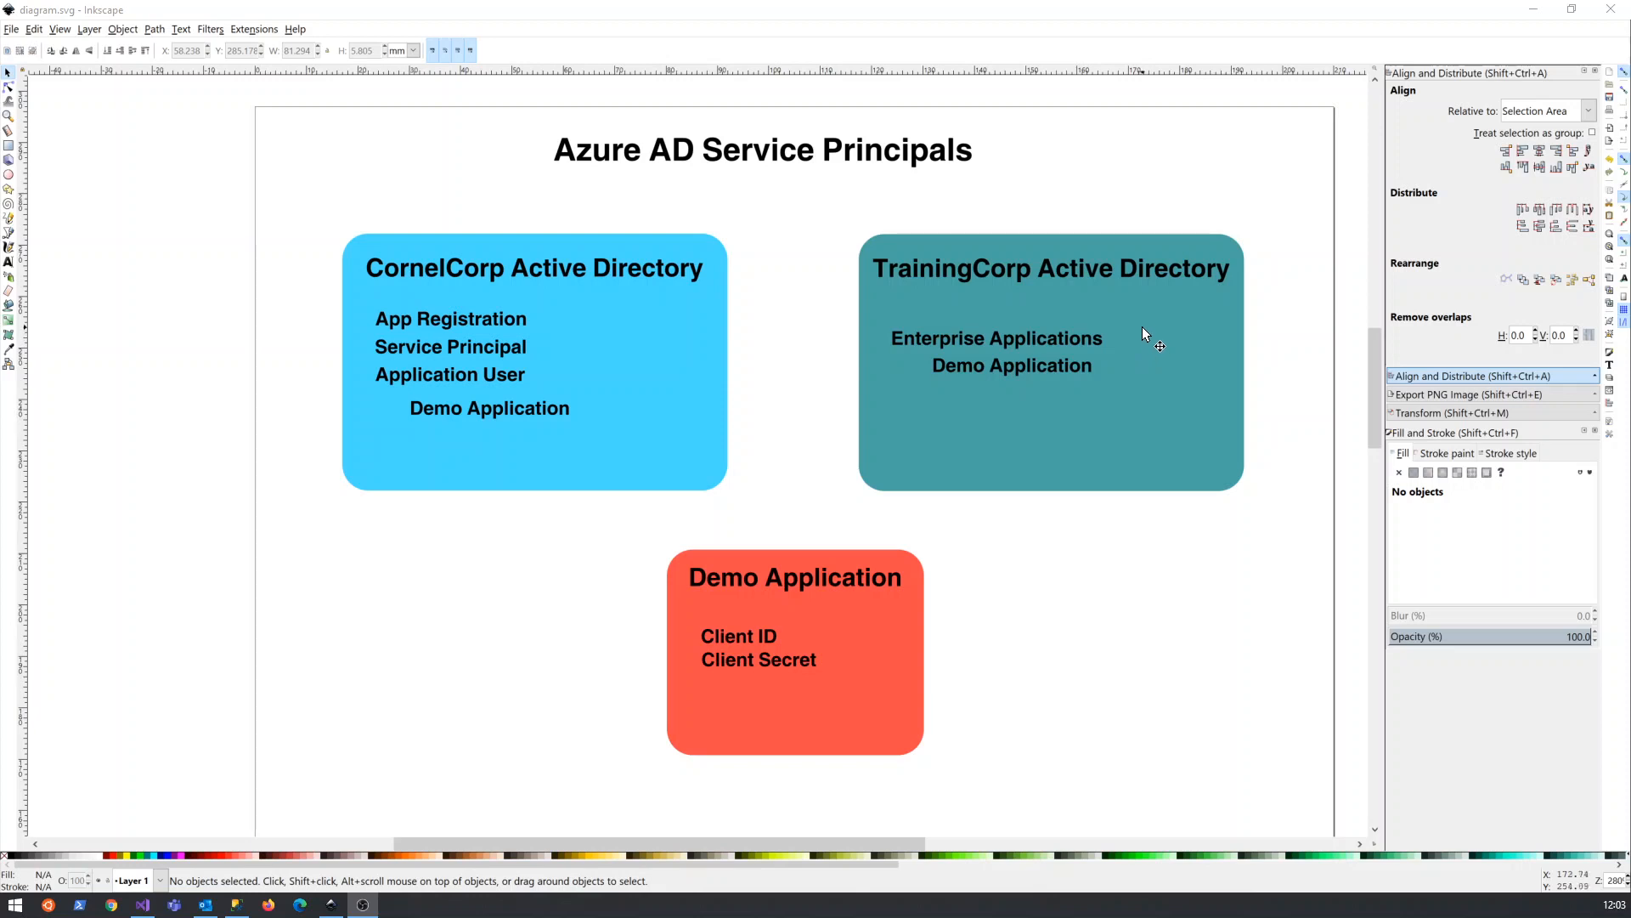
{"action": "mouse_move", "coordinate": [1139, 328]}
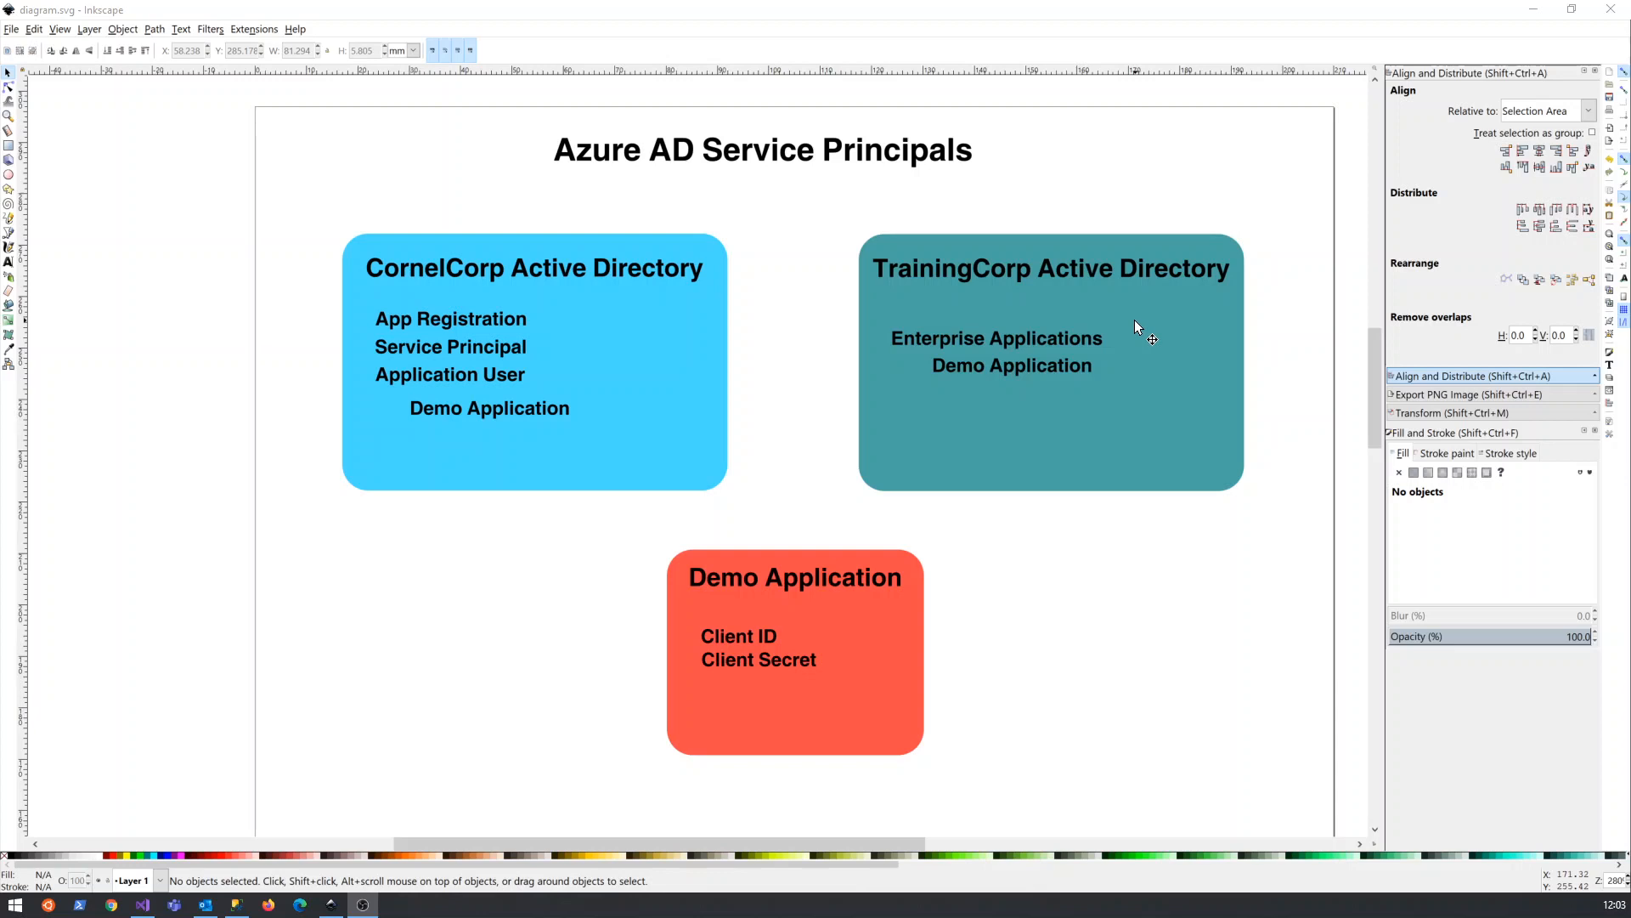
{"action": "mouse_move", "coordinate": [1001, 530]}
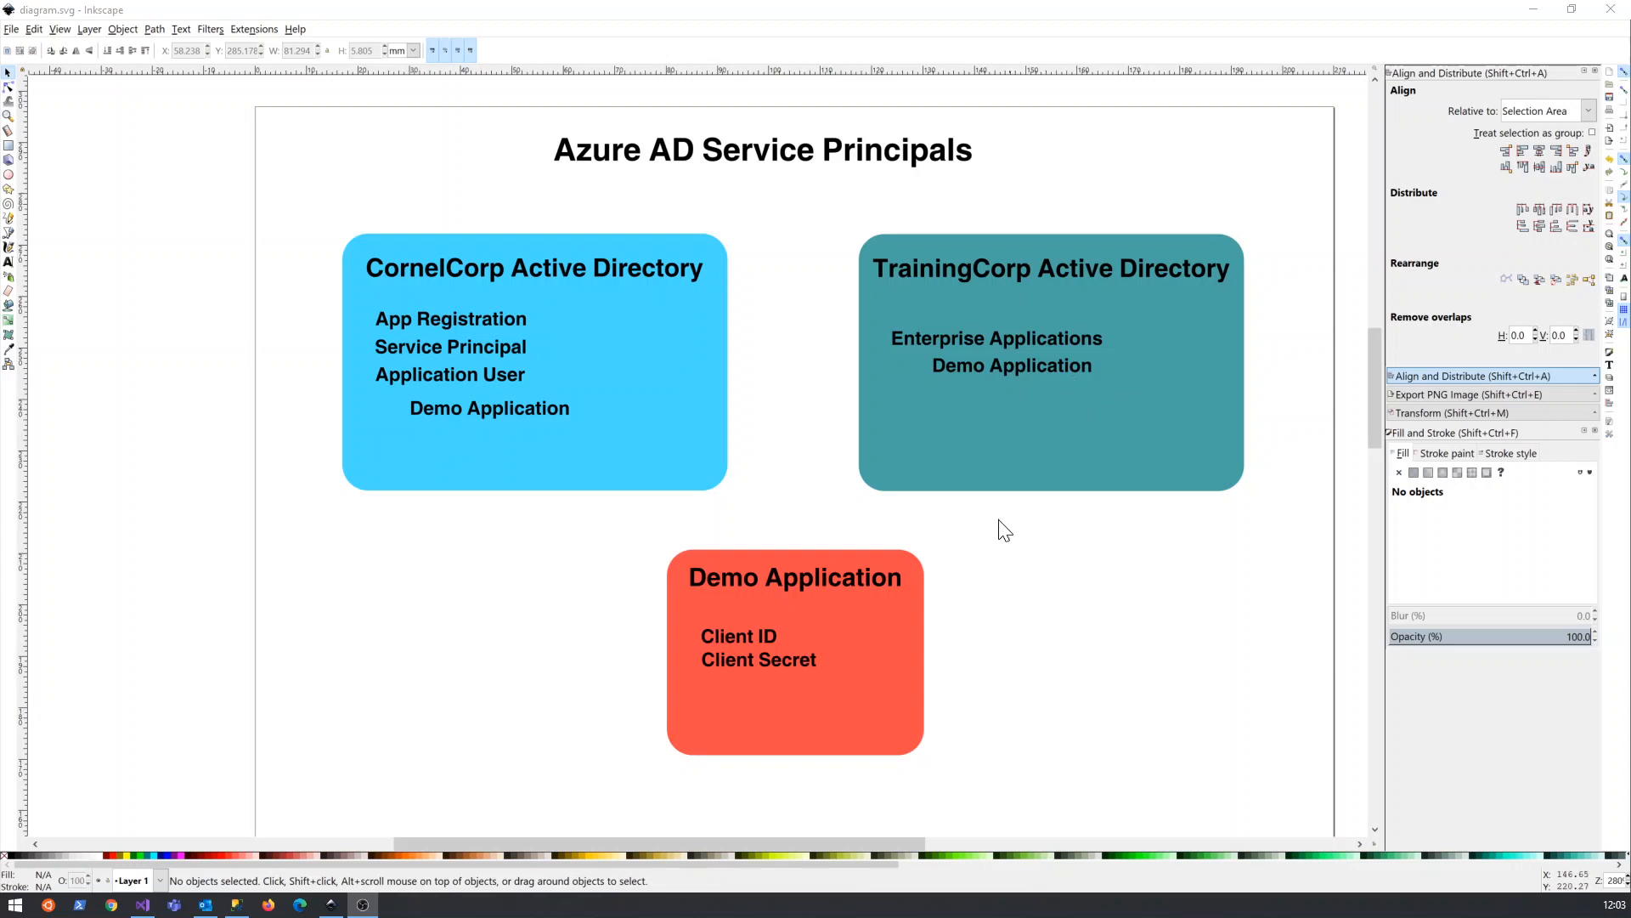
{"action": "mouse_move", "coordinate": [1088, 386]}
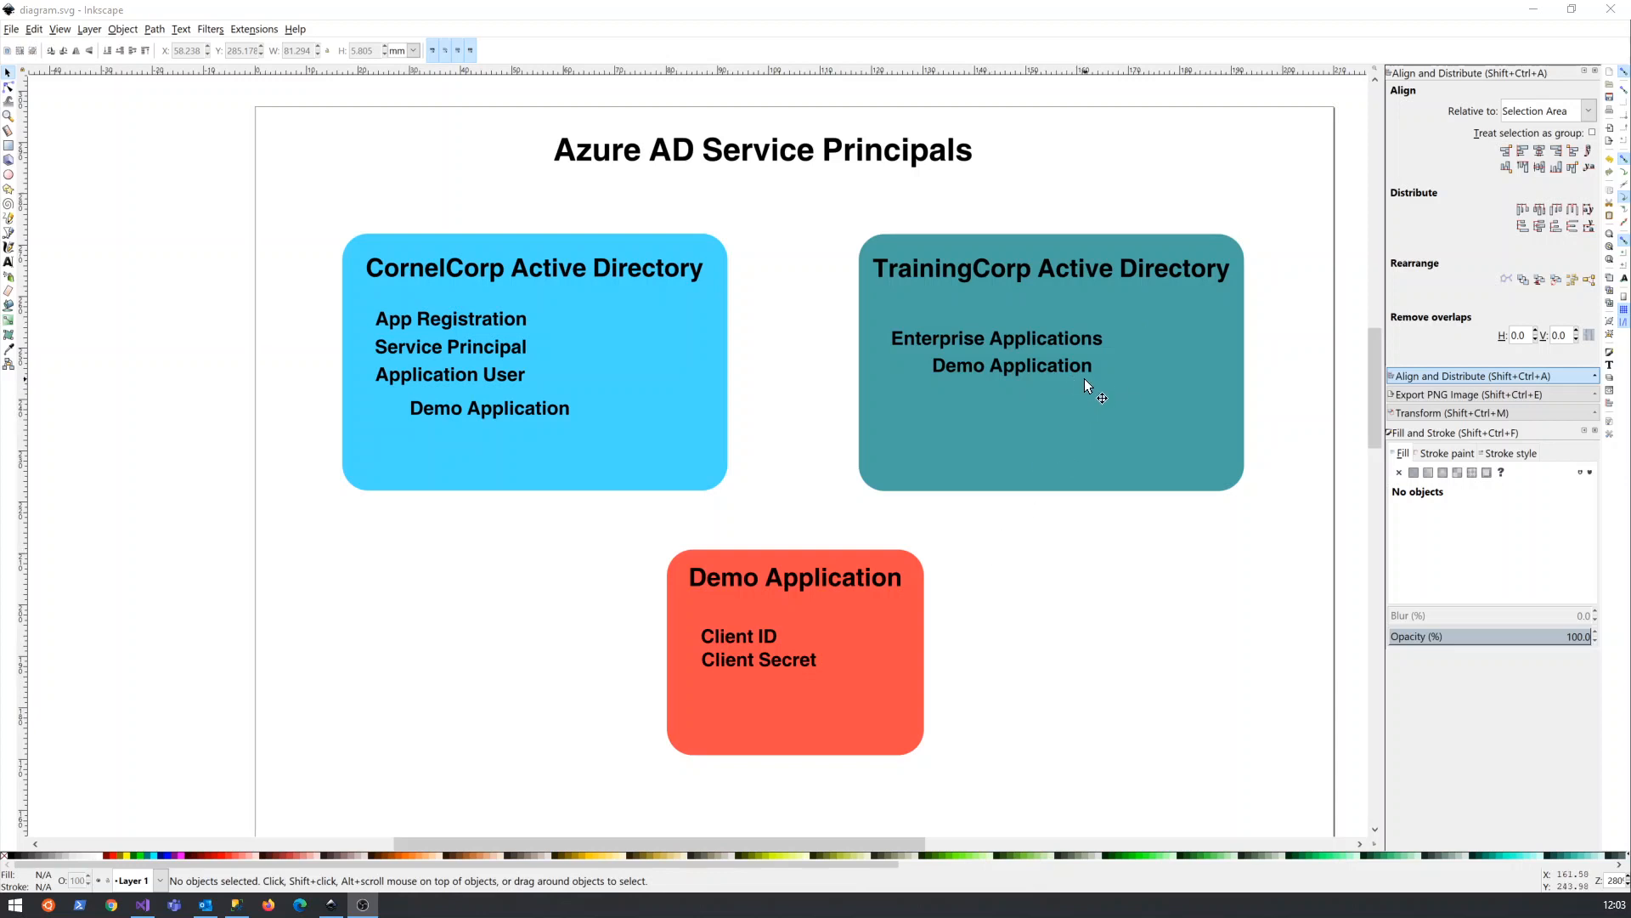
{"action": "mouse_move", "coordinate": [718, 683]}
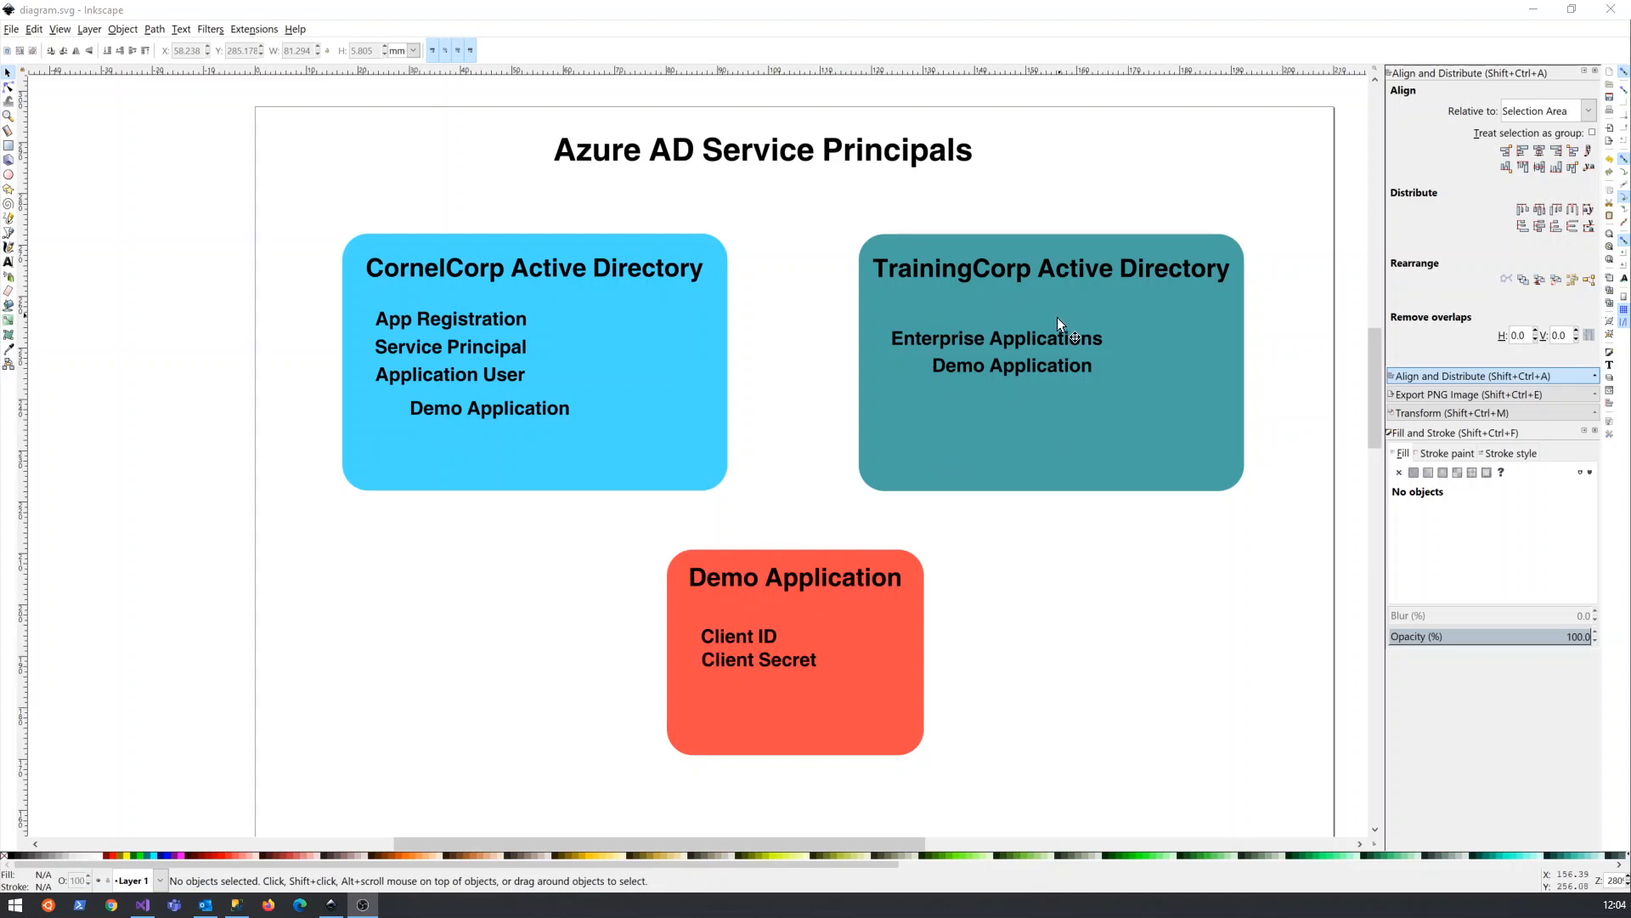
{"action": "mouse_move", "coordinate": [787, 622]}
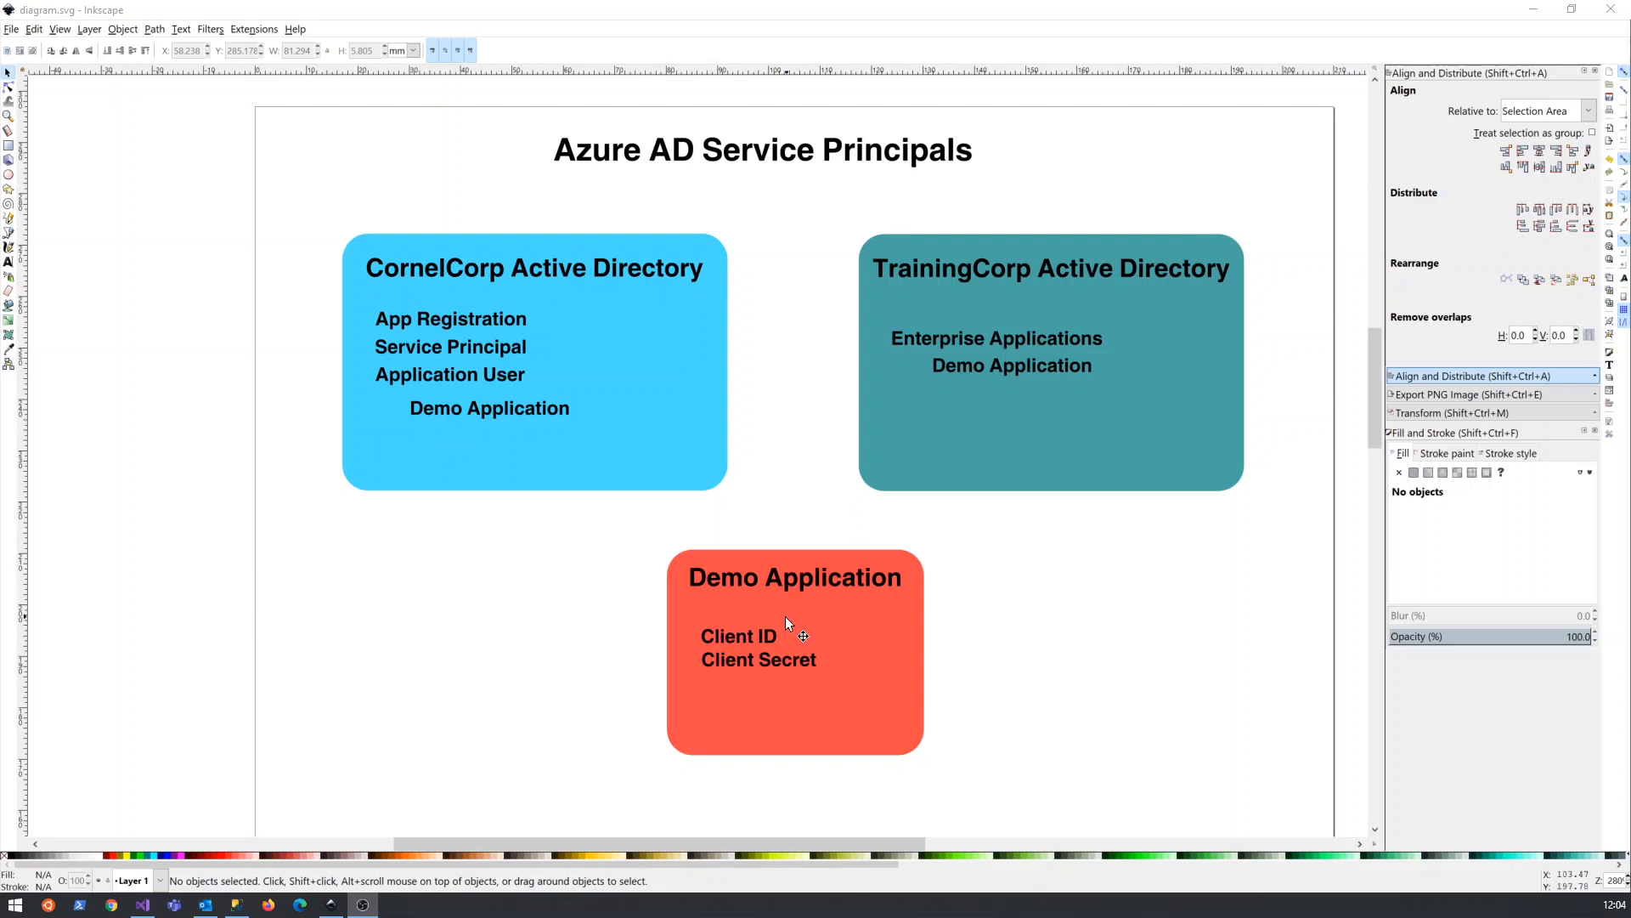
{"action": "mouse_move", "coordinate": [773, 643]}
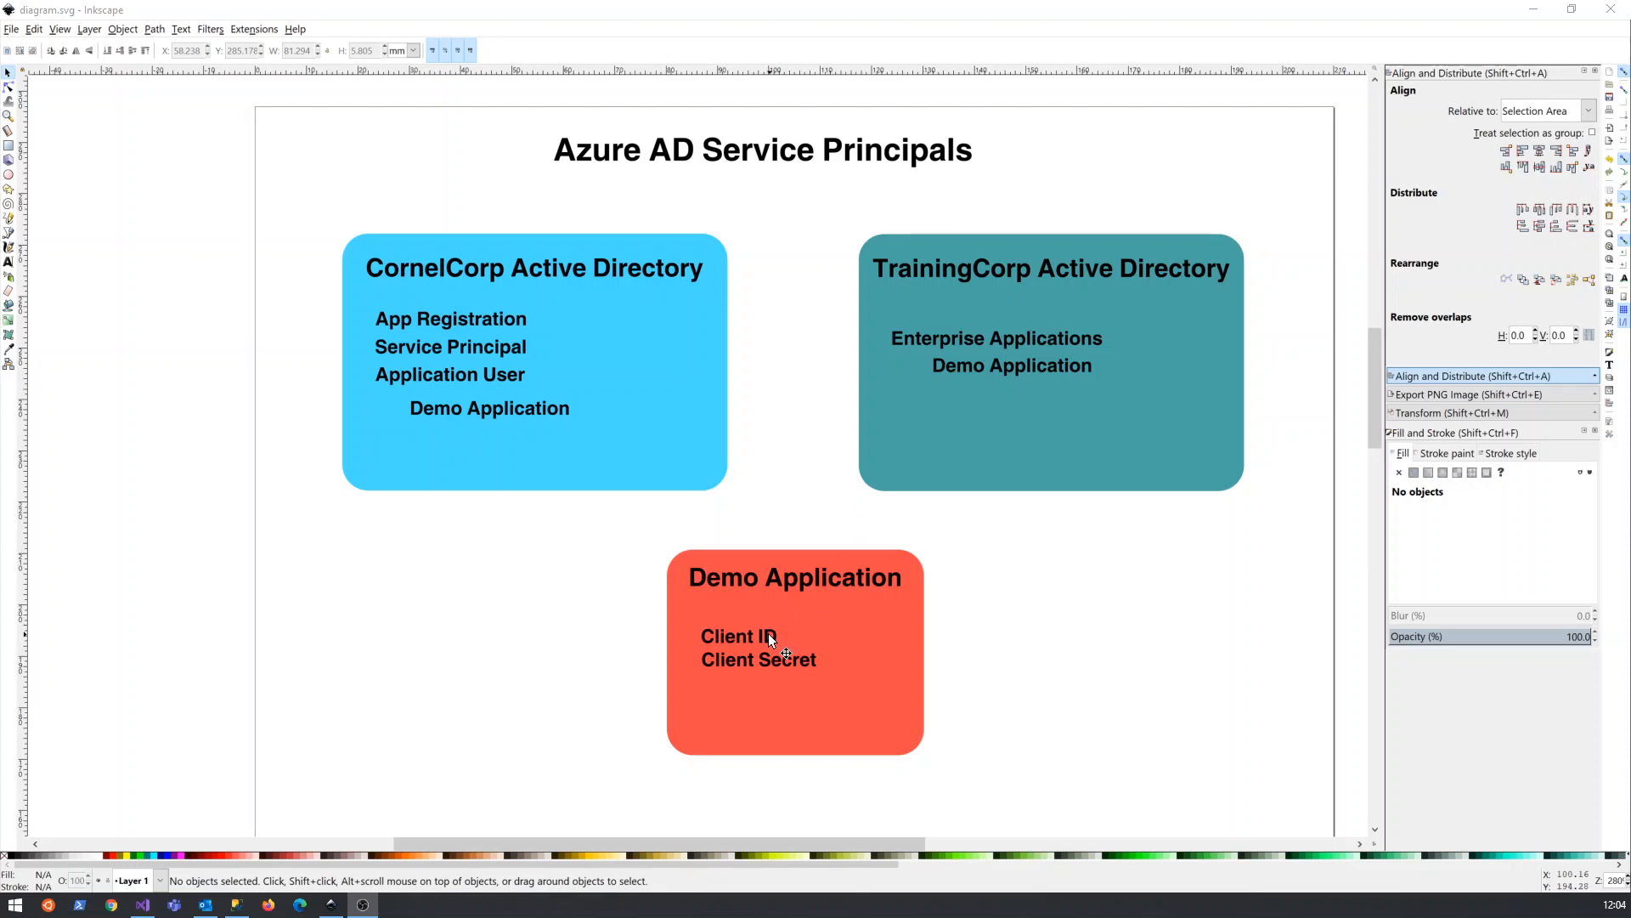
{"action": "mouse_move", "coordinate": [751, 597]}
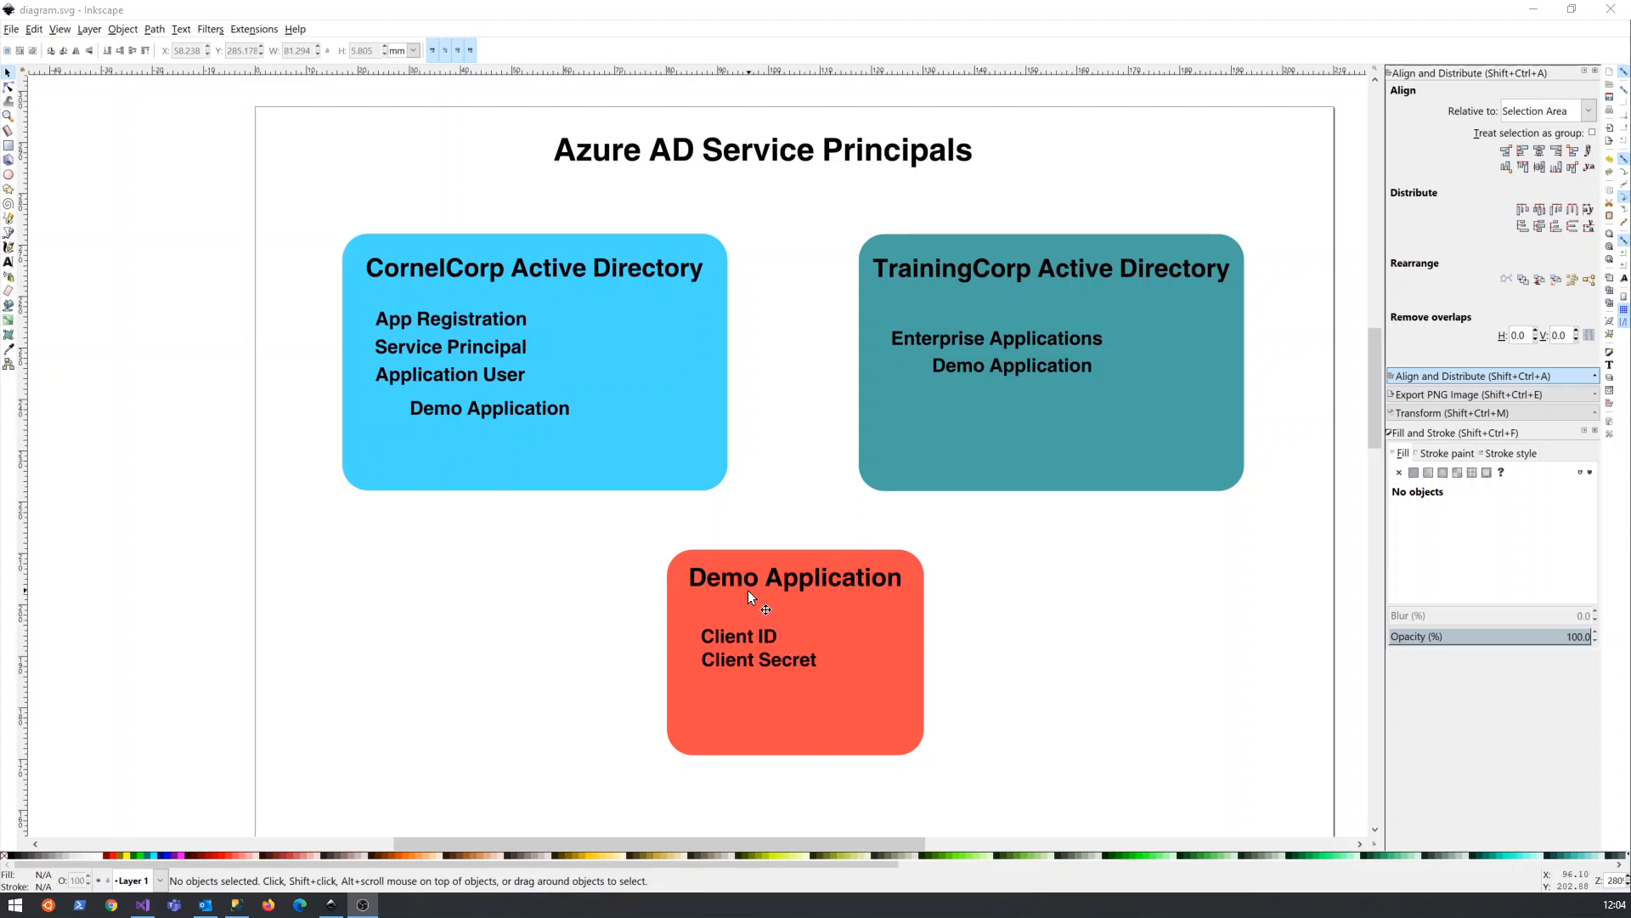
{"action": "mouse_move", "coordinate": [910, 375]}
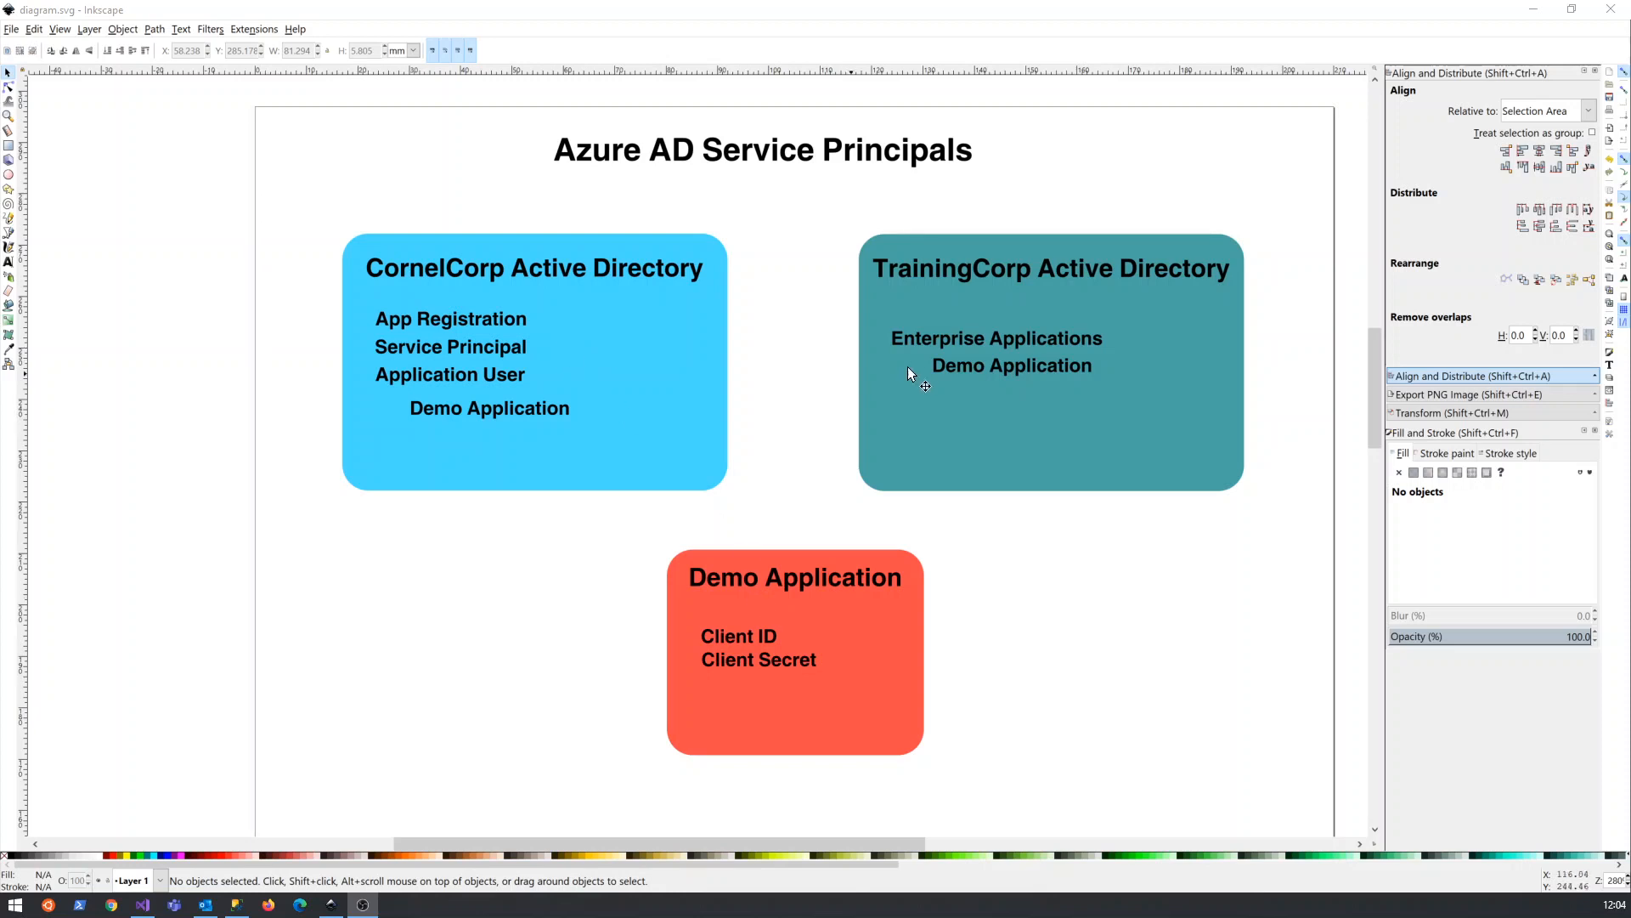
{"action": "mouse_move", "coordinate": [505, 374]}
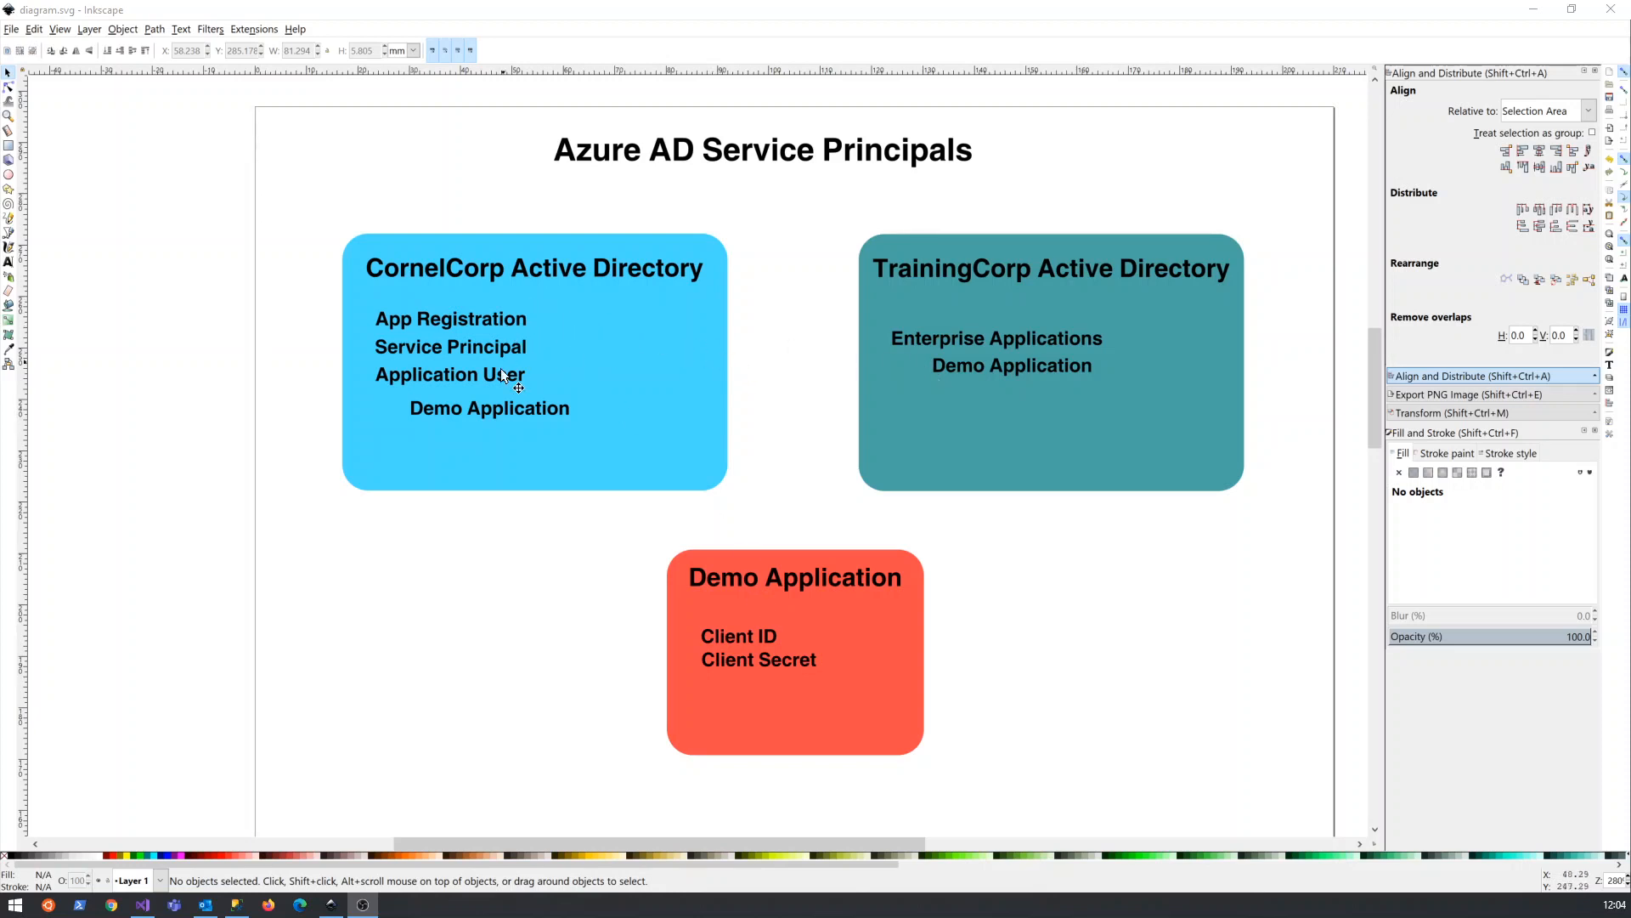
{"action": "mouse_move", "coordinate": [497, 416]}
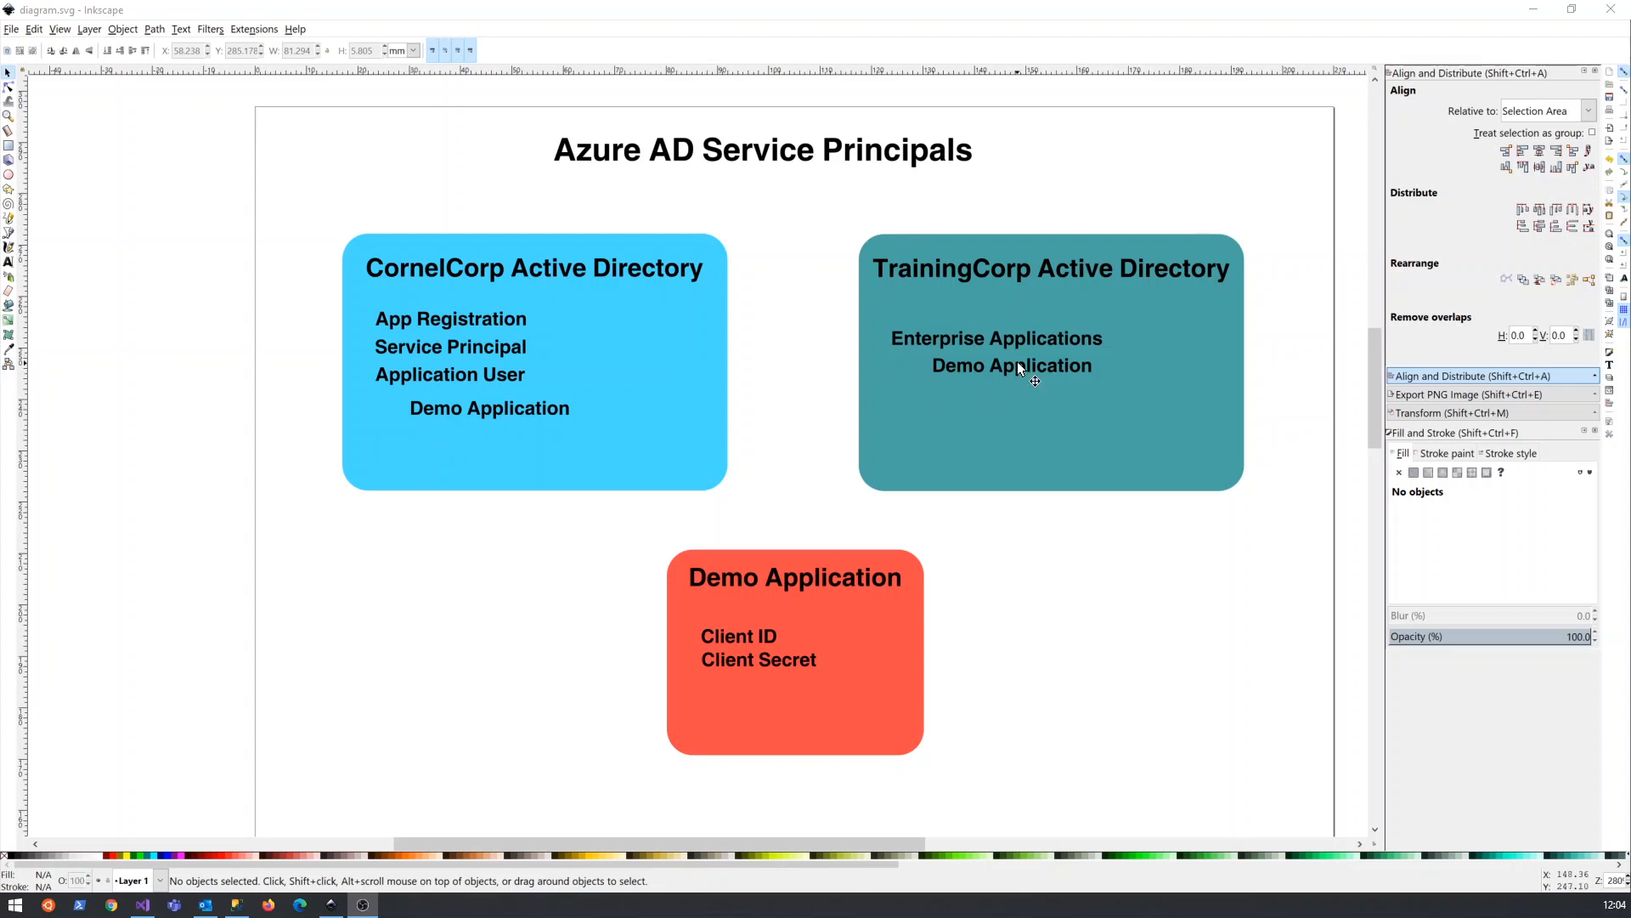
{"action": "mouse_move", "coordinate": [1002, 404]}
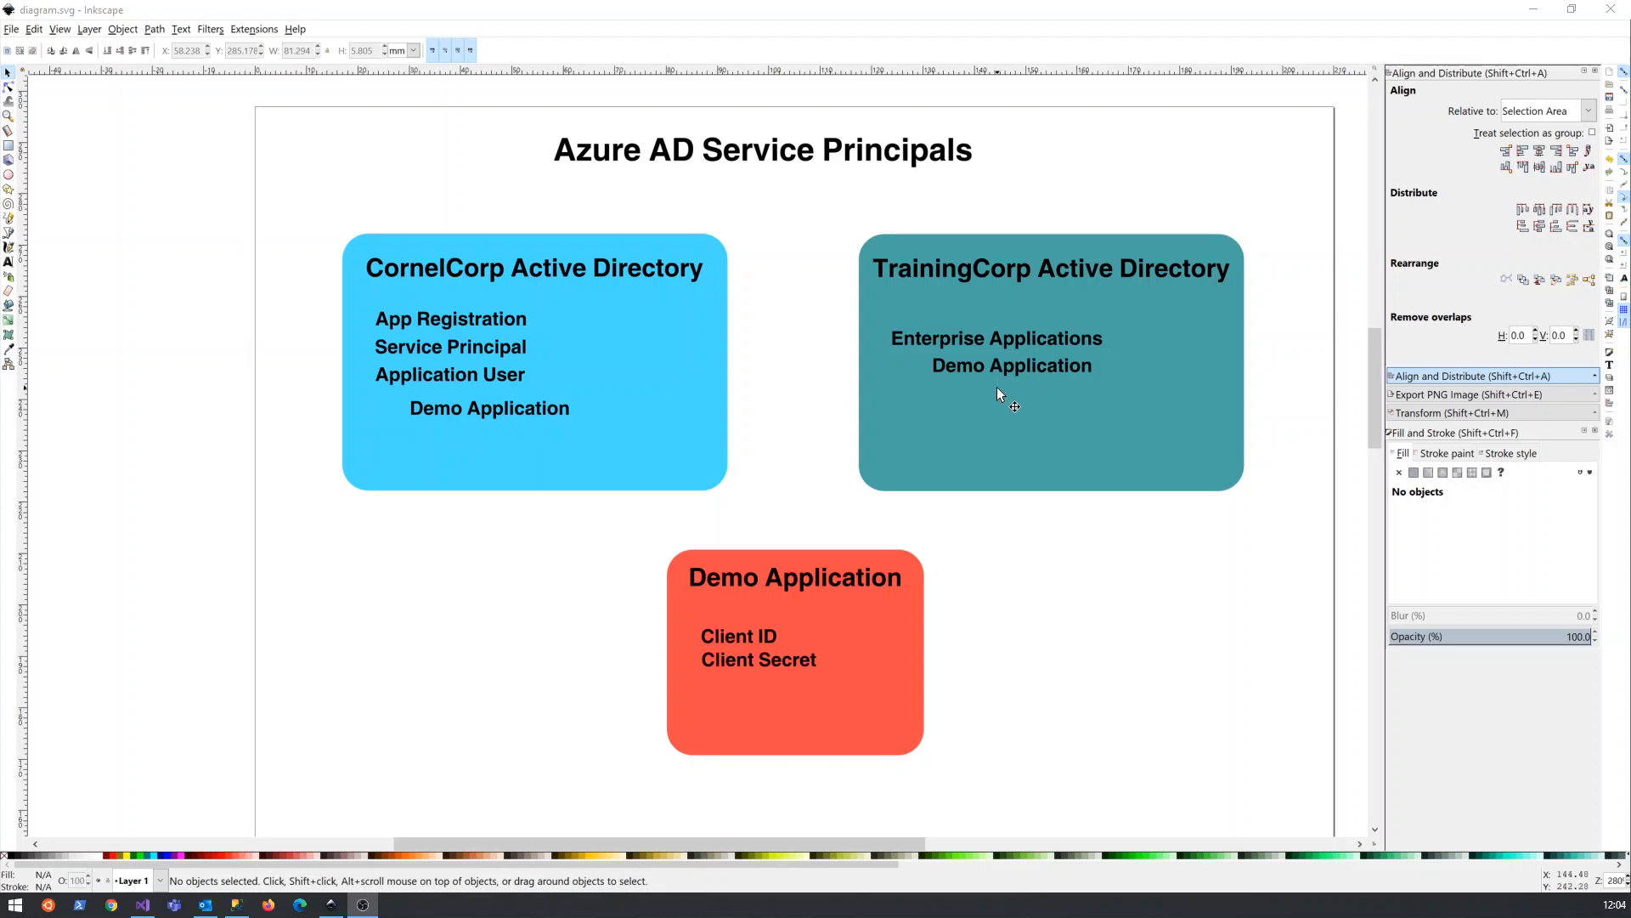
{"action": "mouse_move", "coordinate": [841, 553]}
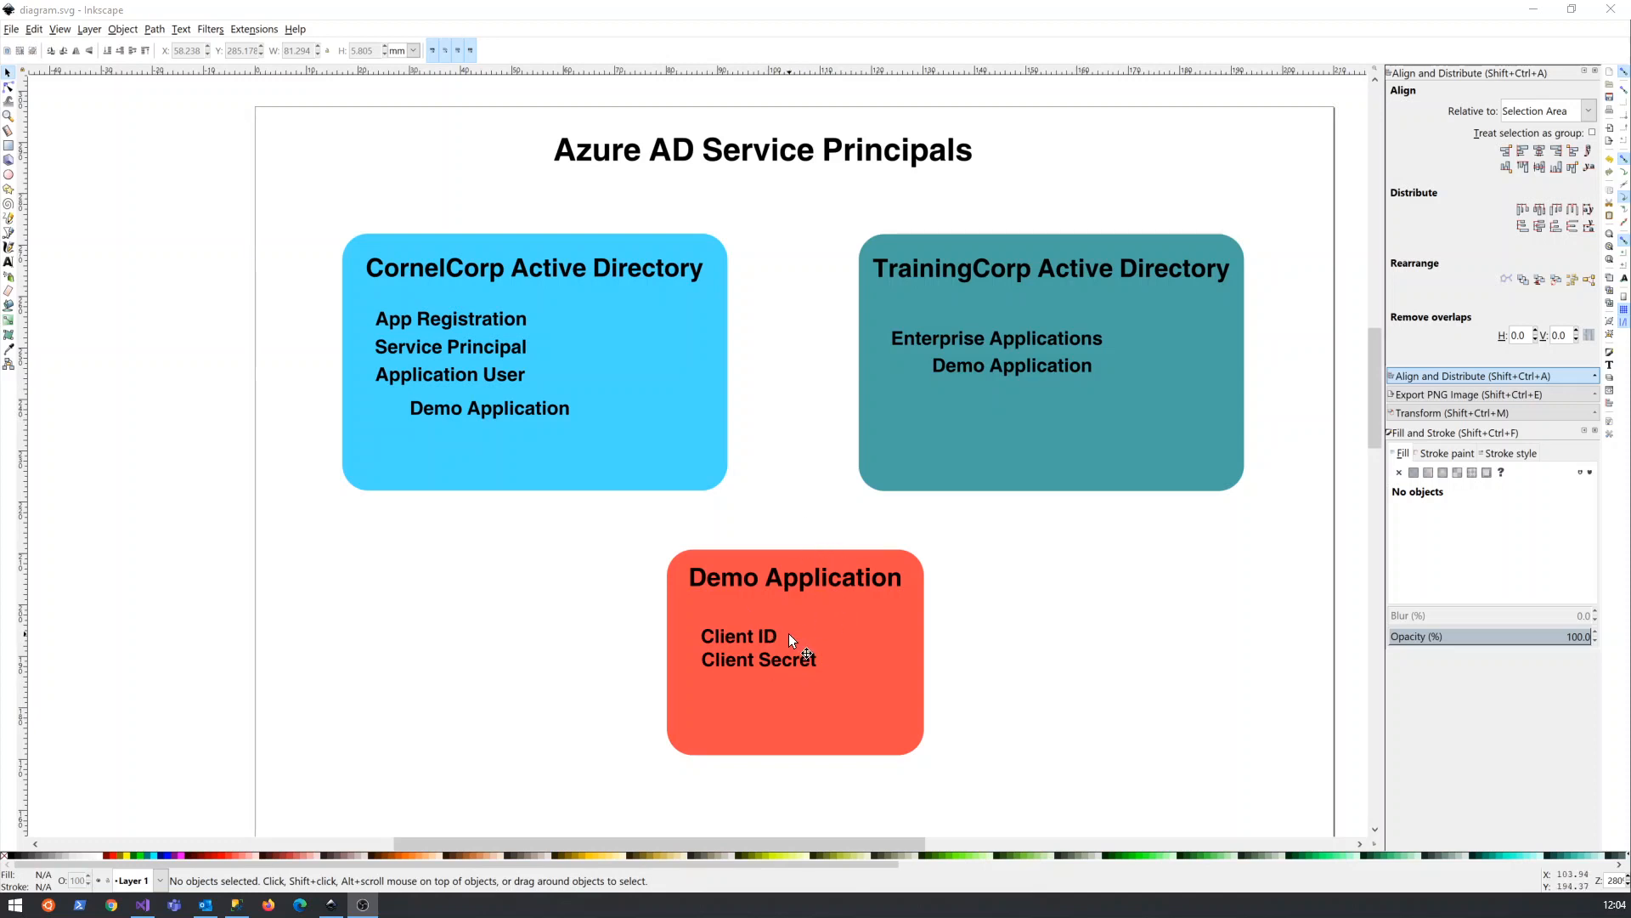
{"action": "mouse_move", "coordinate": [773, 606]}
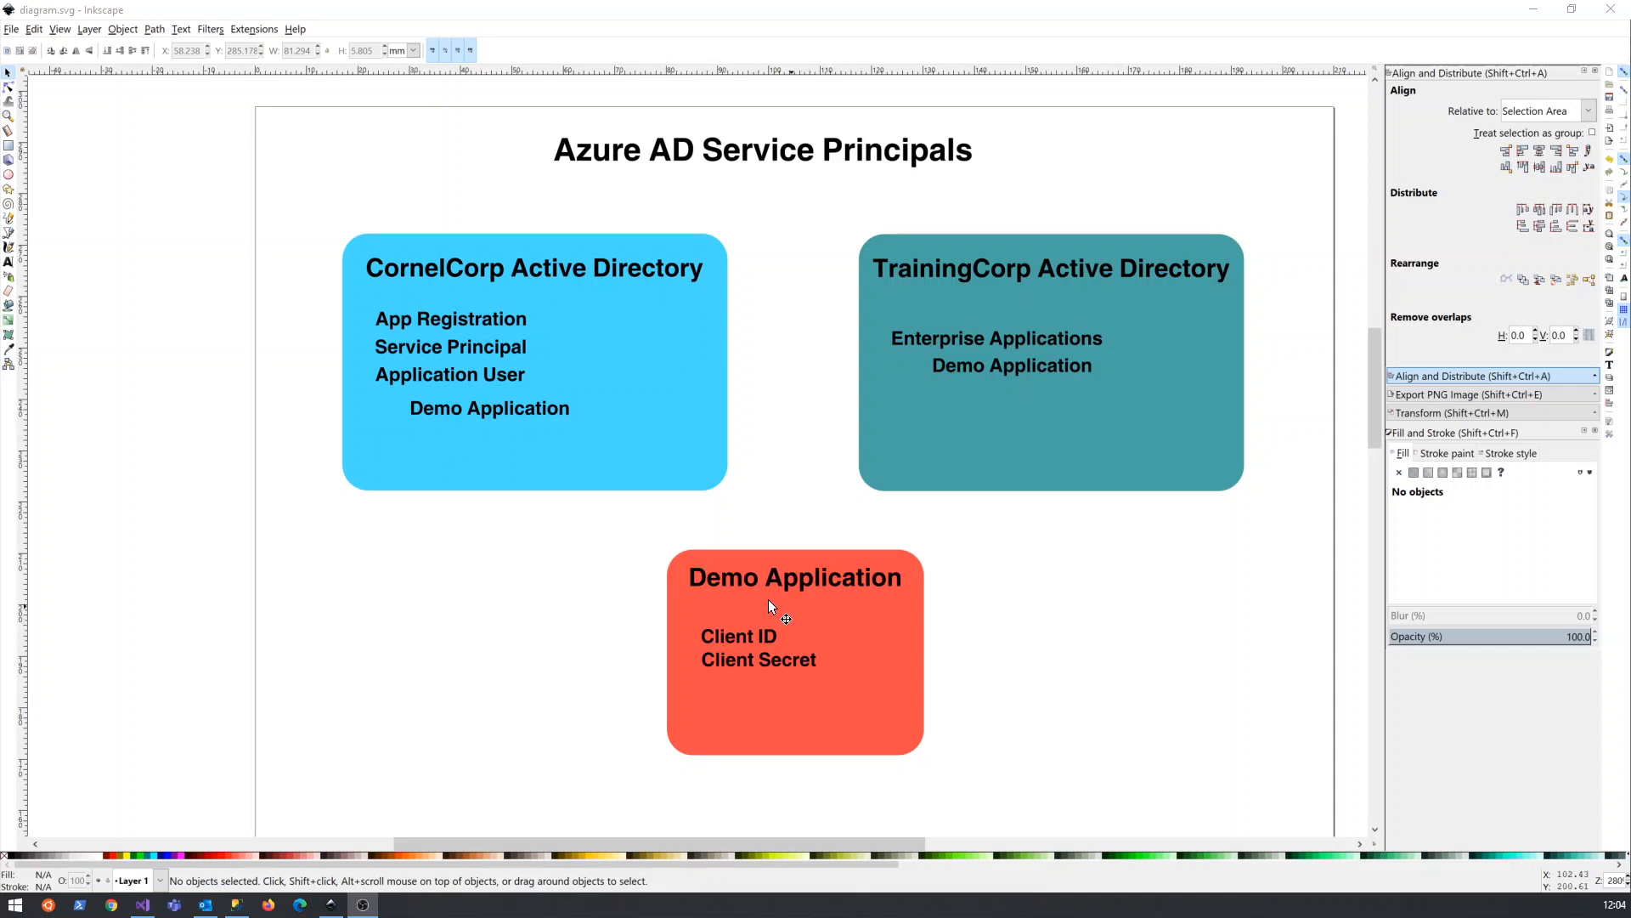